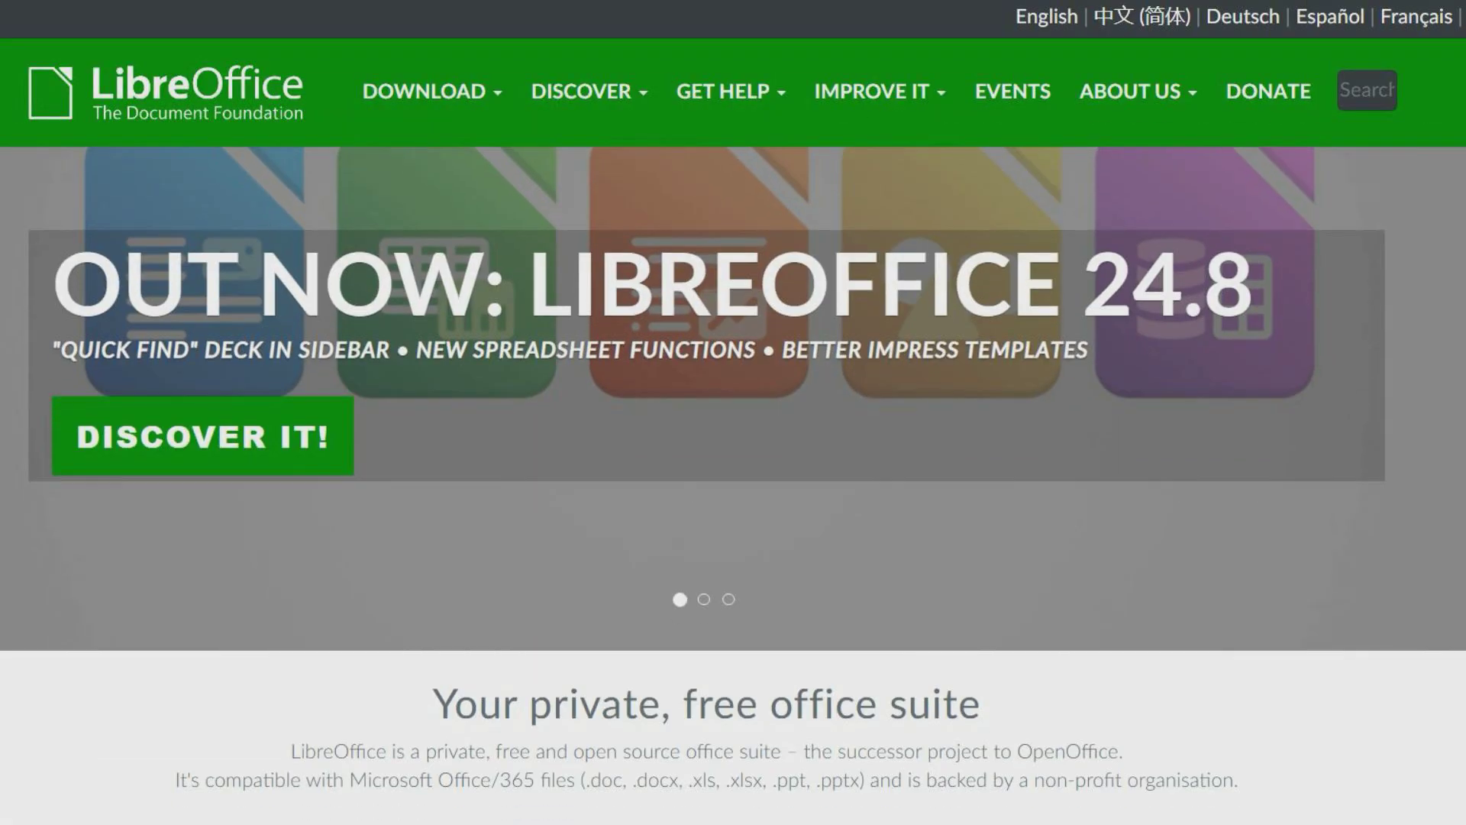
# Reach the Download LibreOffice page from the DOWNLOAD menu, showing release 24.8.4 for Windows
pyautogui.scroll(-3)
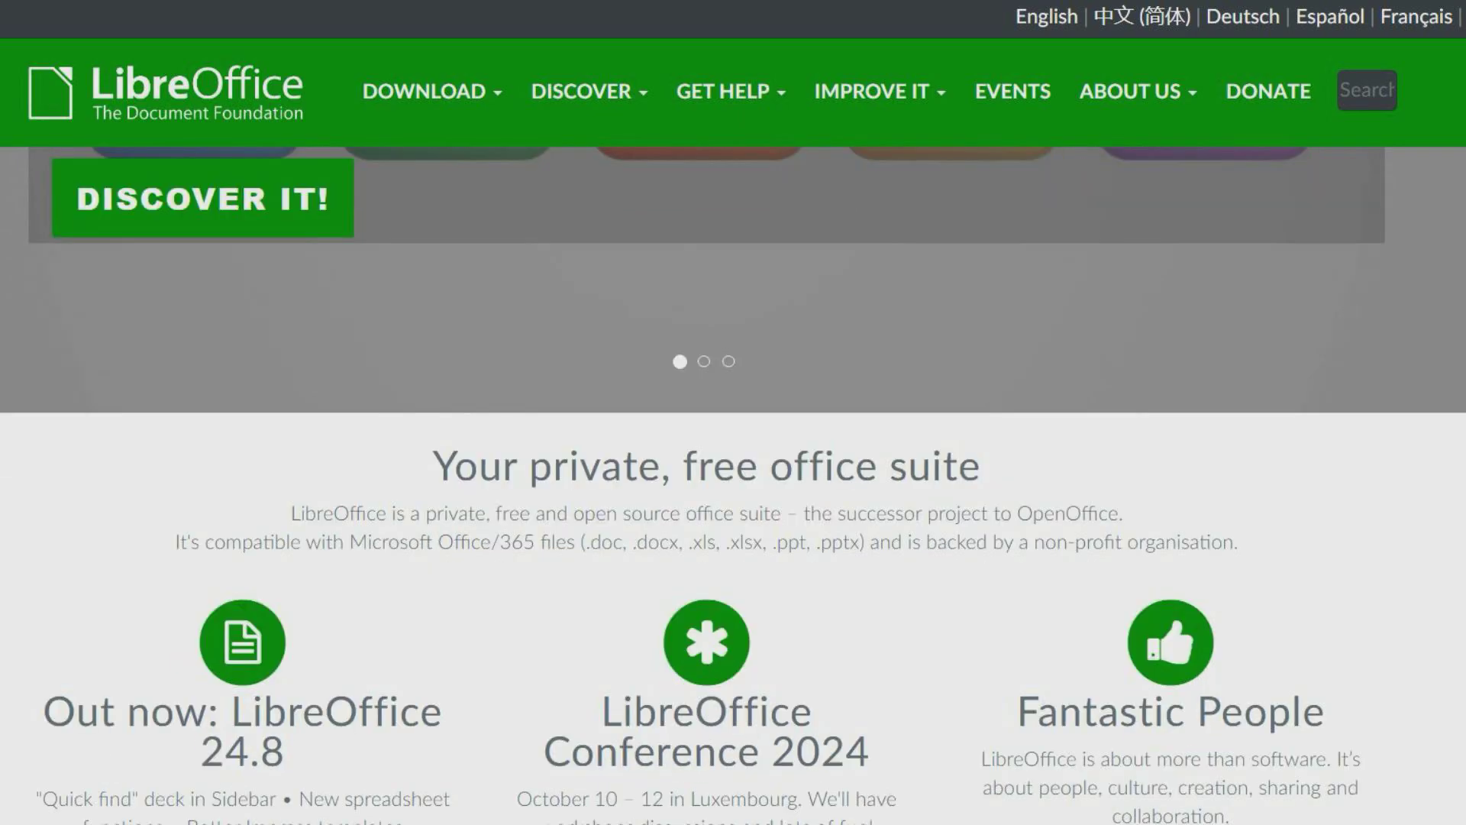
pyautogui.scroll(-3)
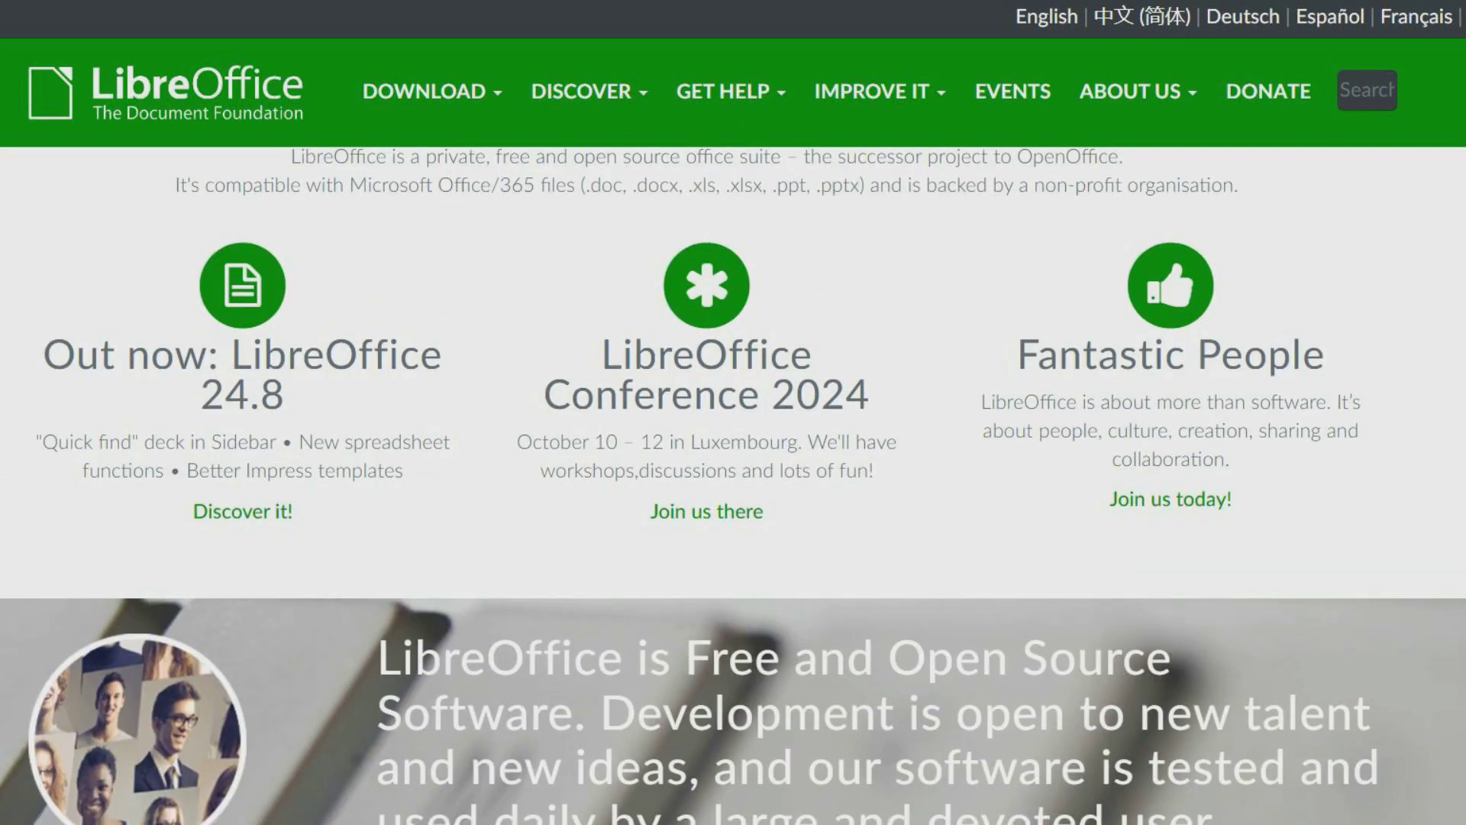
pyautogui.scroll(-3)
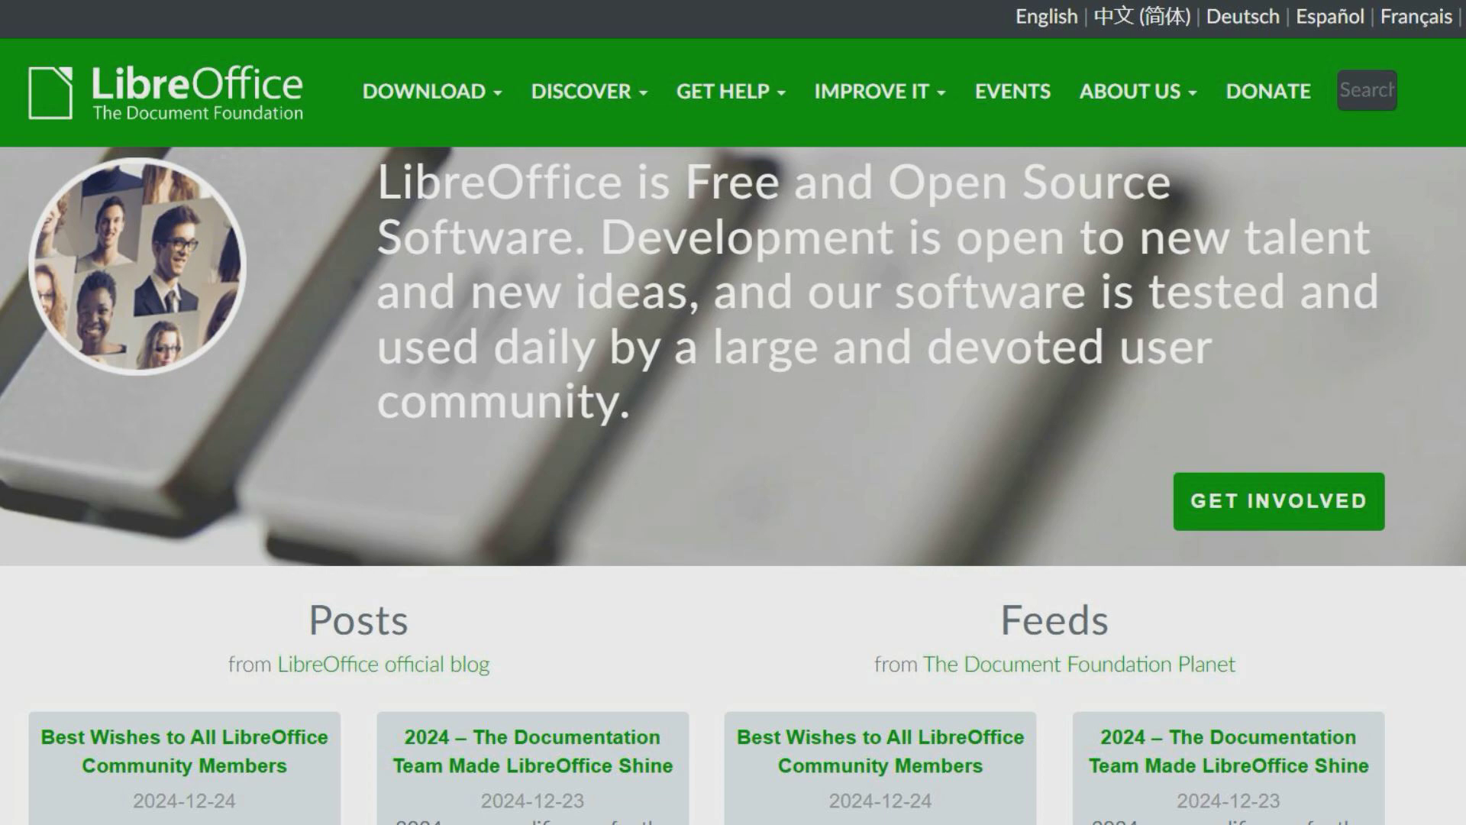
pyautogui.scroll(-3)
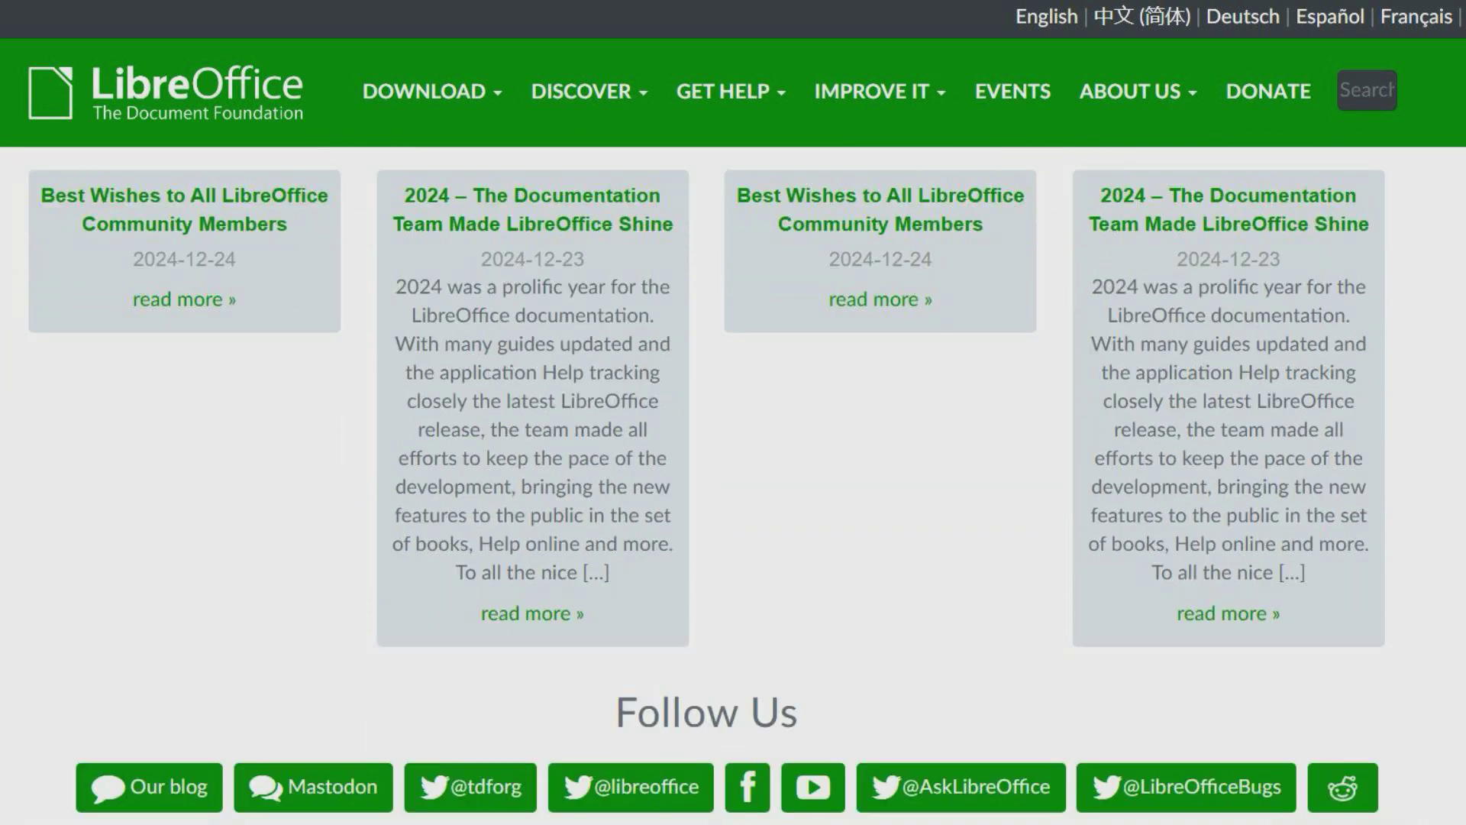
pyautogui.click(426, 91)
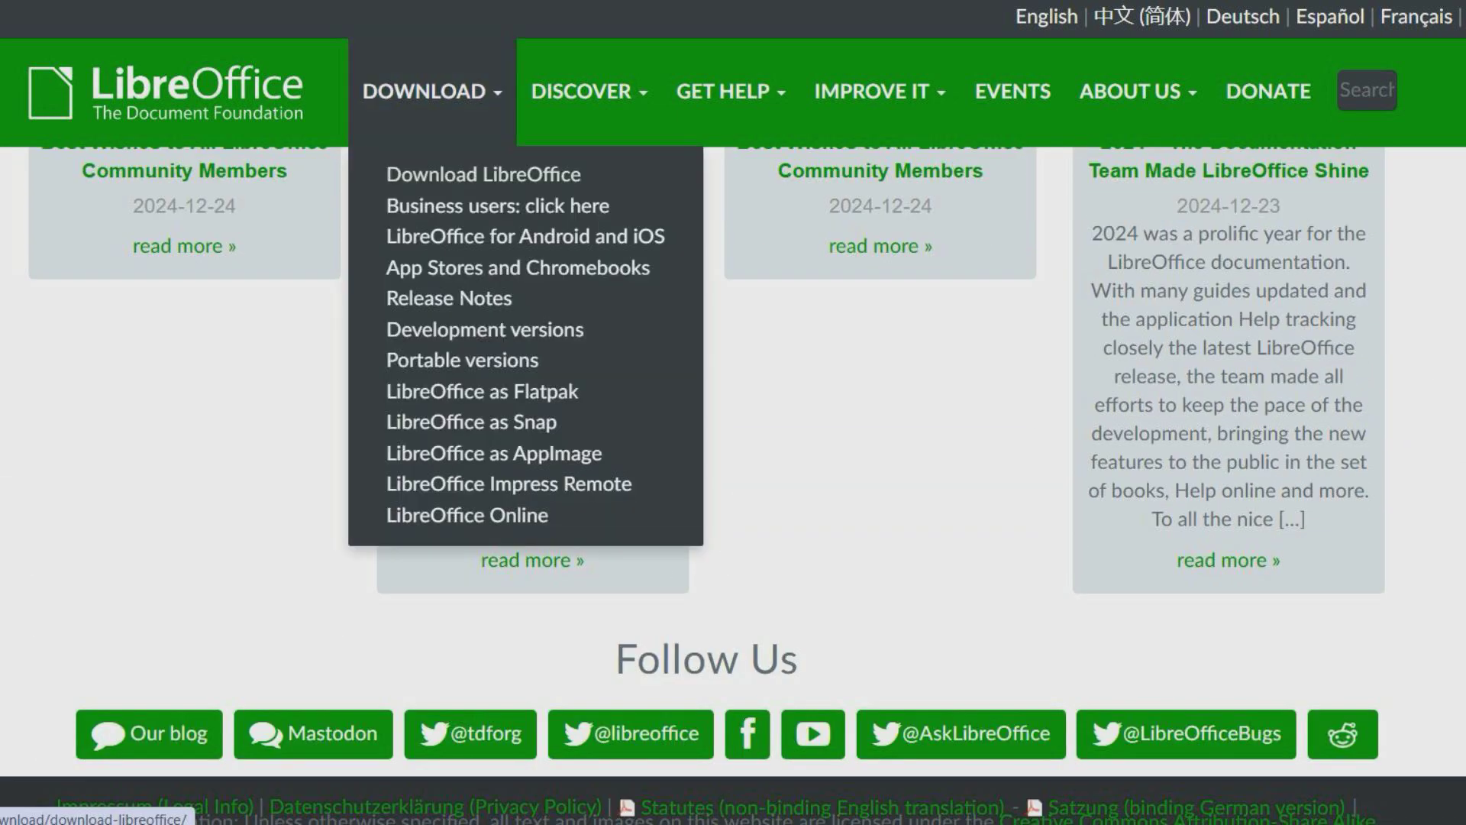
pyautogui.click(482, 174)
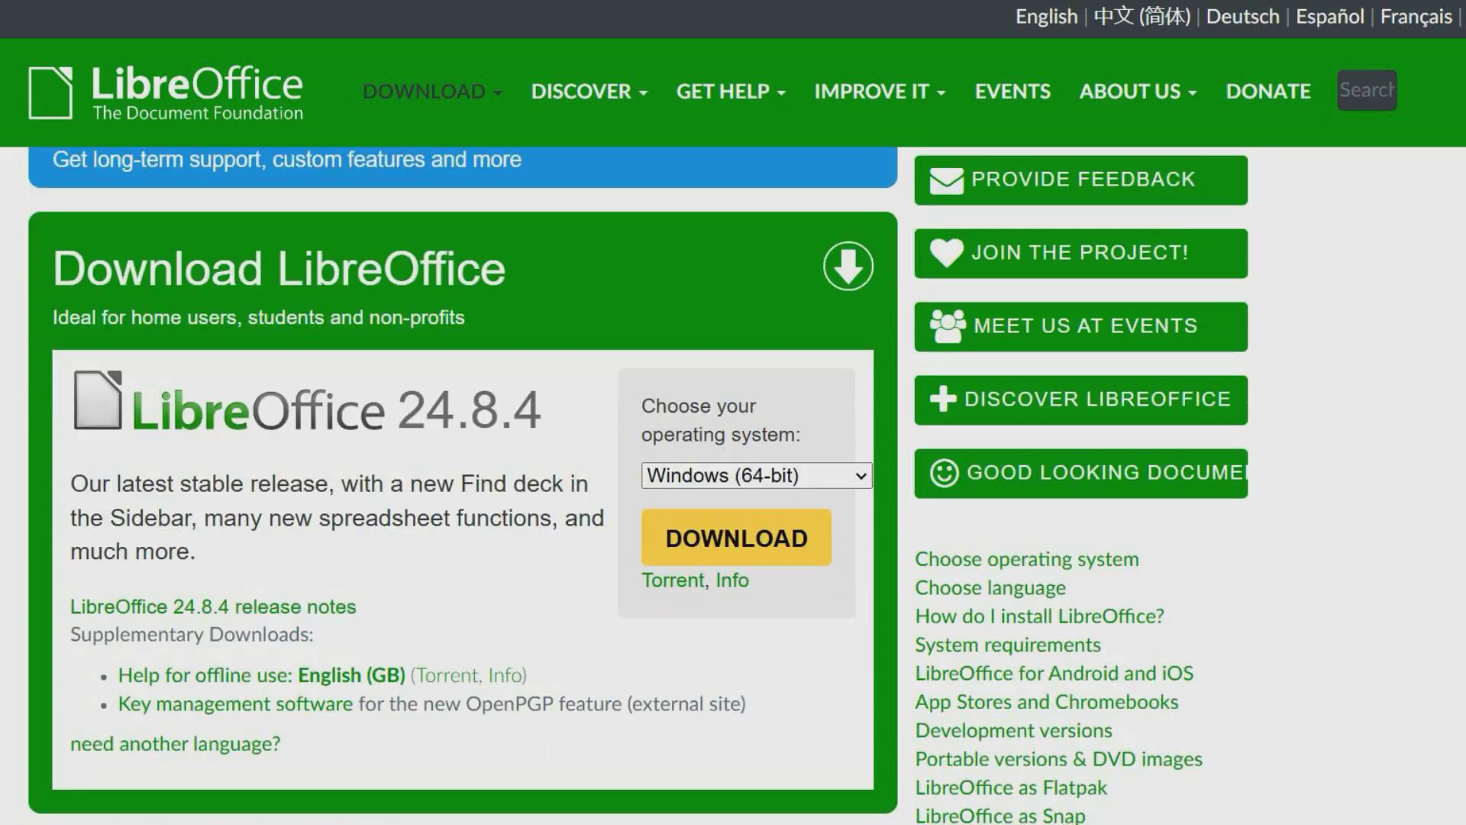
pyautogui.scroll(-3)
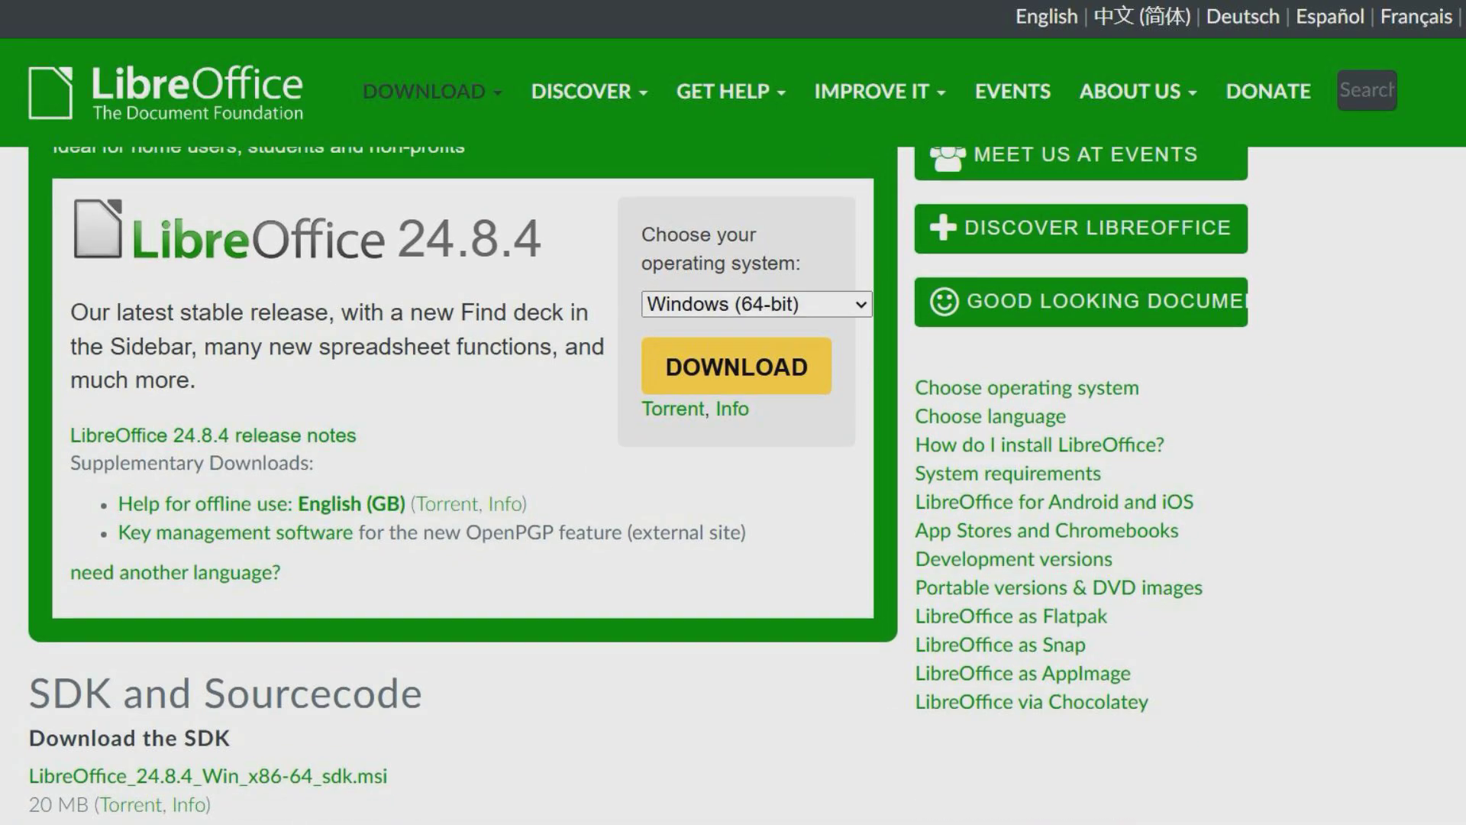
pyautogui.scroll(-3)
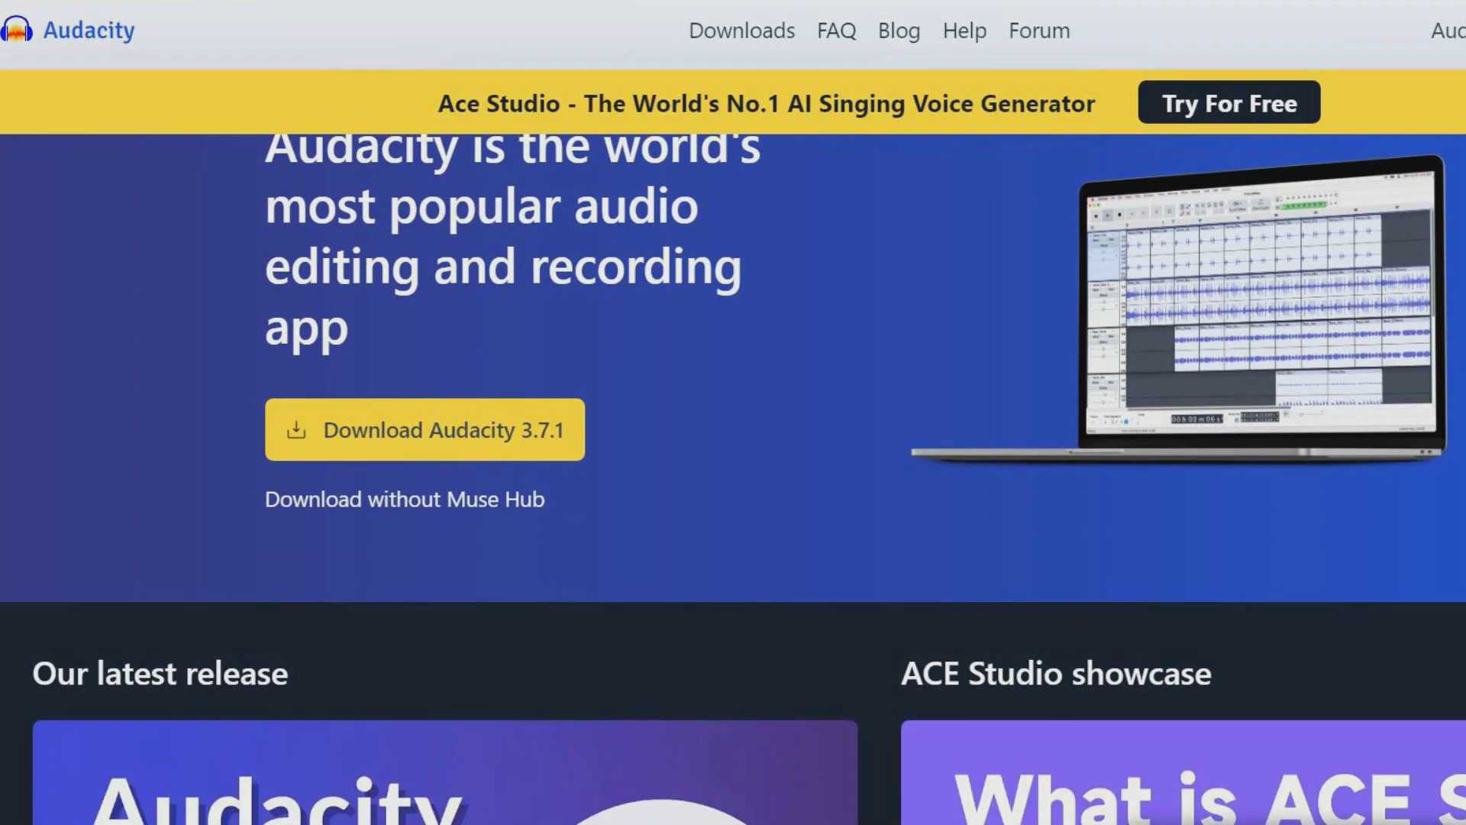
pyautogui.scroll(-3)
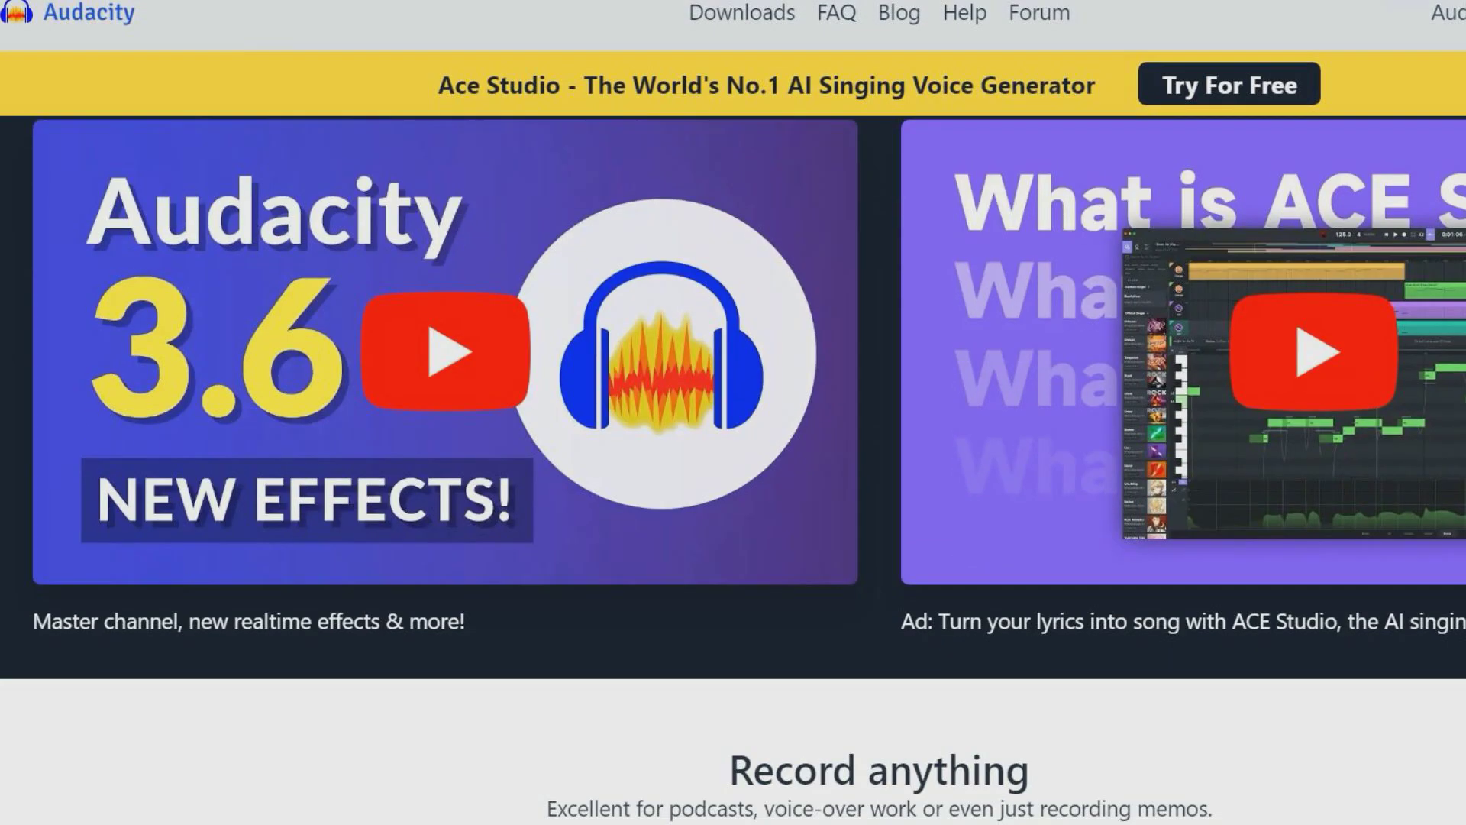
pyautogui.scroll(-3)
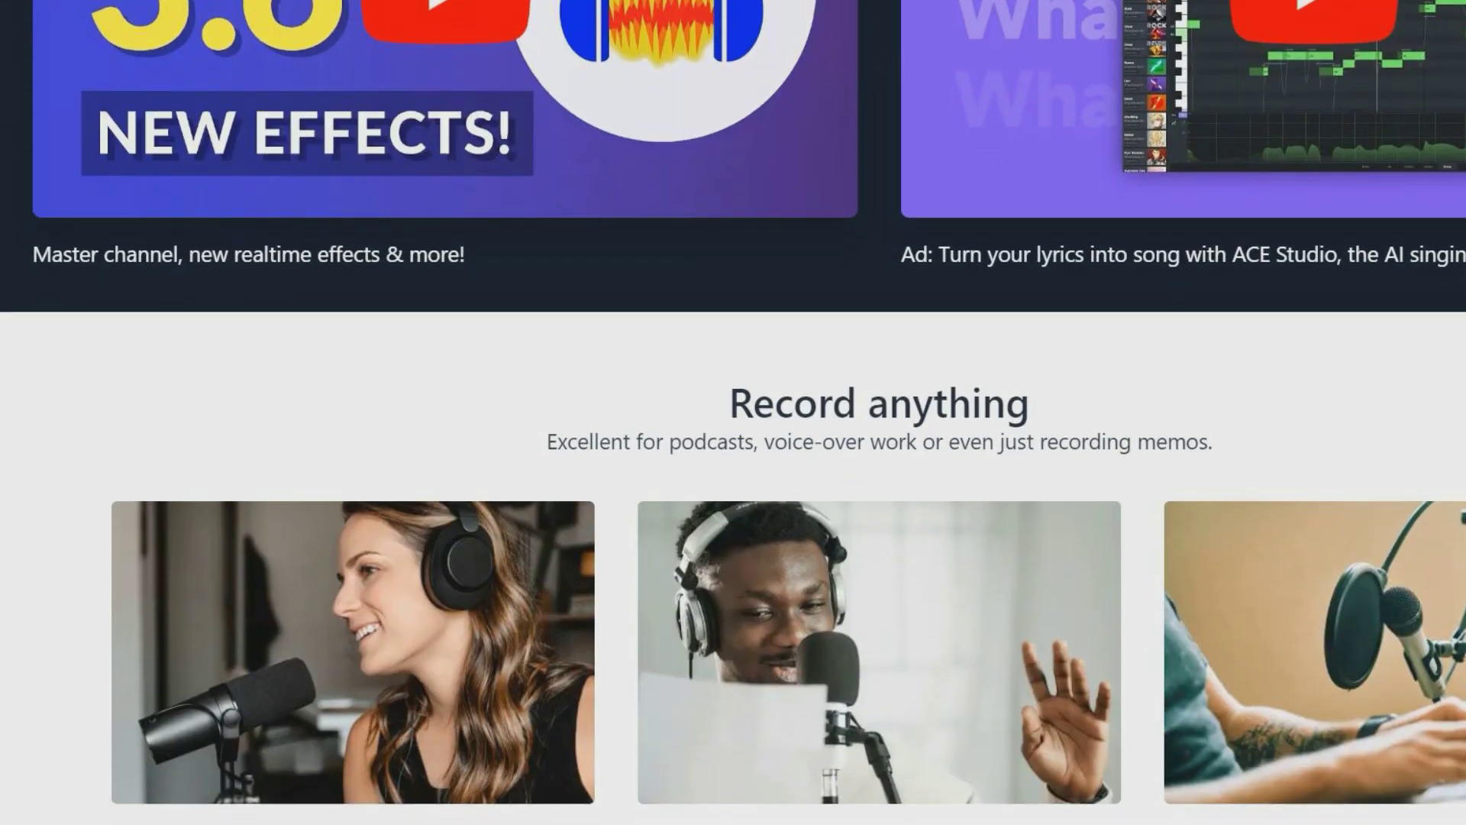
pyautogui.scroll(-3)
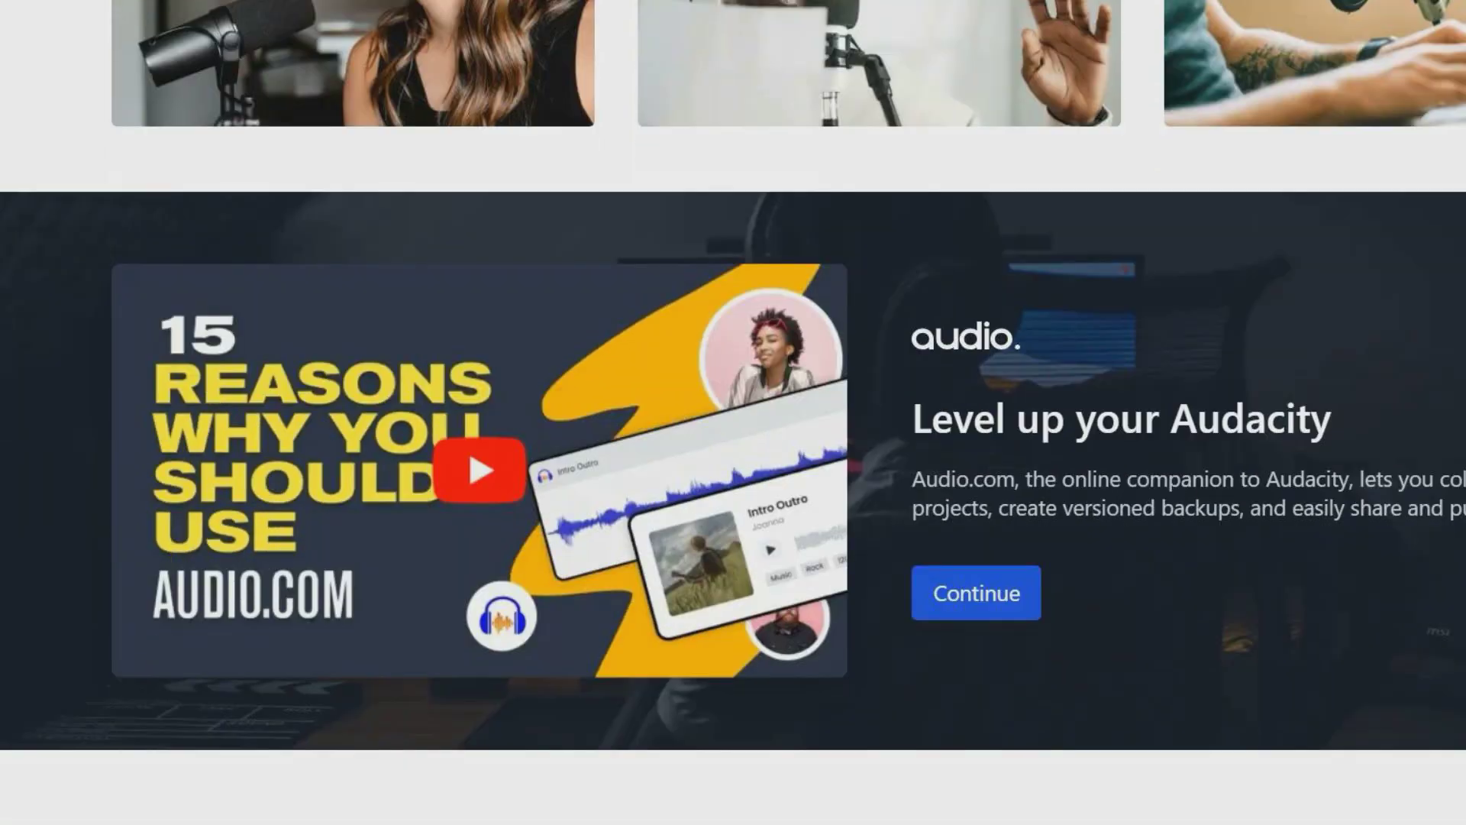
pyautogui.scroll(-3)
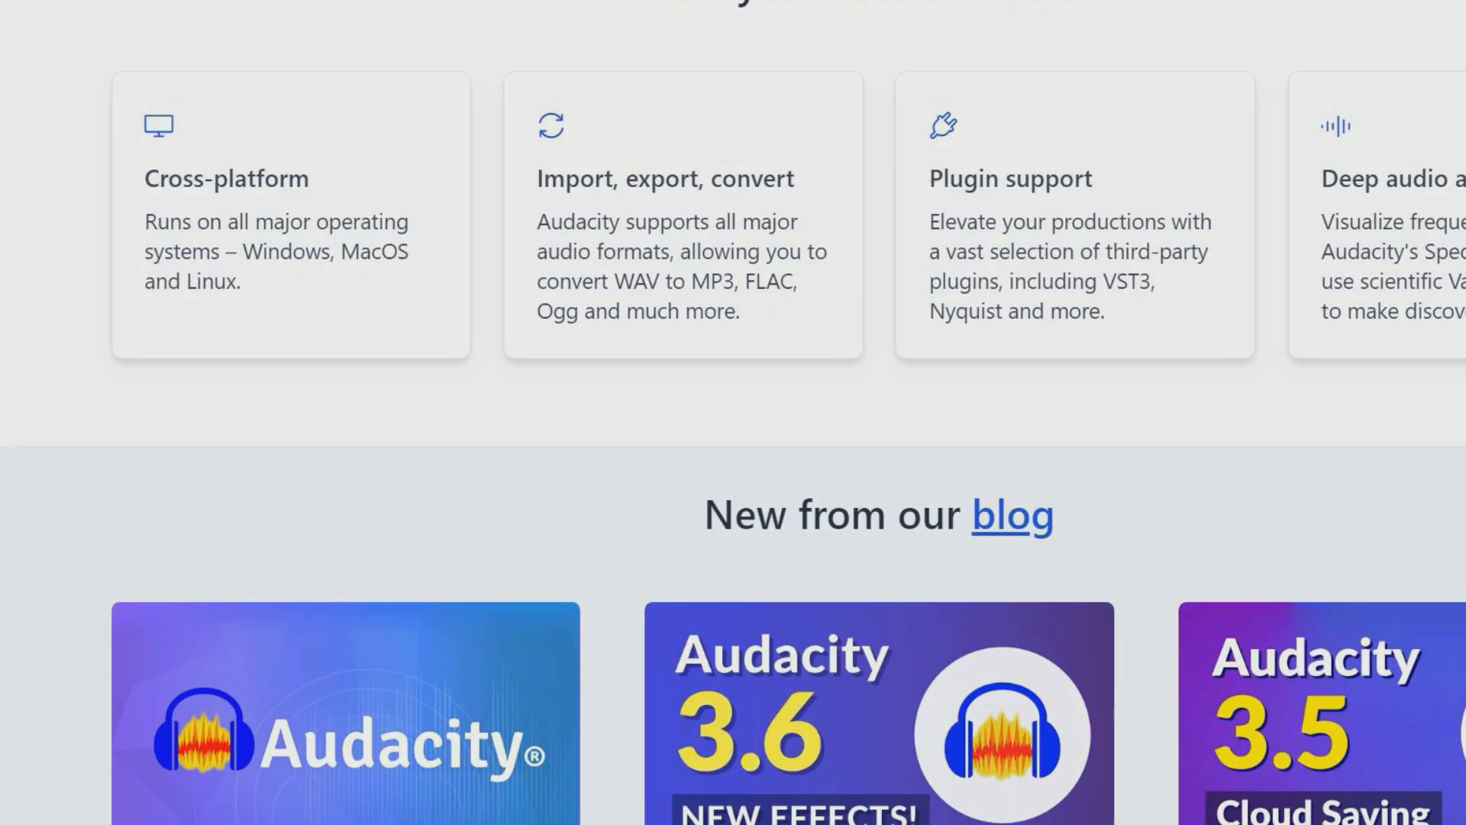
pyautogui.scroll(-3)
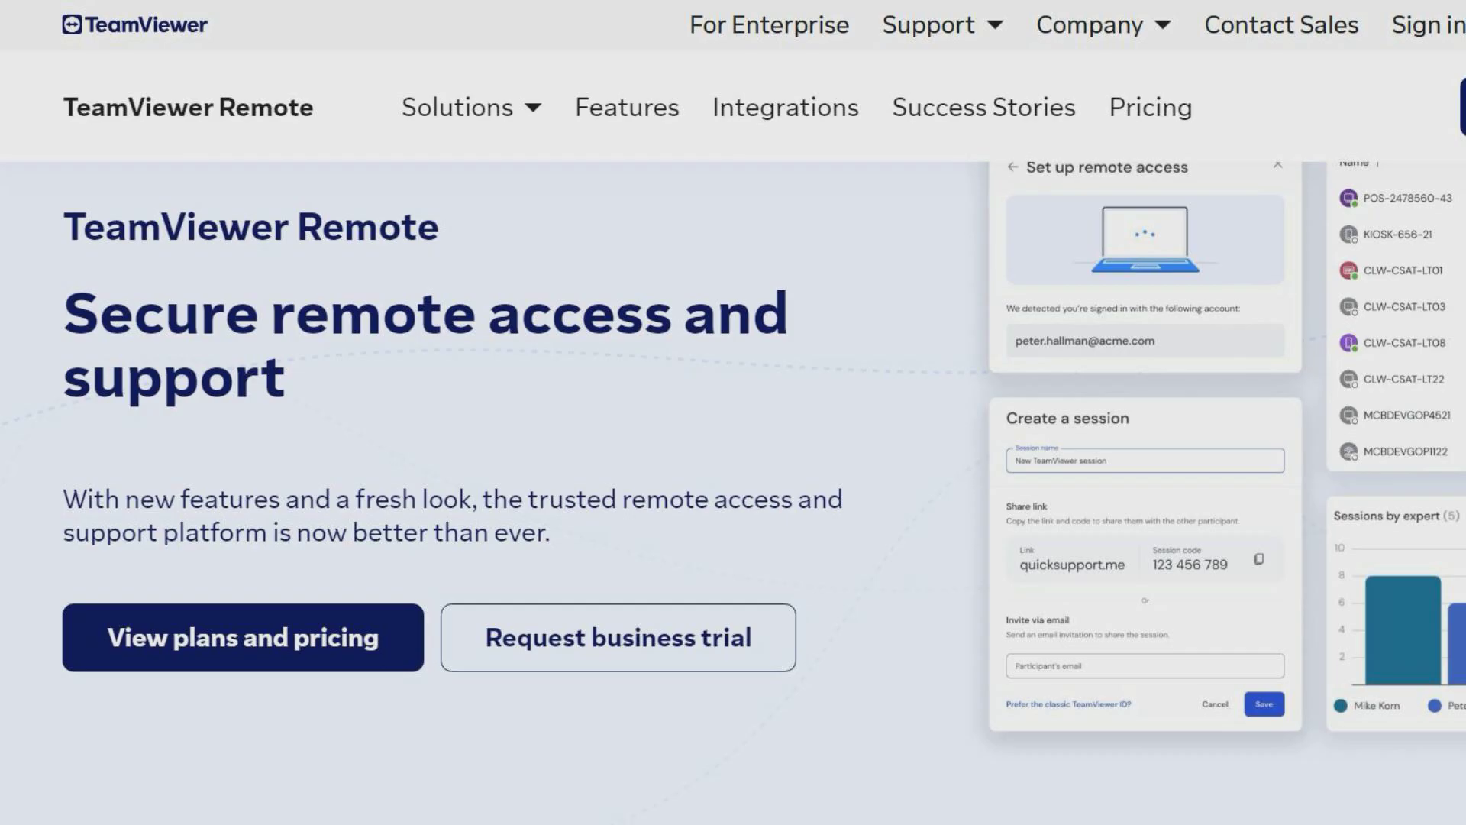
pyautogui.scroll(-3)
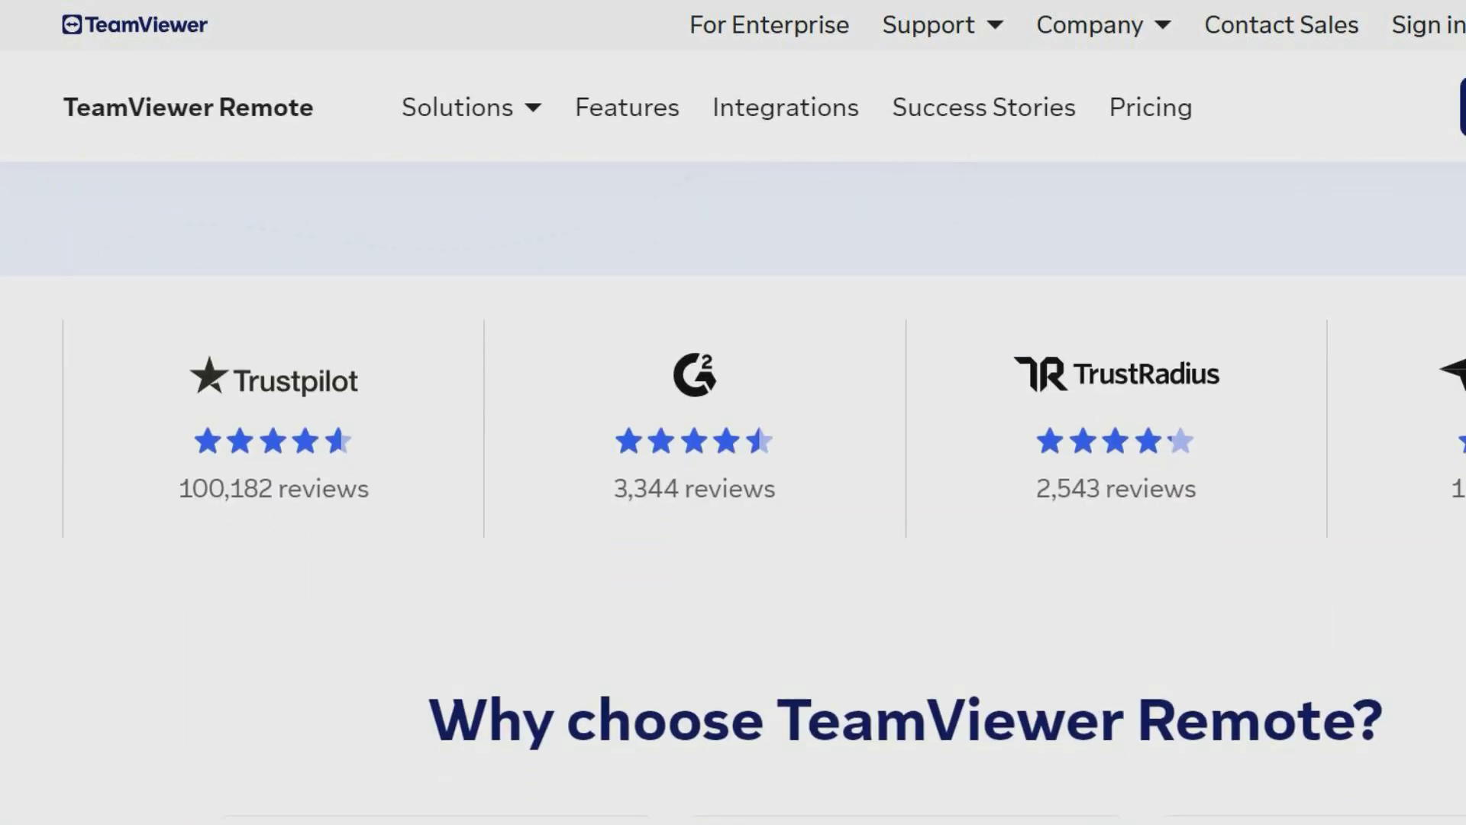
pyautogui.scroll(-3)
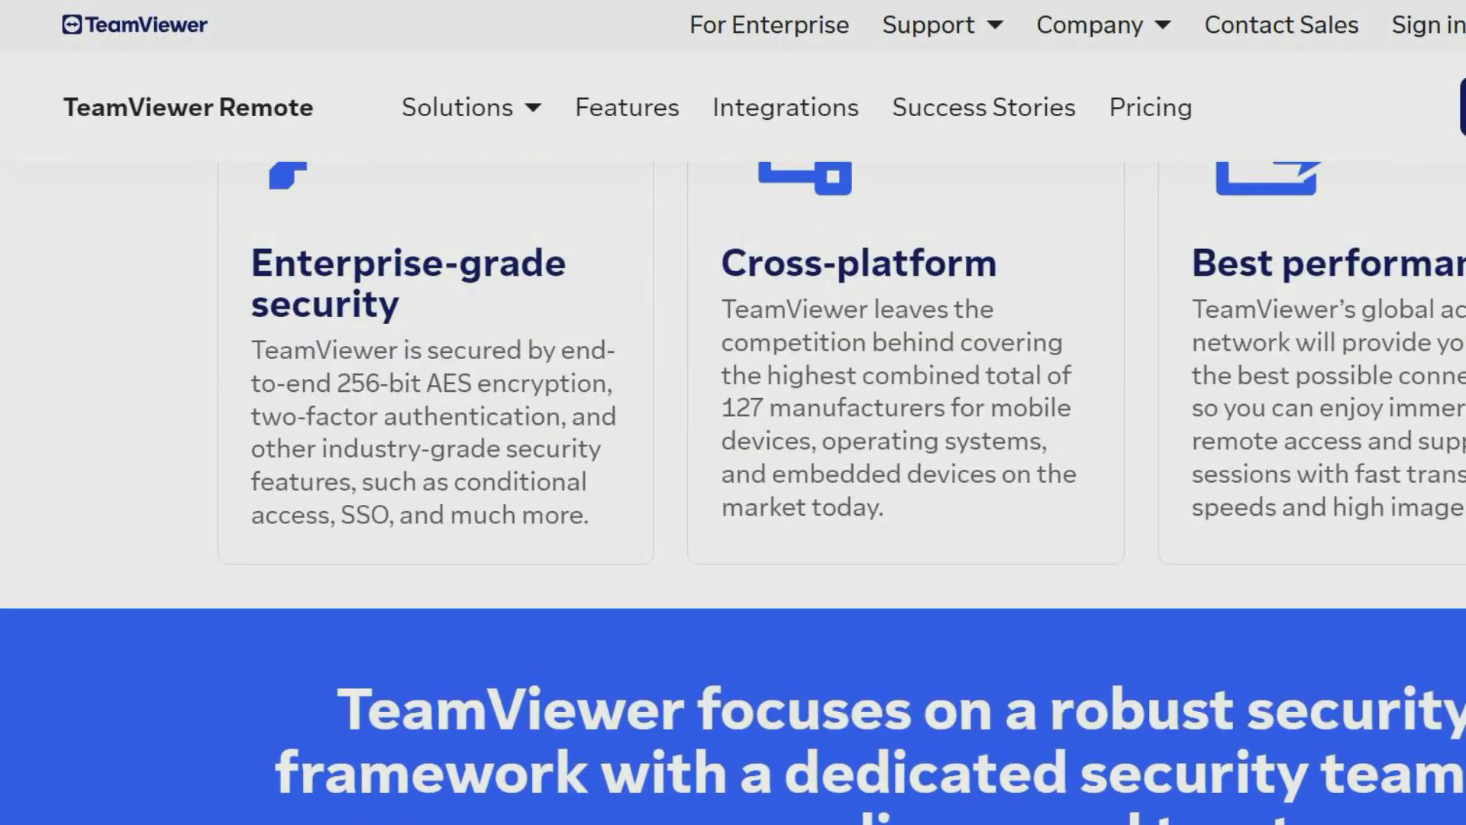
pyautogui.scroll(-3)
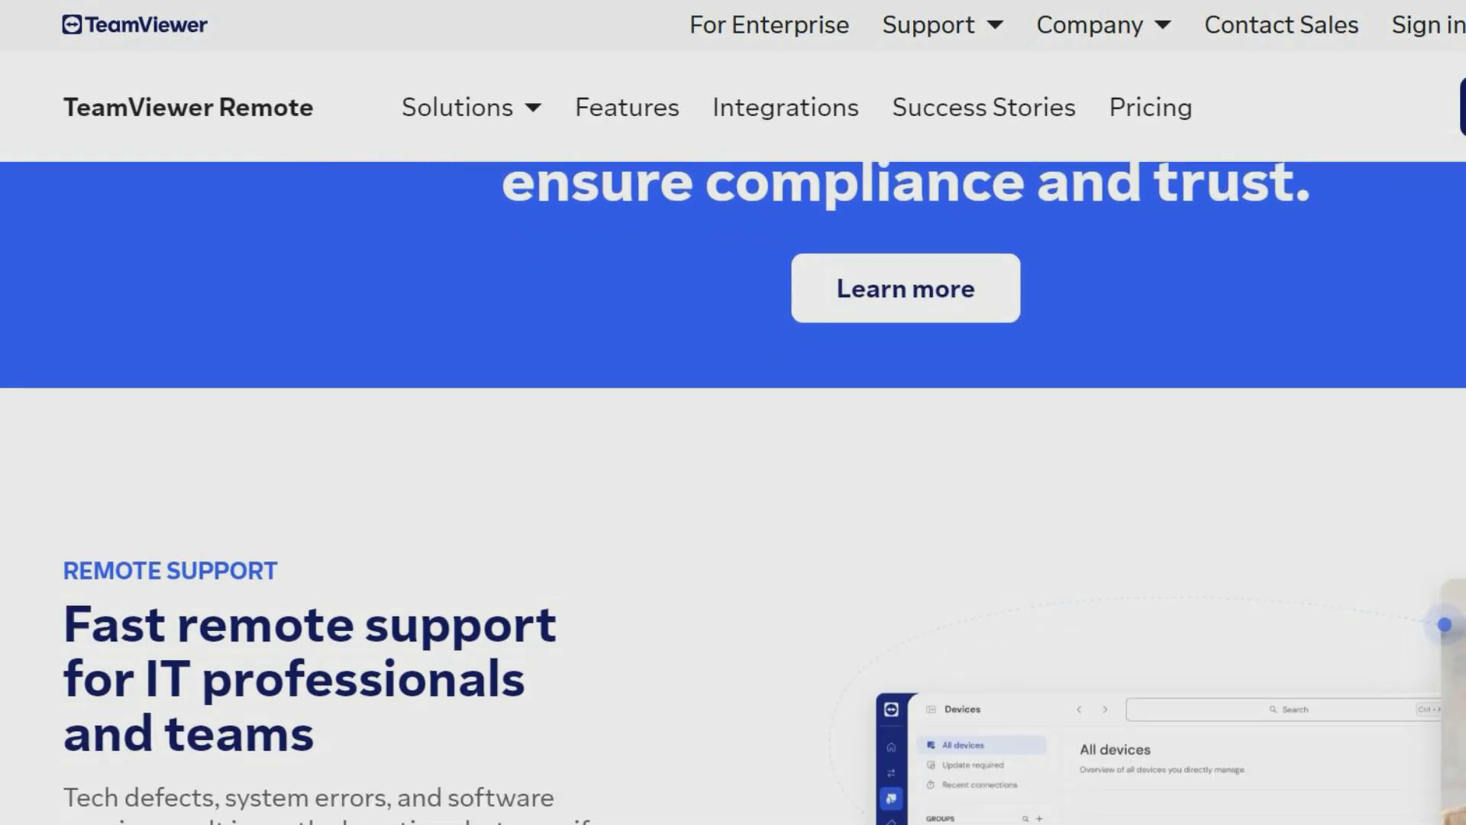
pyautogui.scroll(-3)
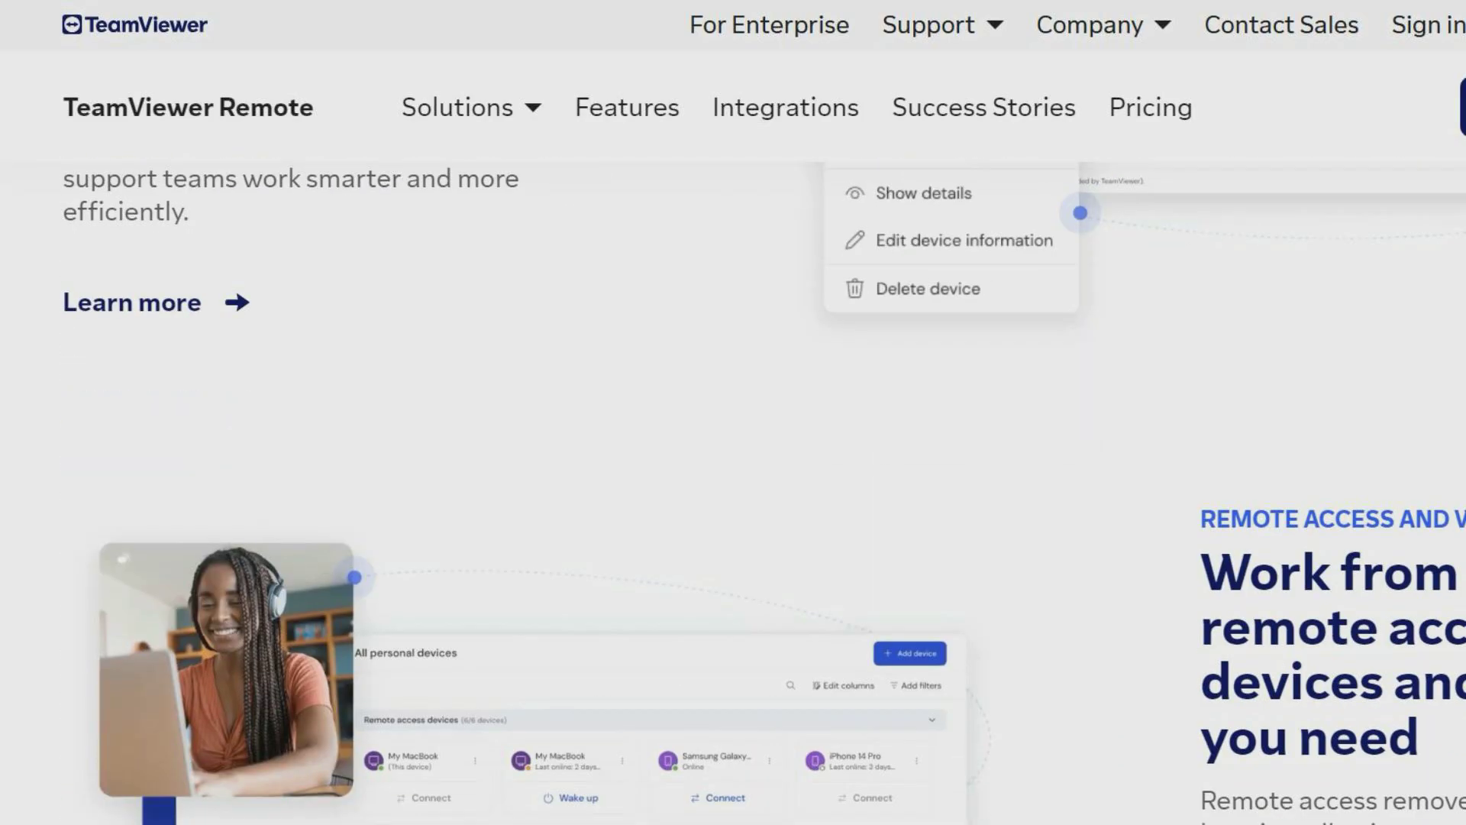
pyautogui.scroll(-3)
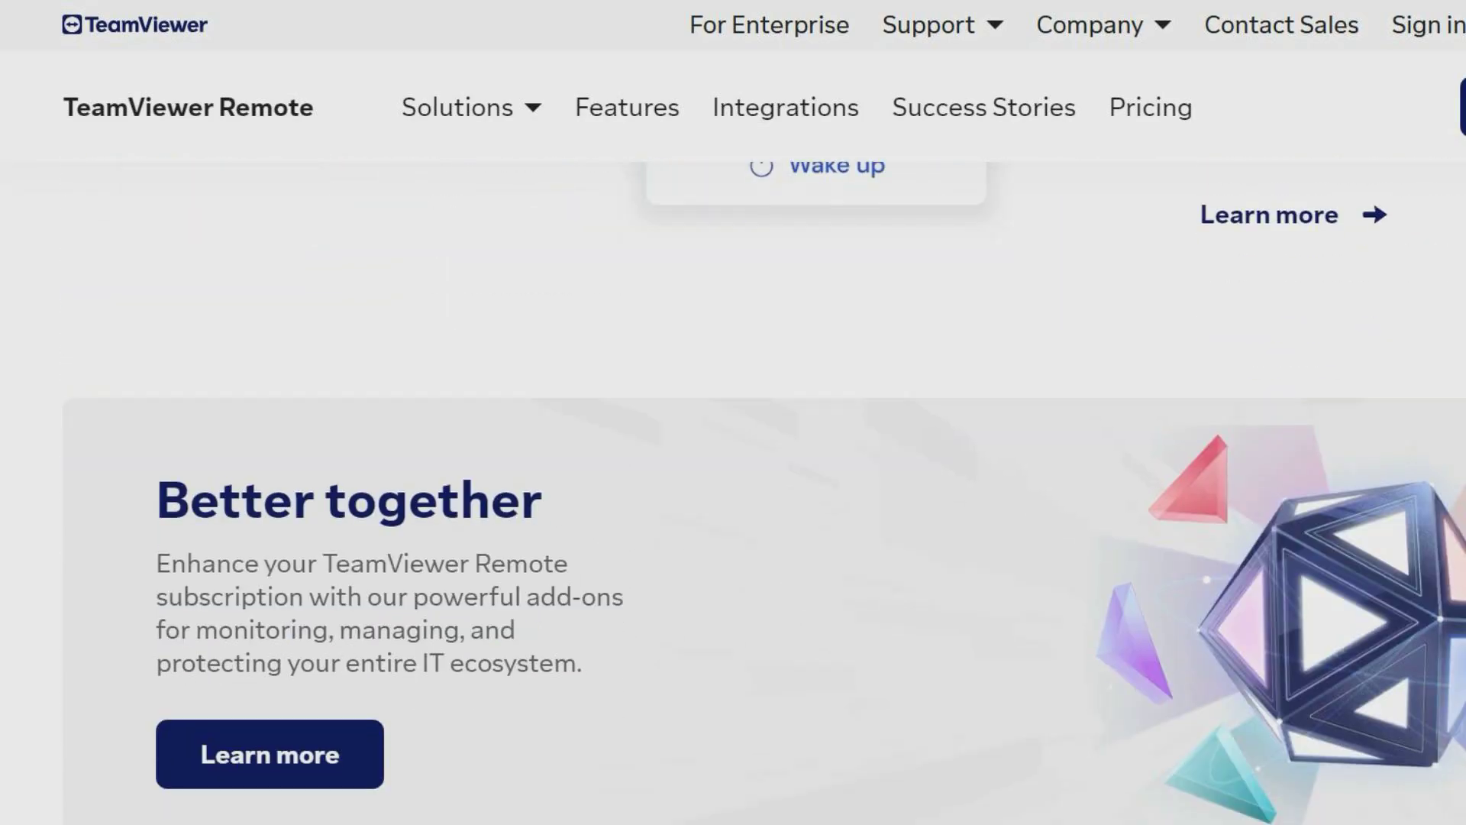
pyautogui.scroll(-3)
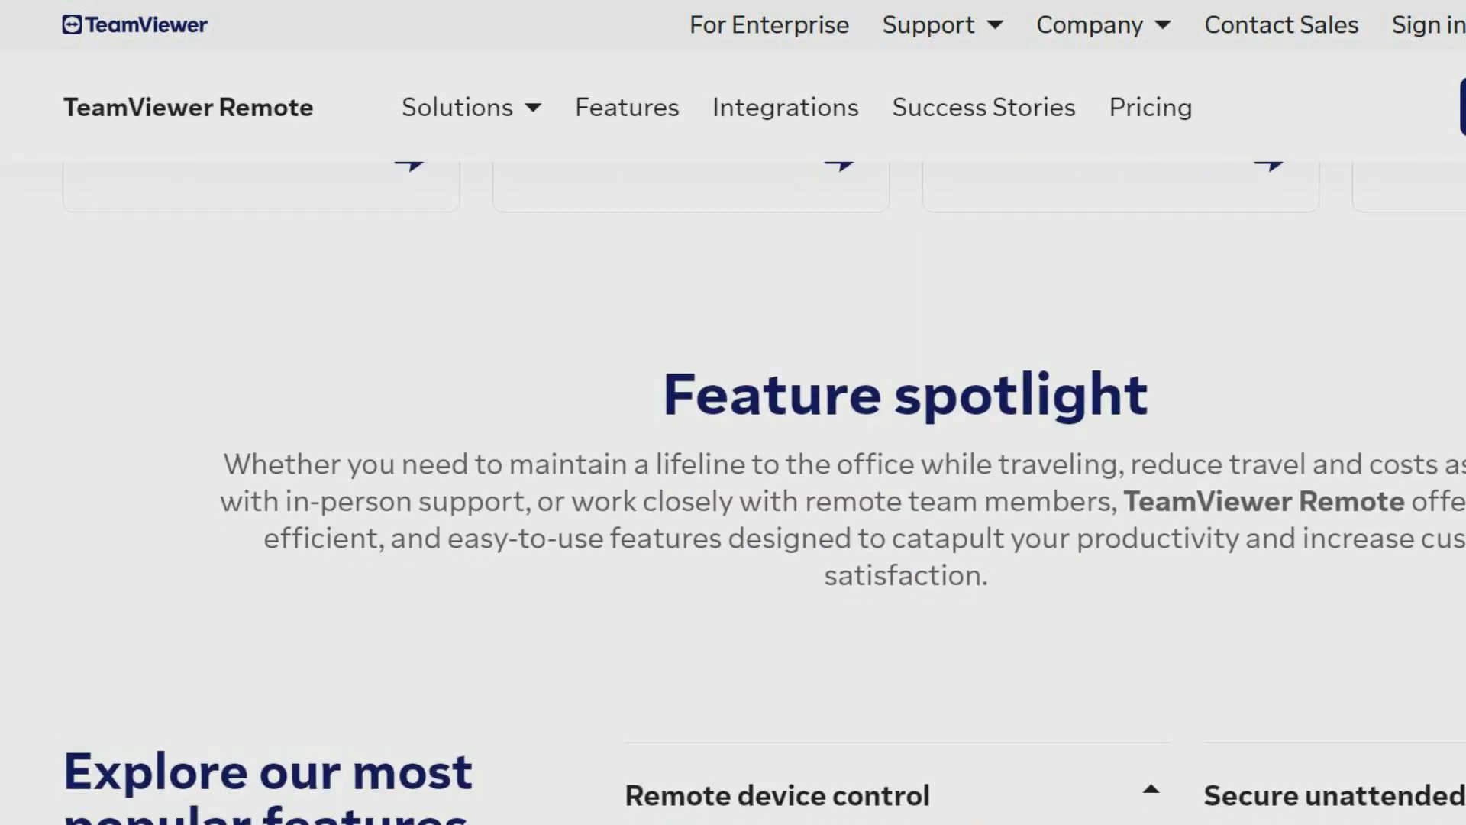
pyautogui.scroll(-3)
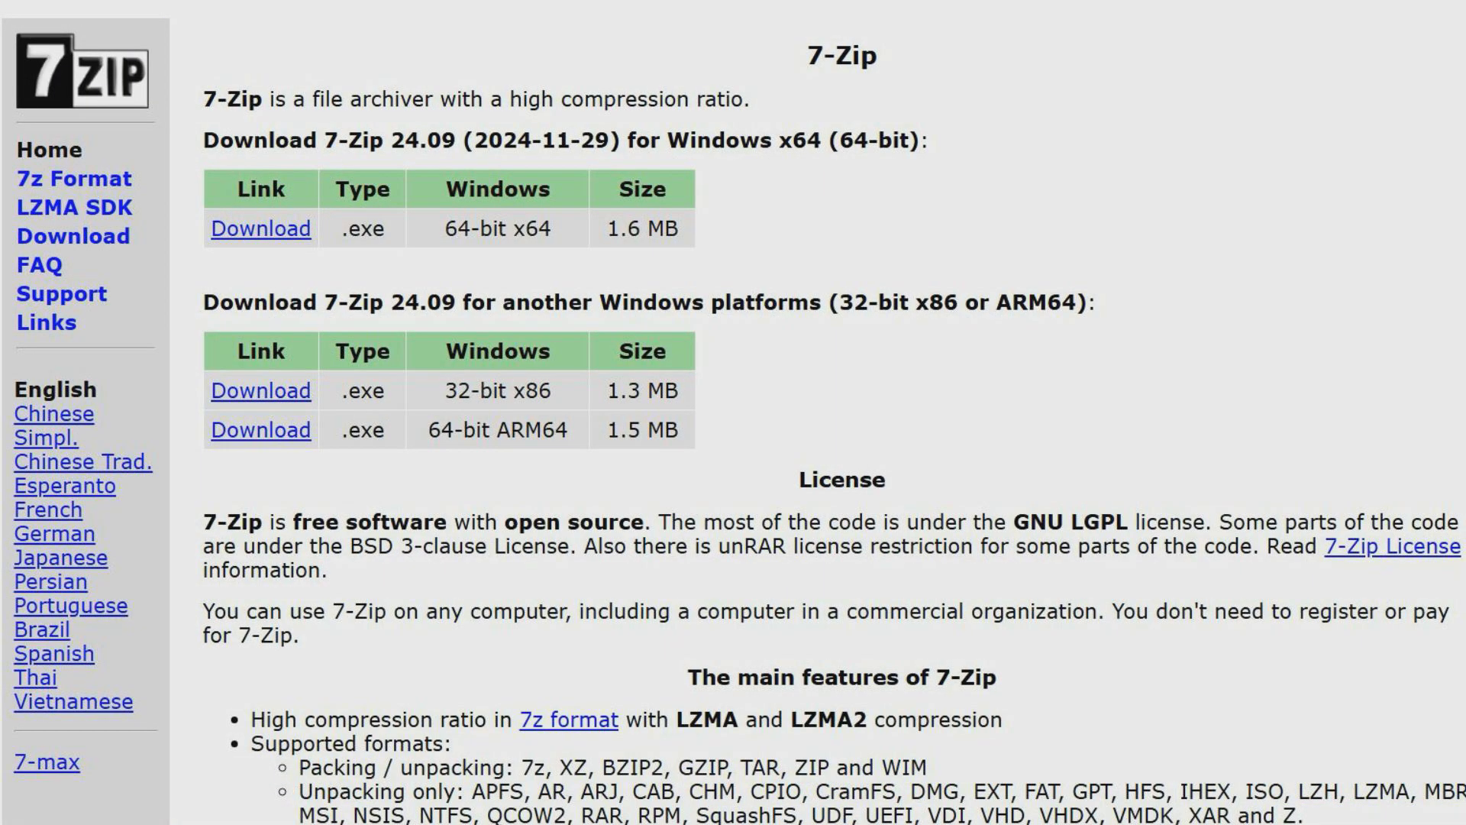
# Scroll through the 7-Zip homepage and the 24.09 download table with older releases
pyautogui.scroll(-3)
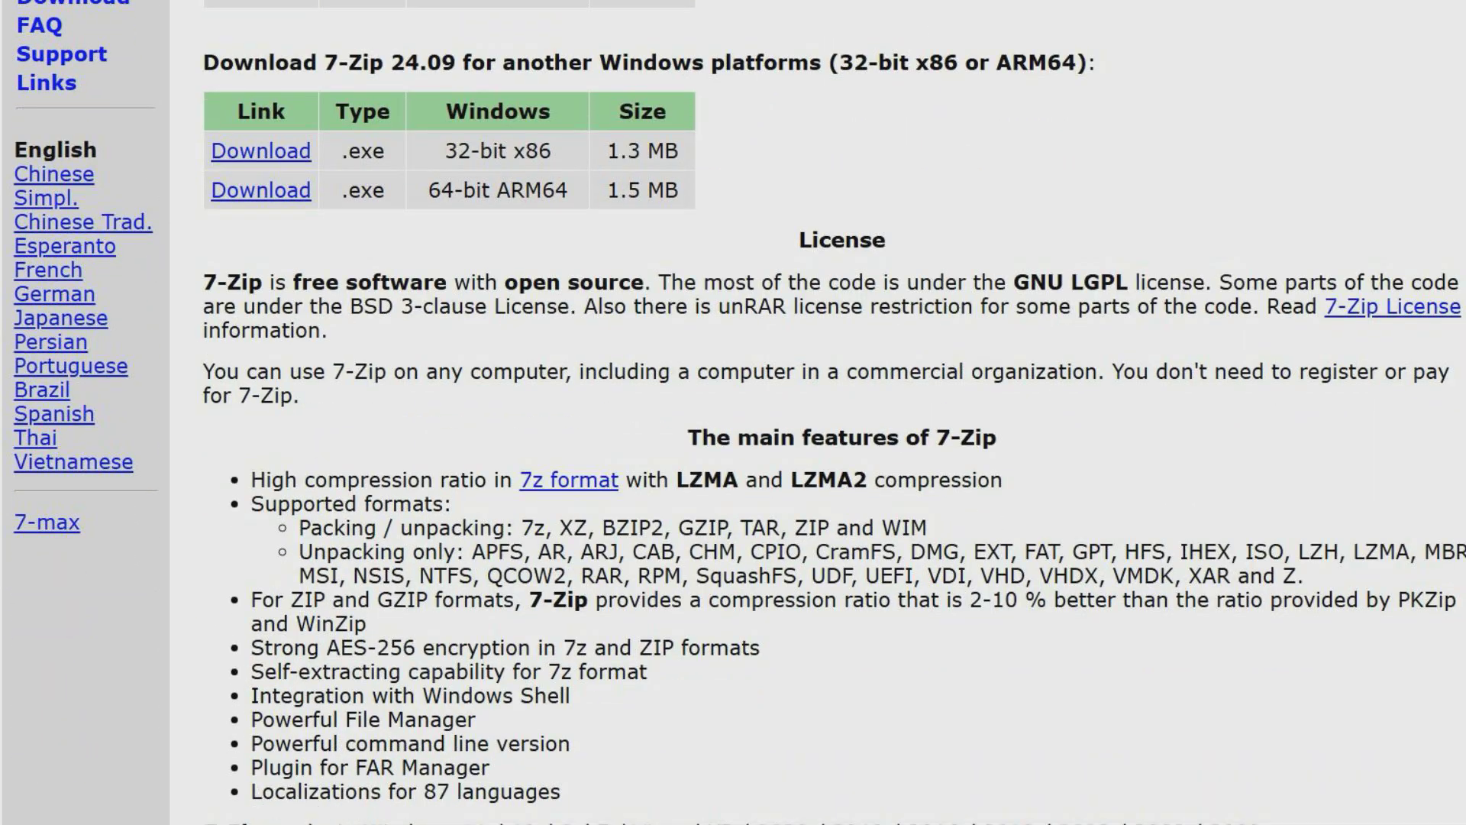
pyautogui.scroll(-3)
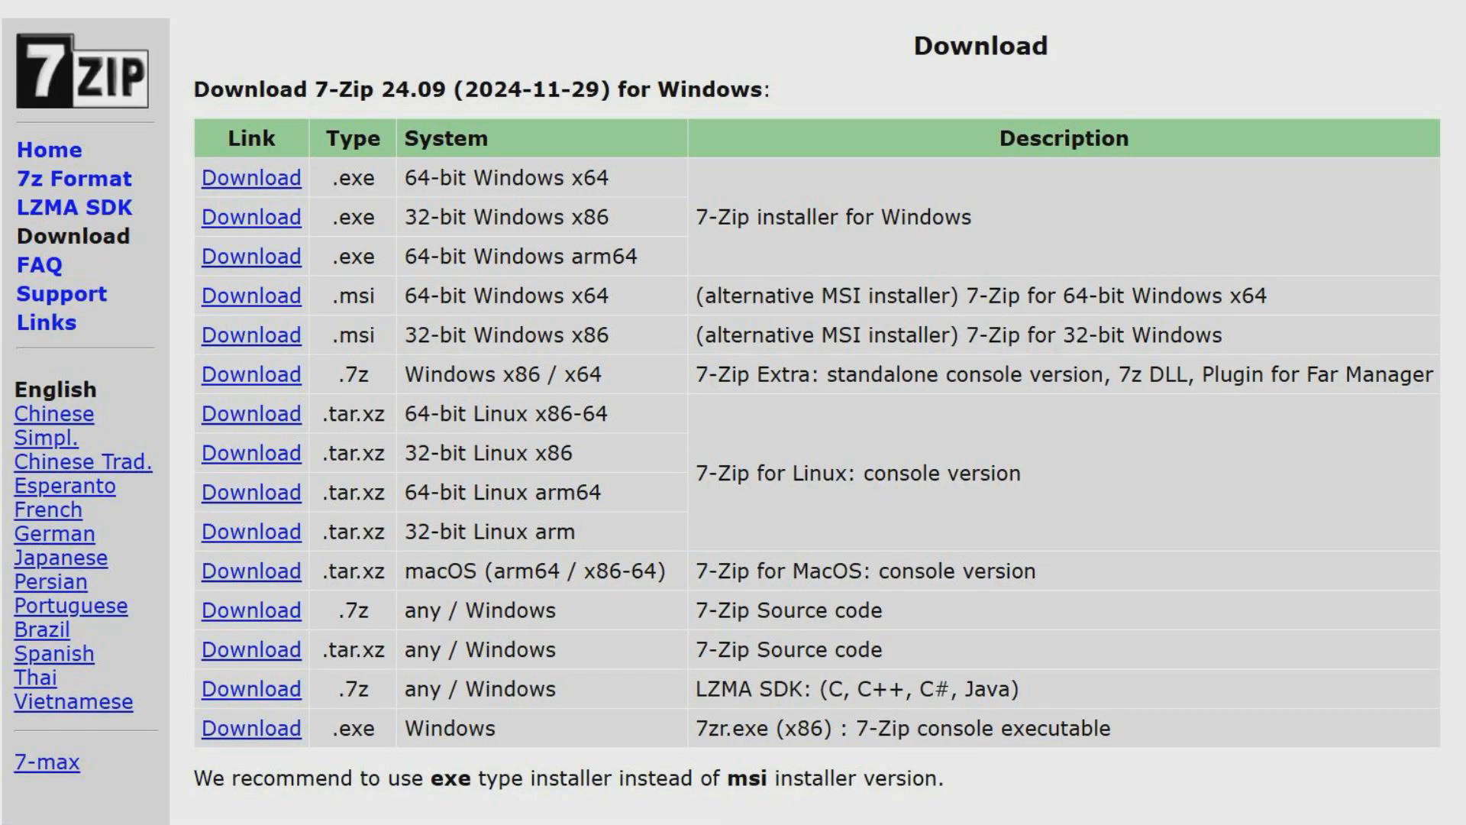
pyautogui.scroll(-3)
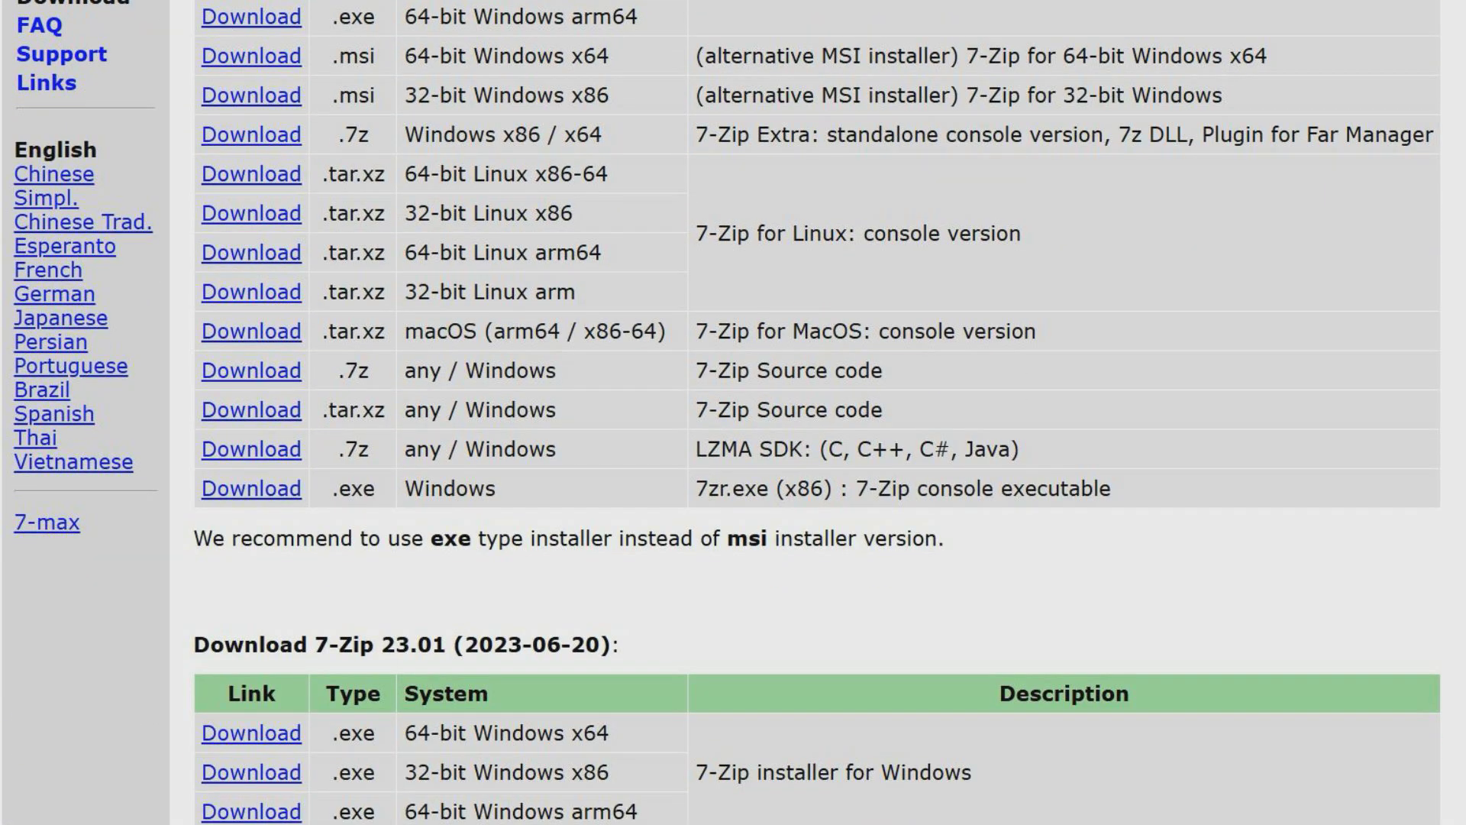
pyautogui.scroll(-3)
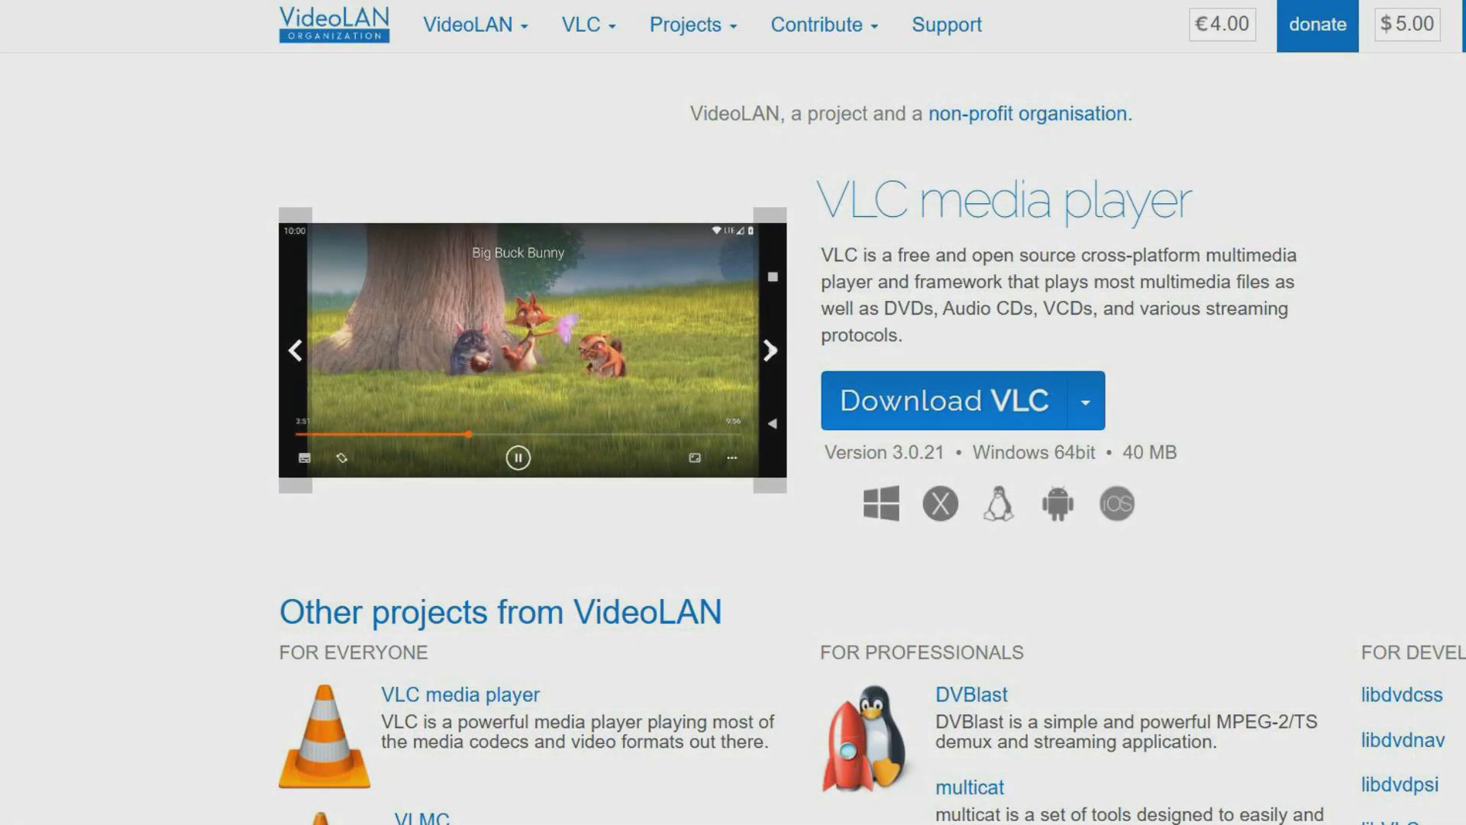
pyautogui.scroll(-3)
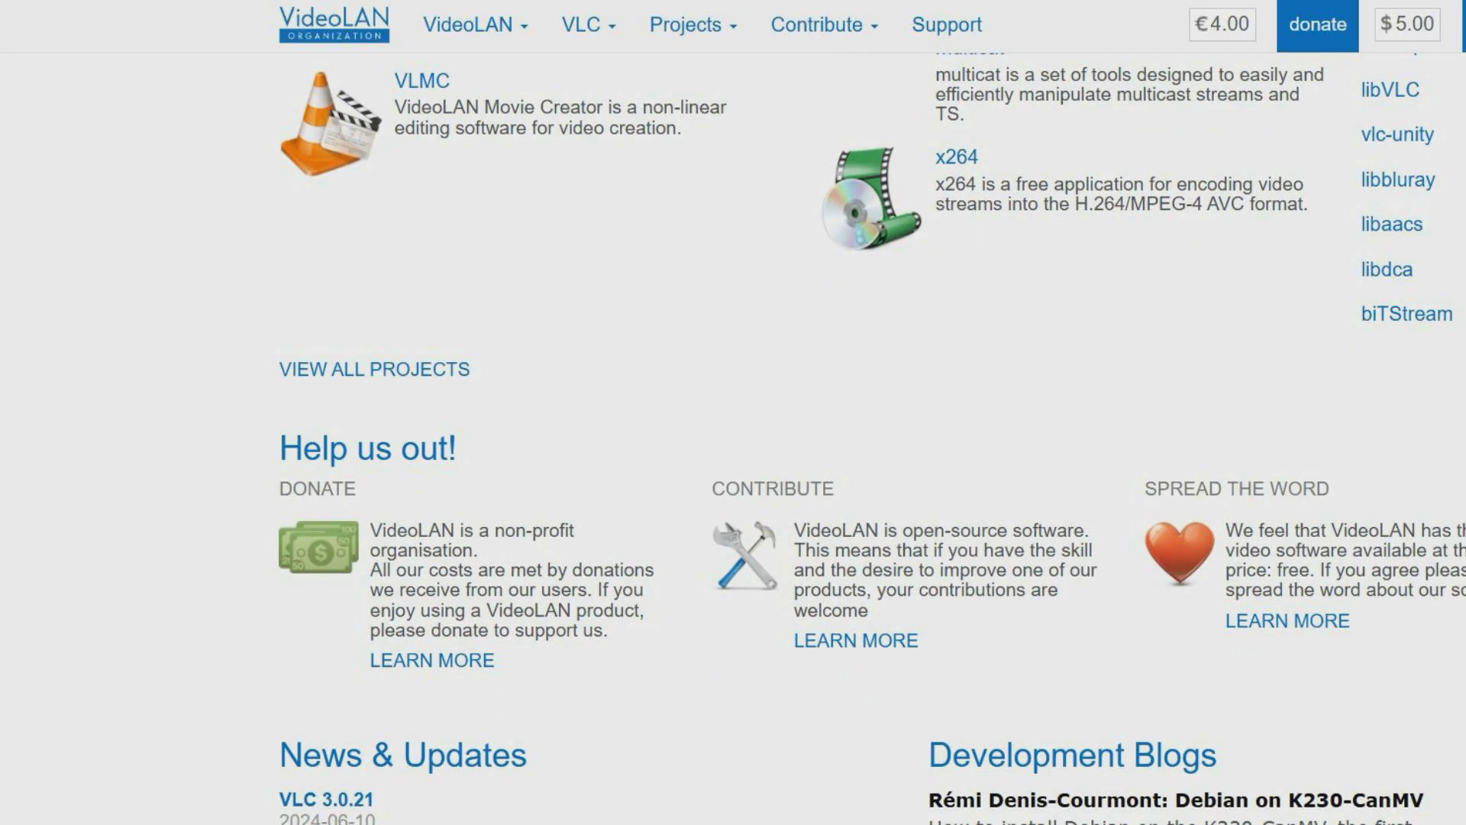
pyautogui.scroll(-3)
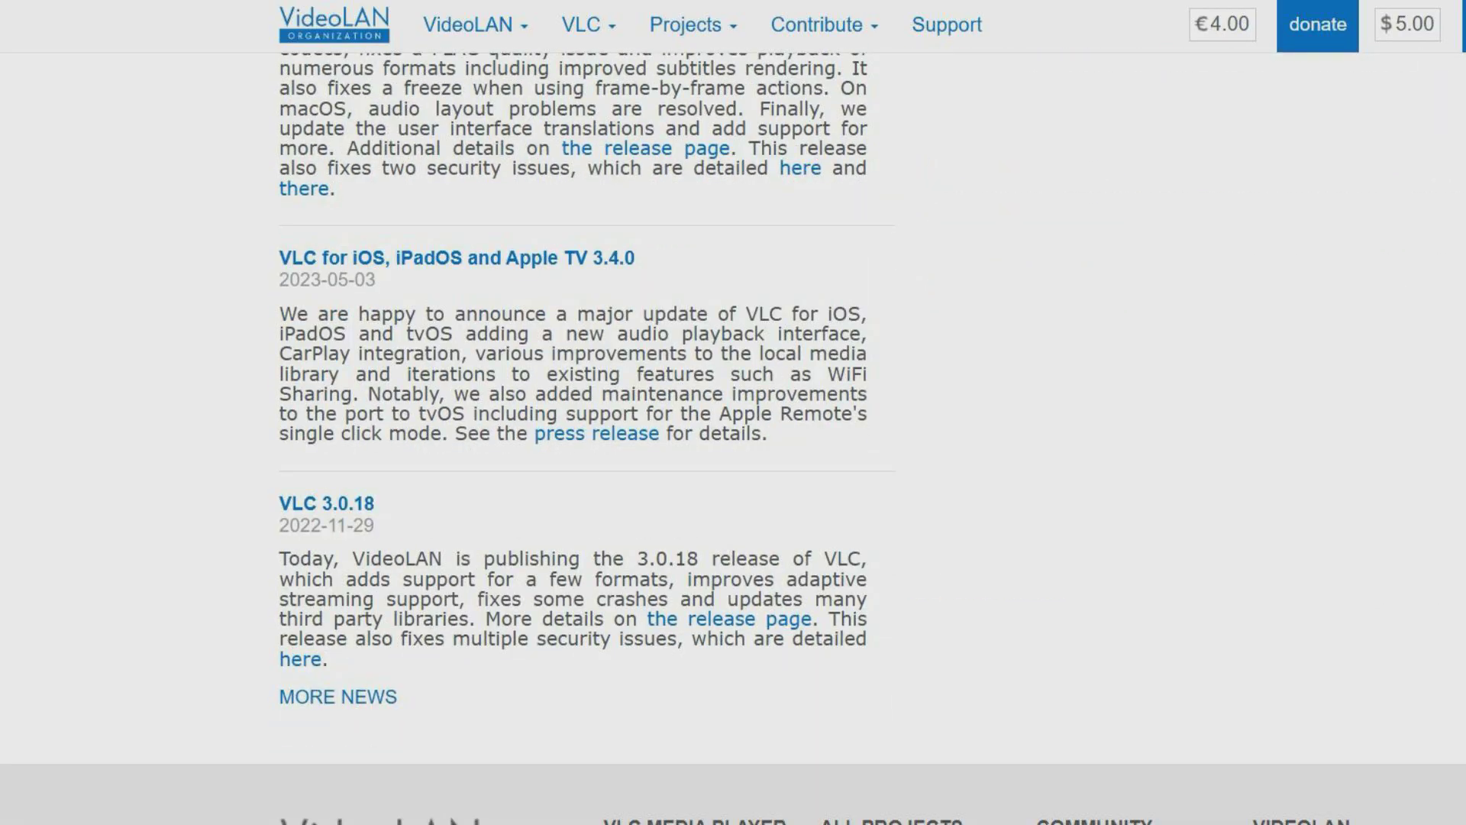
pyautogui.scroll(-3)
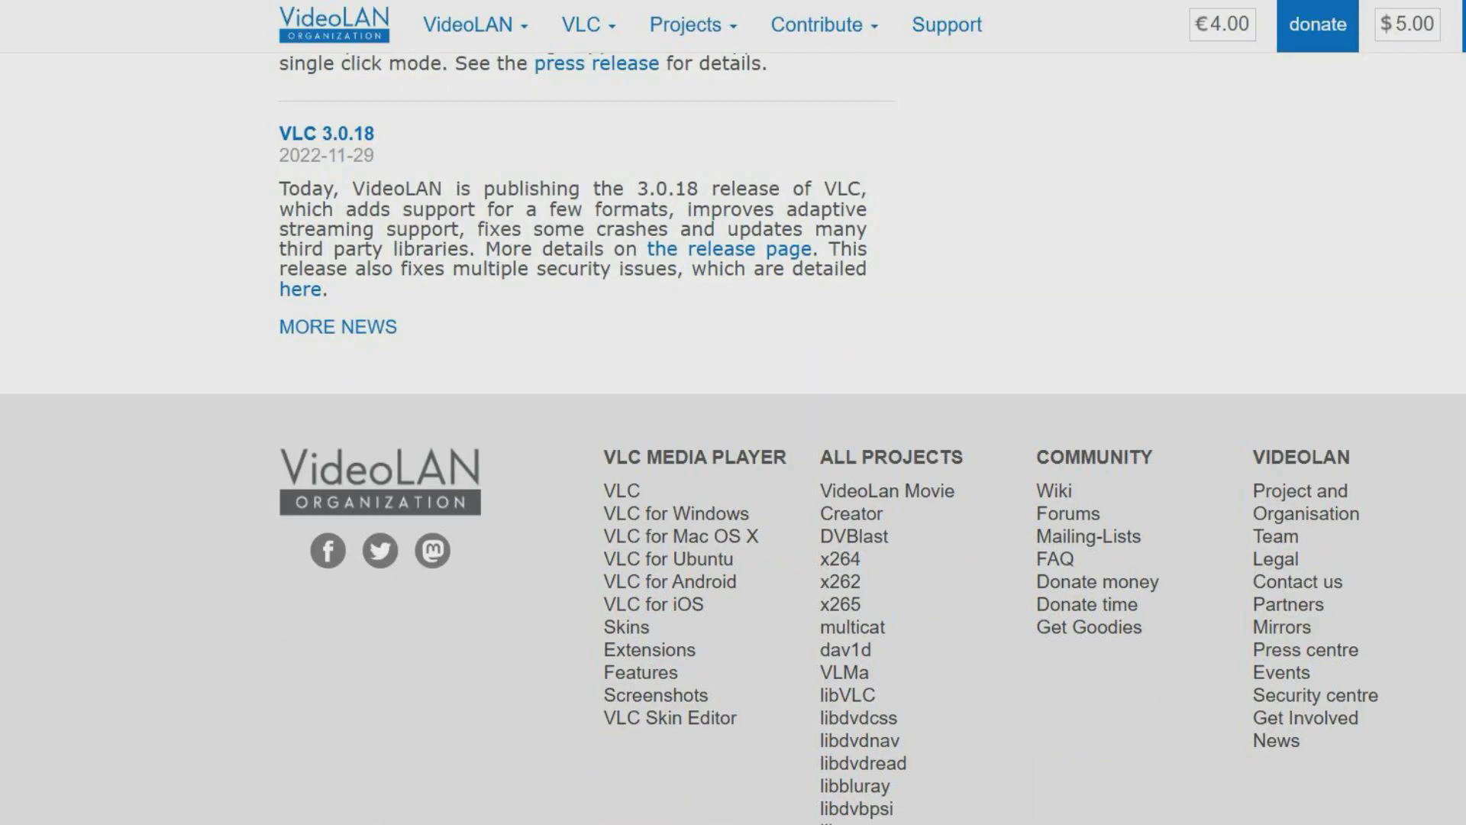
pyautogui.scroll(-3)
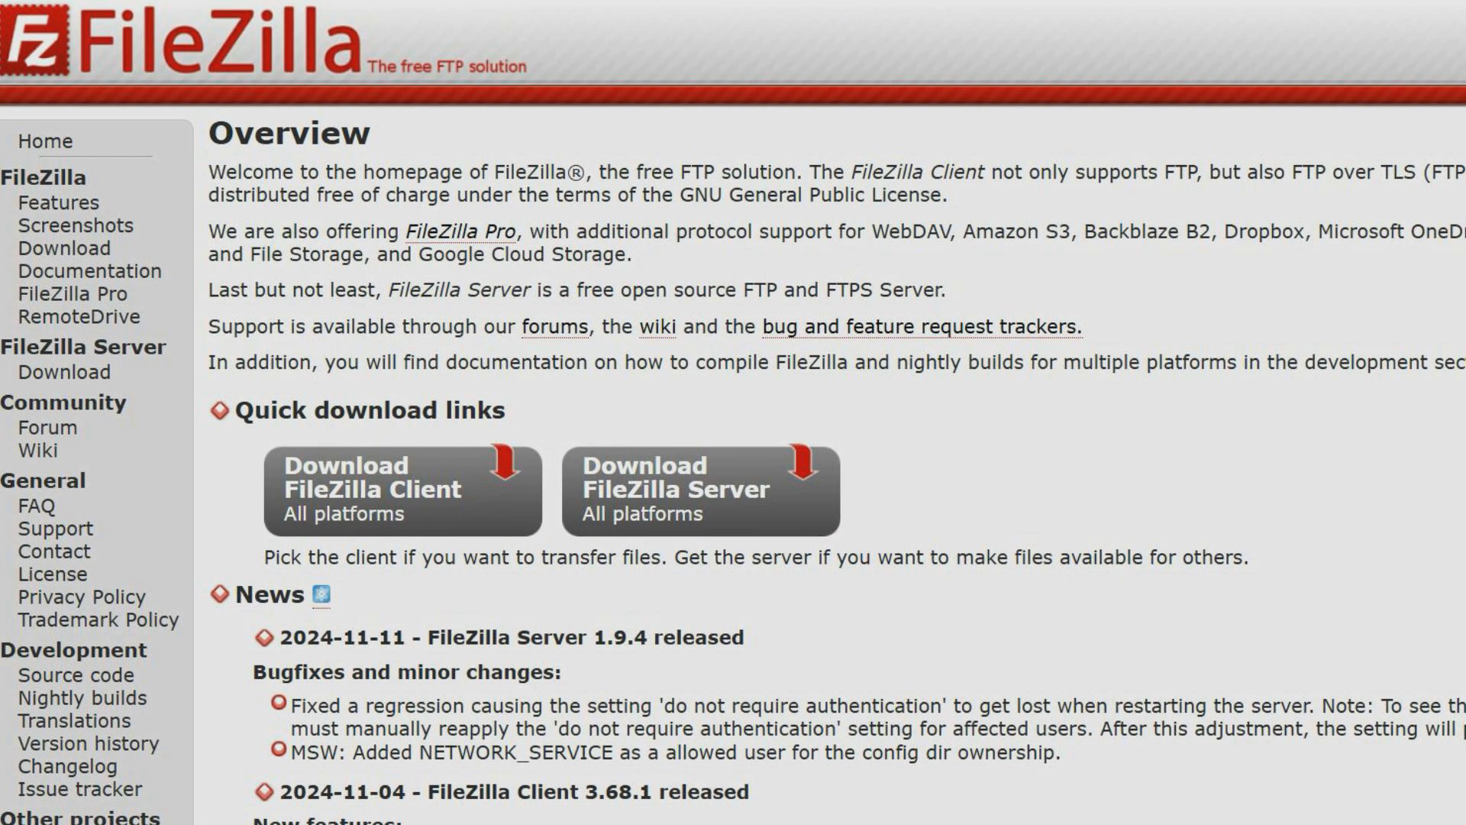
# Go to the FileZilla Features page from the left sidebar and look through the feature list
pyautogui.scroll(-3)
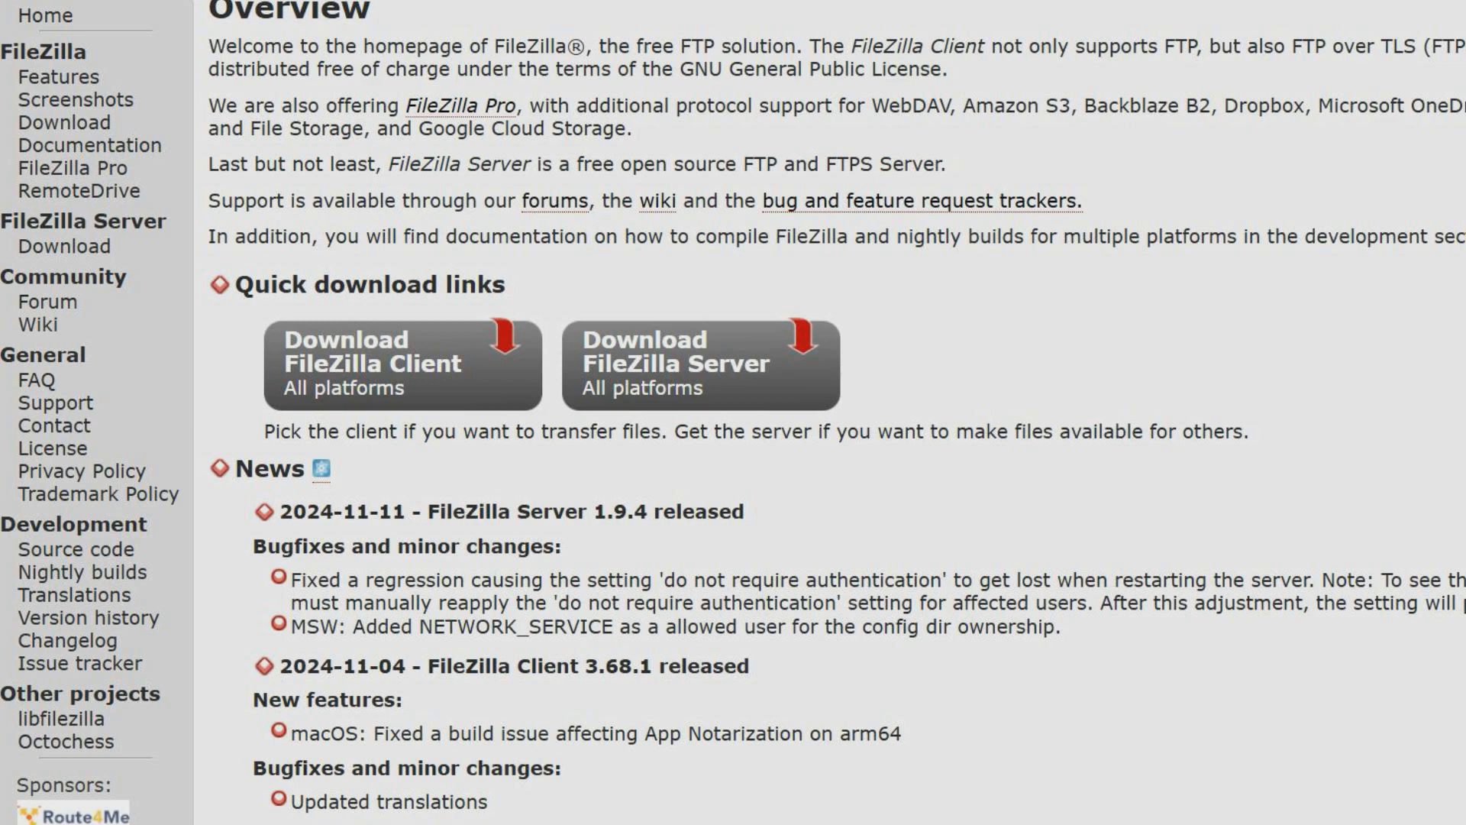
pyautogui.scroll(-3)
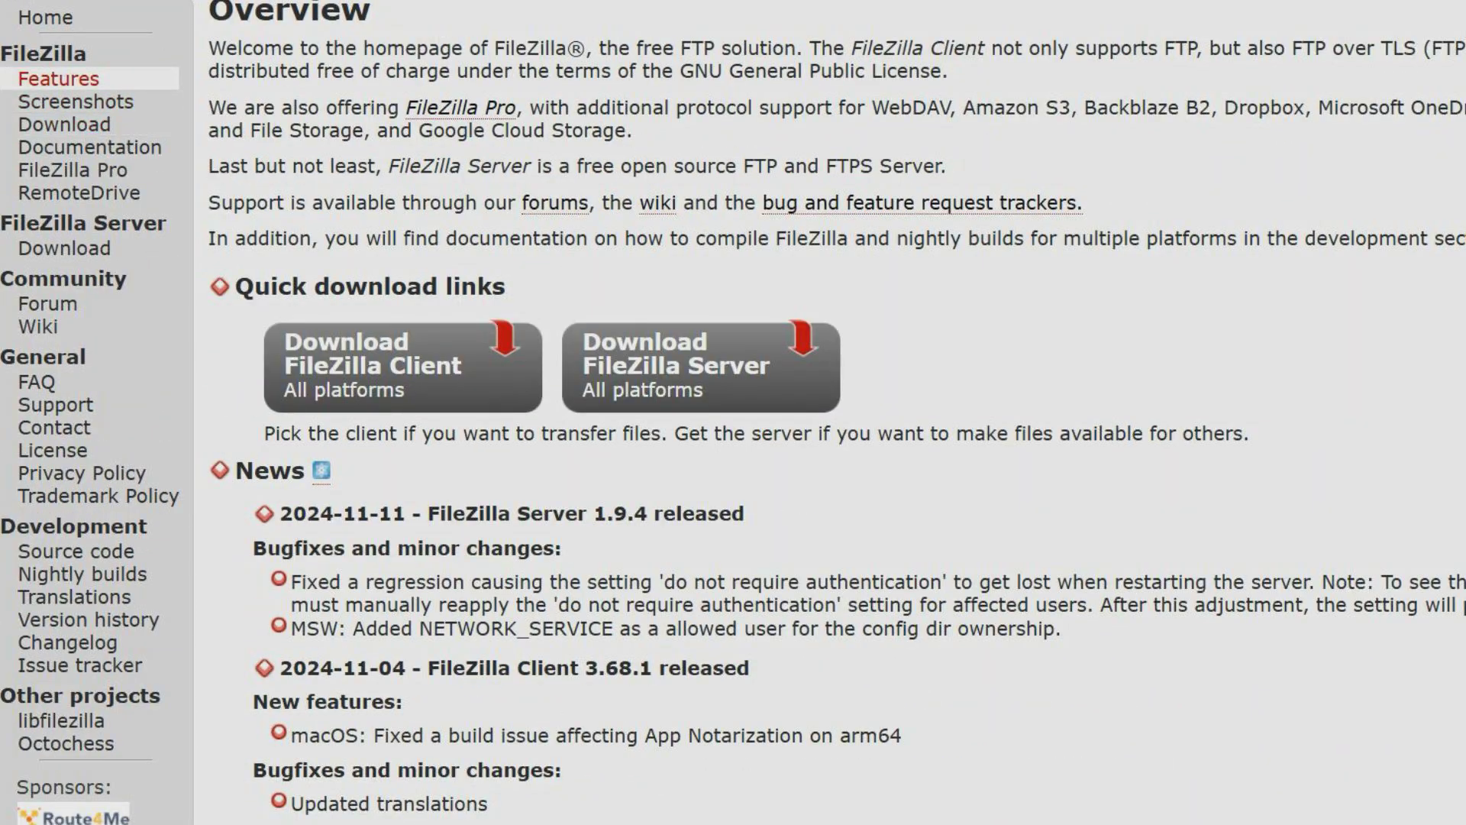
pyautogui.click(58, 78)
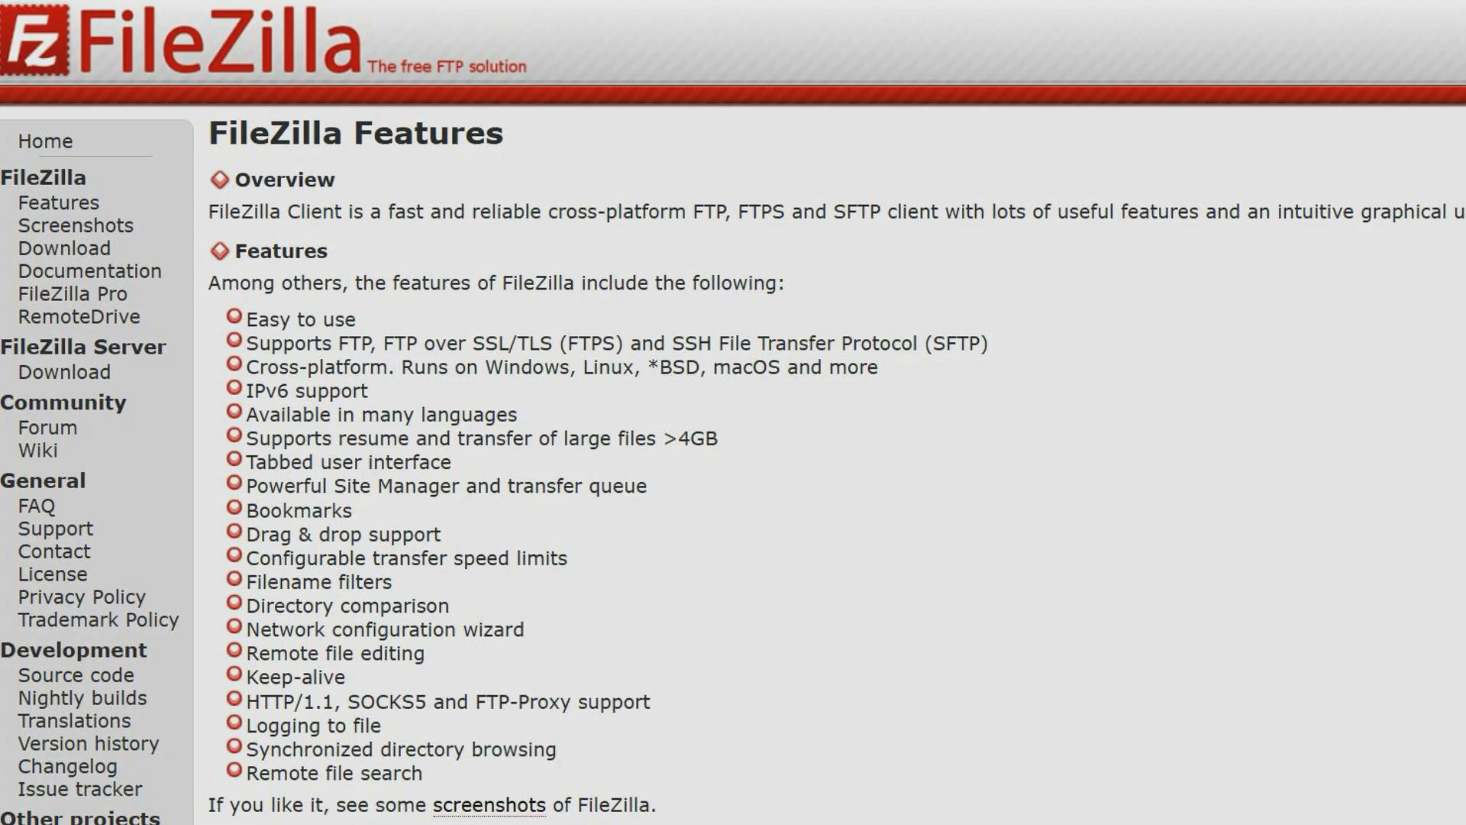
pyautogui.scroll(-3)
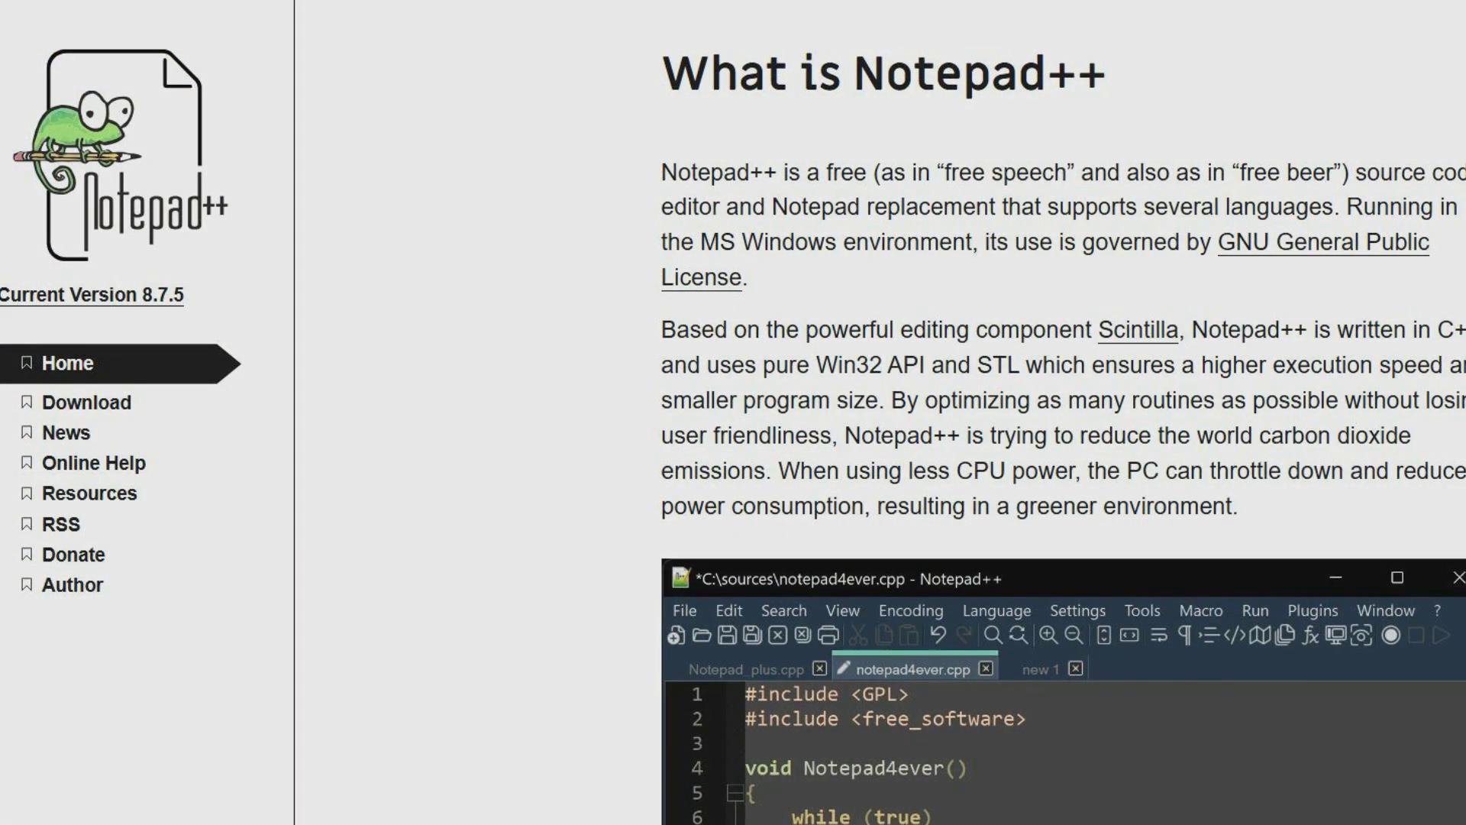
# Scroll past the What is Notepad++ description to the editor code screenshot
pyautogui.scroll(-3)
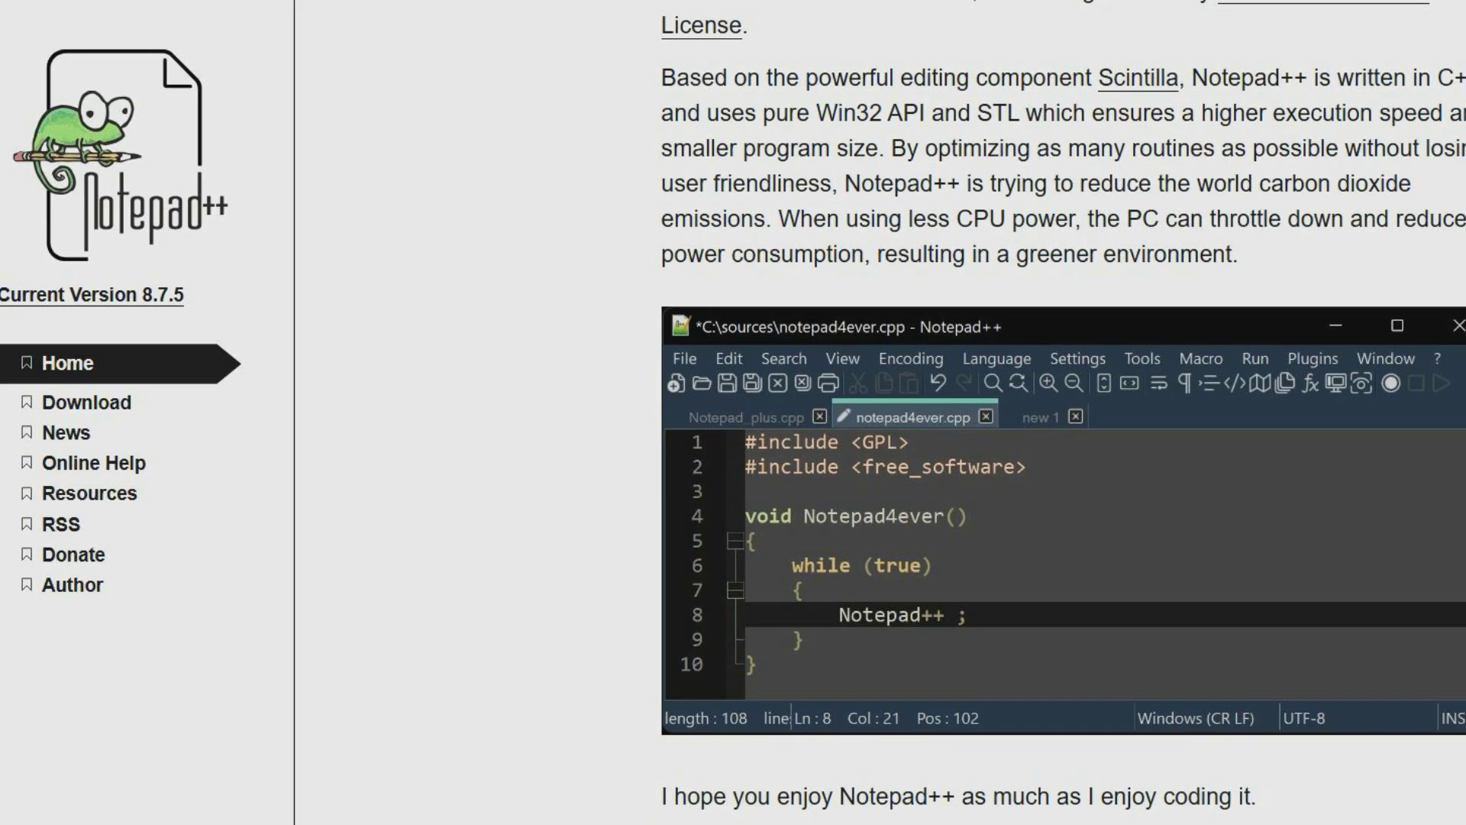
pyautogui.scroll(-3)
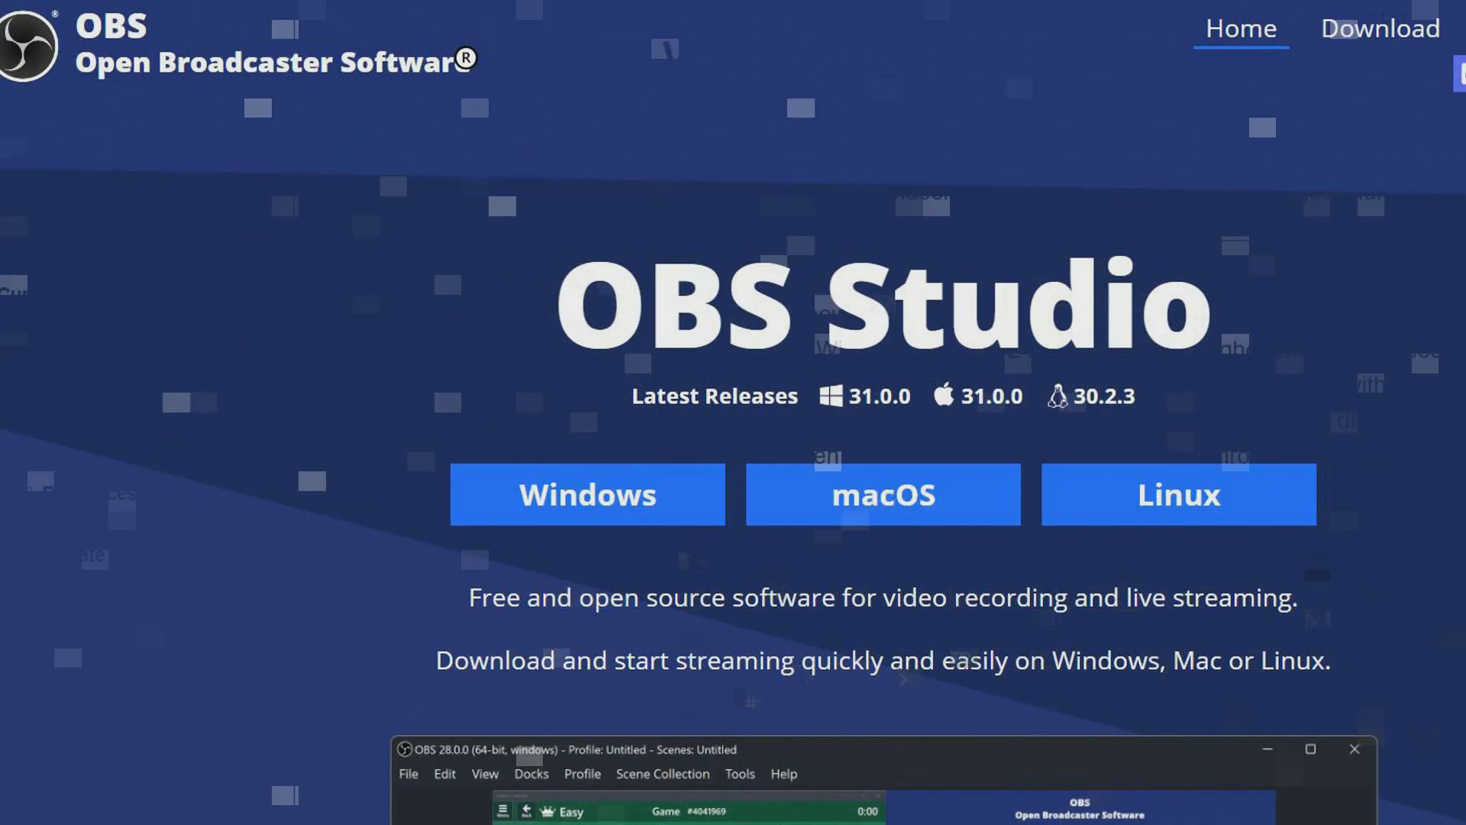
# Scroll through OBS Studio's feature sections down to Studio Mode and Multiview
pyautogui.scroll(-3)
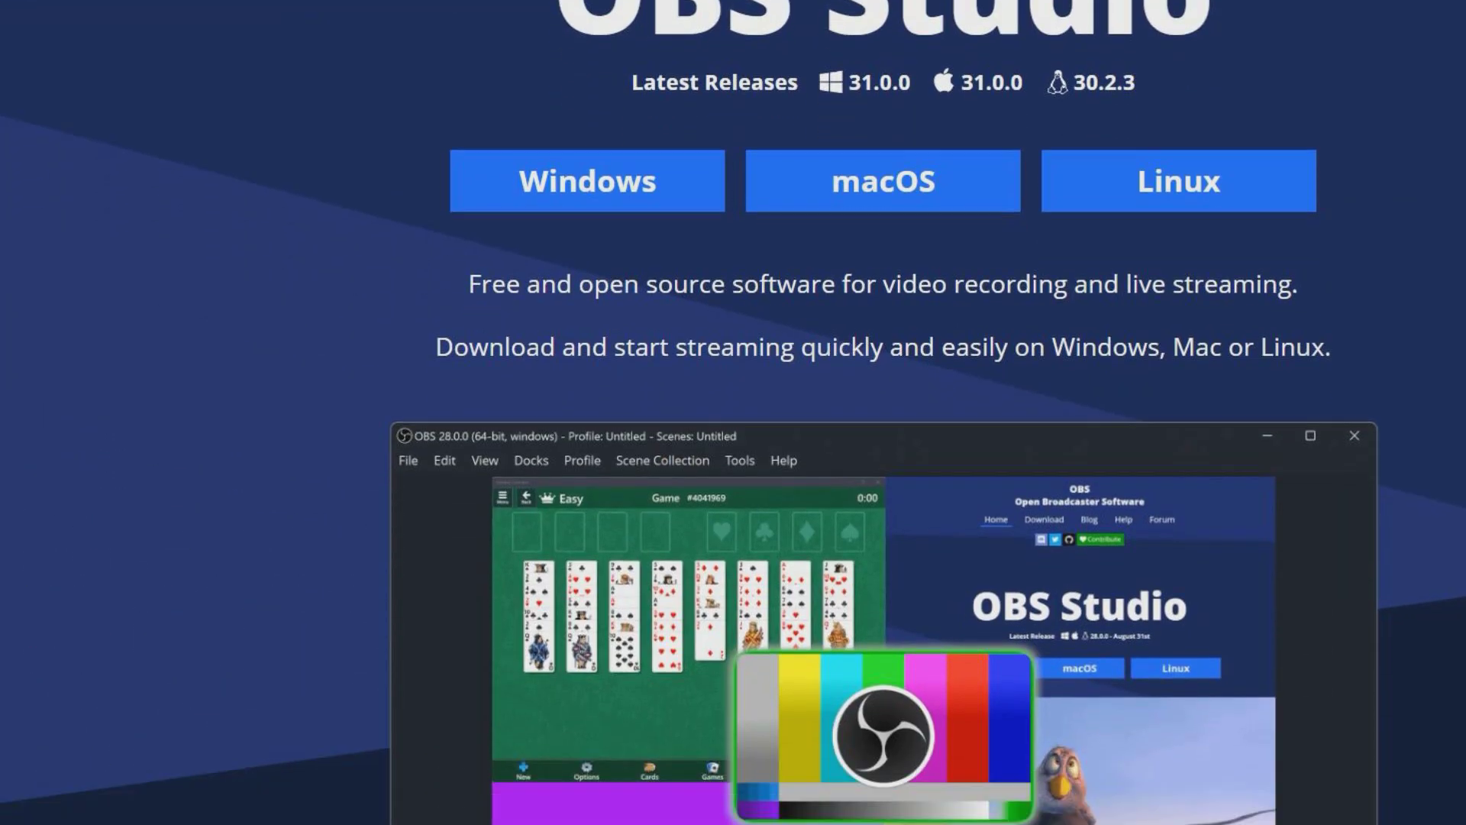
pyautogui.scroll(-3)
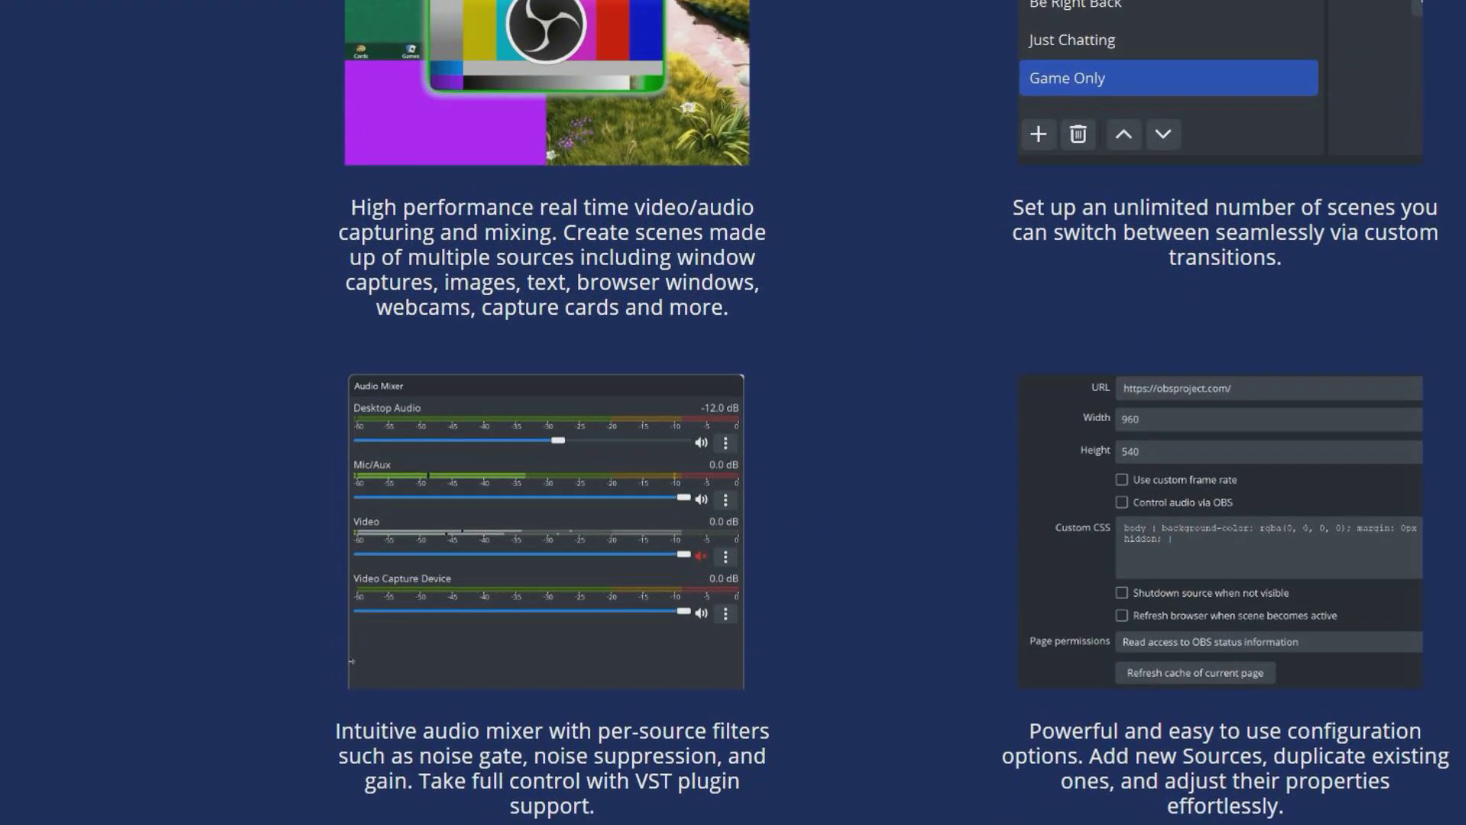
pyautogui.scroll(-3)
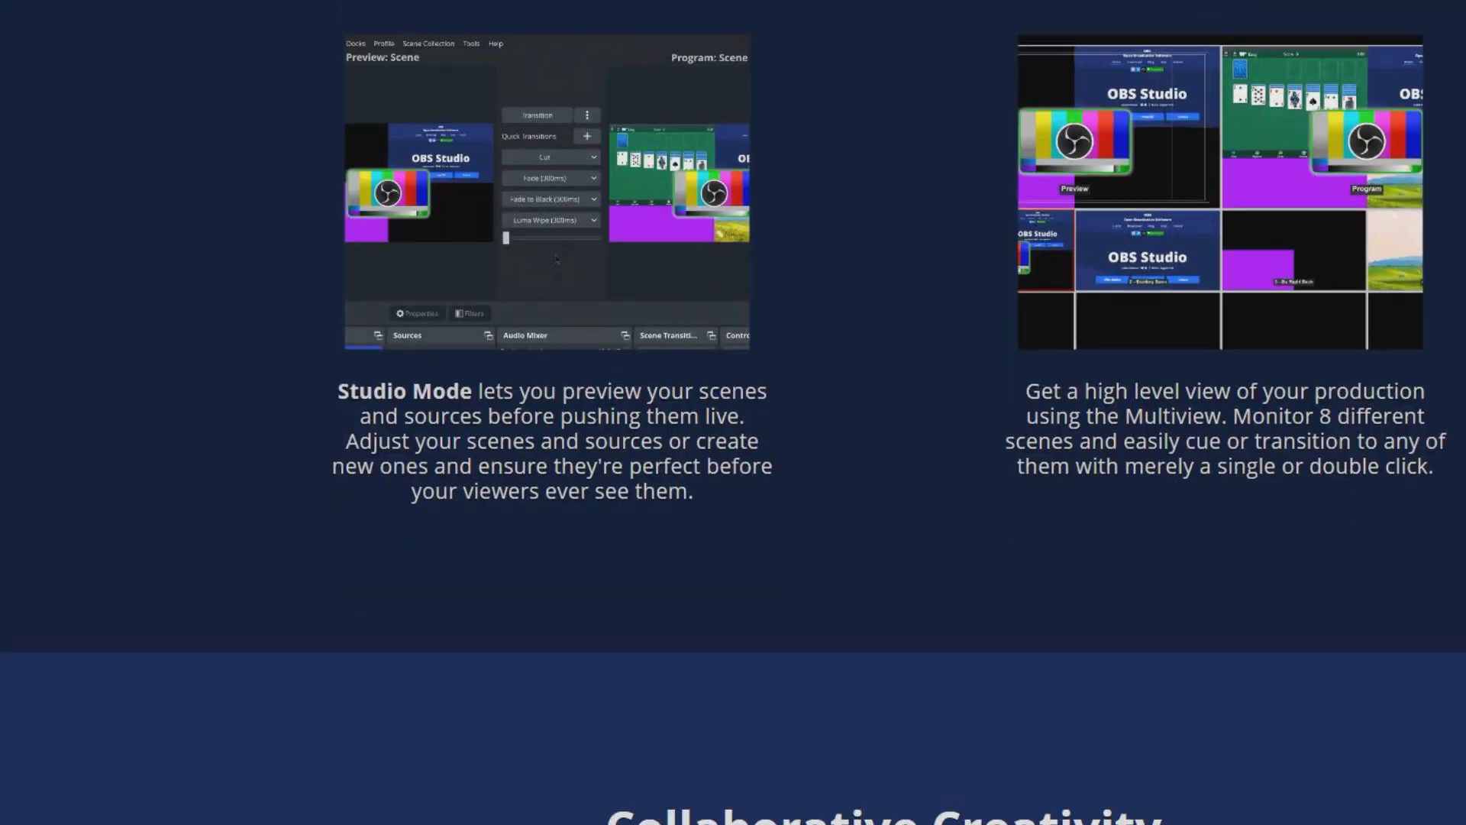
pyautogui.scroll(-3)
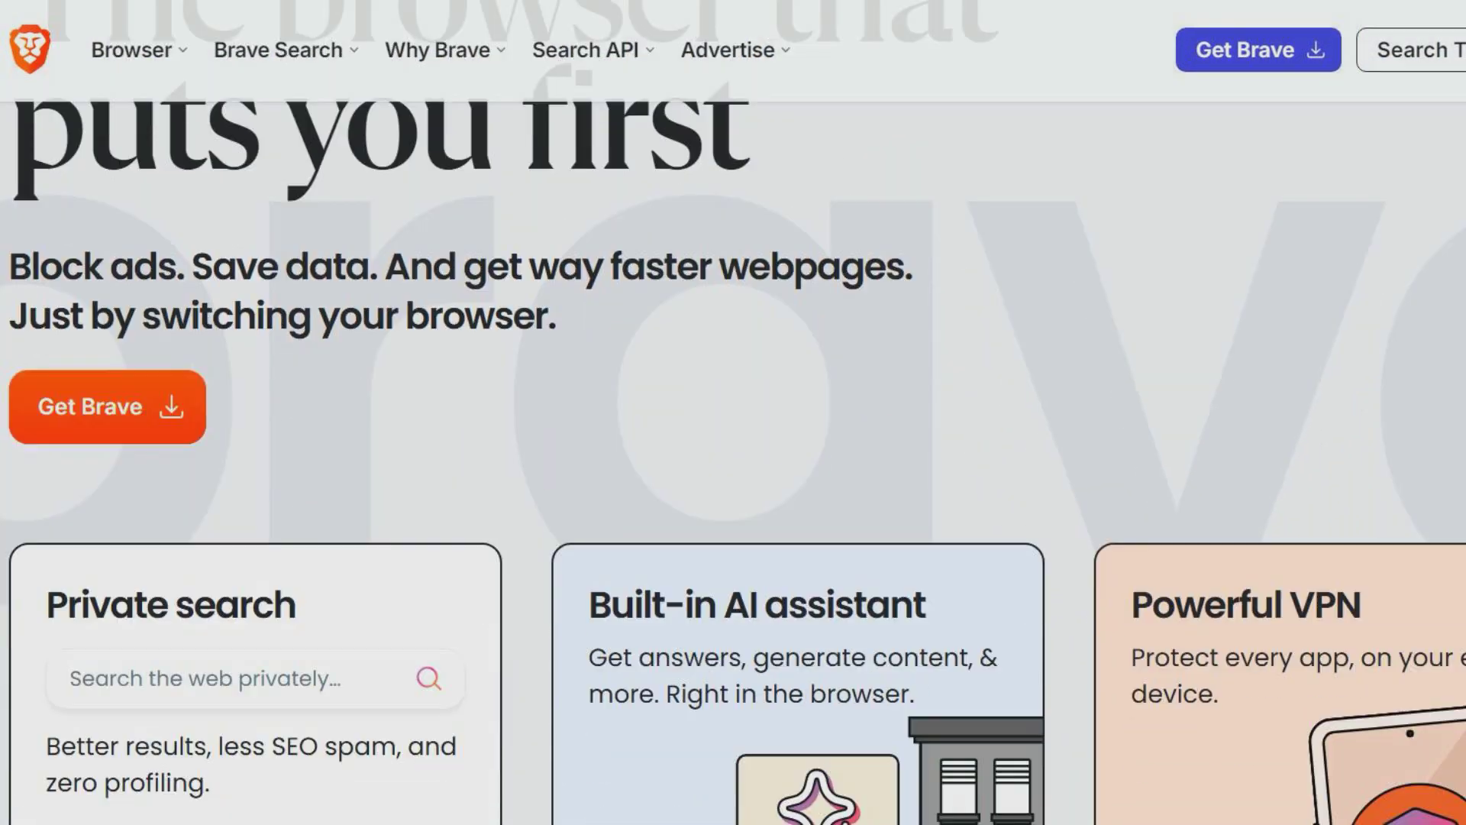
# Scroll past Brave's feature cards and browser comparisons to the download banner and FAQs
pyautogui.scroll(-3)
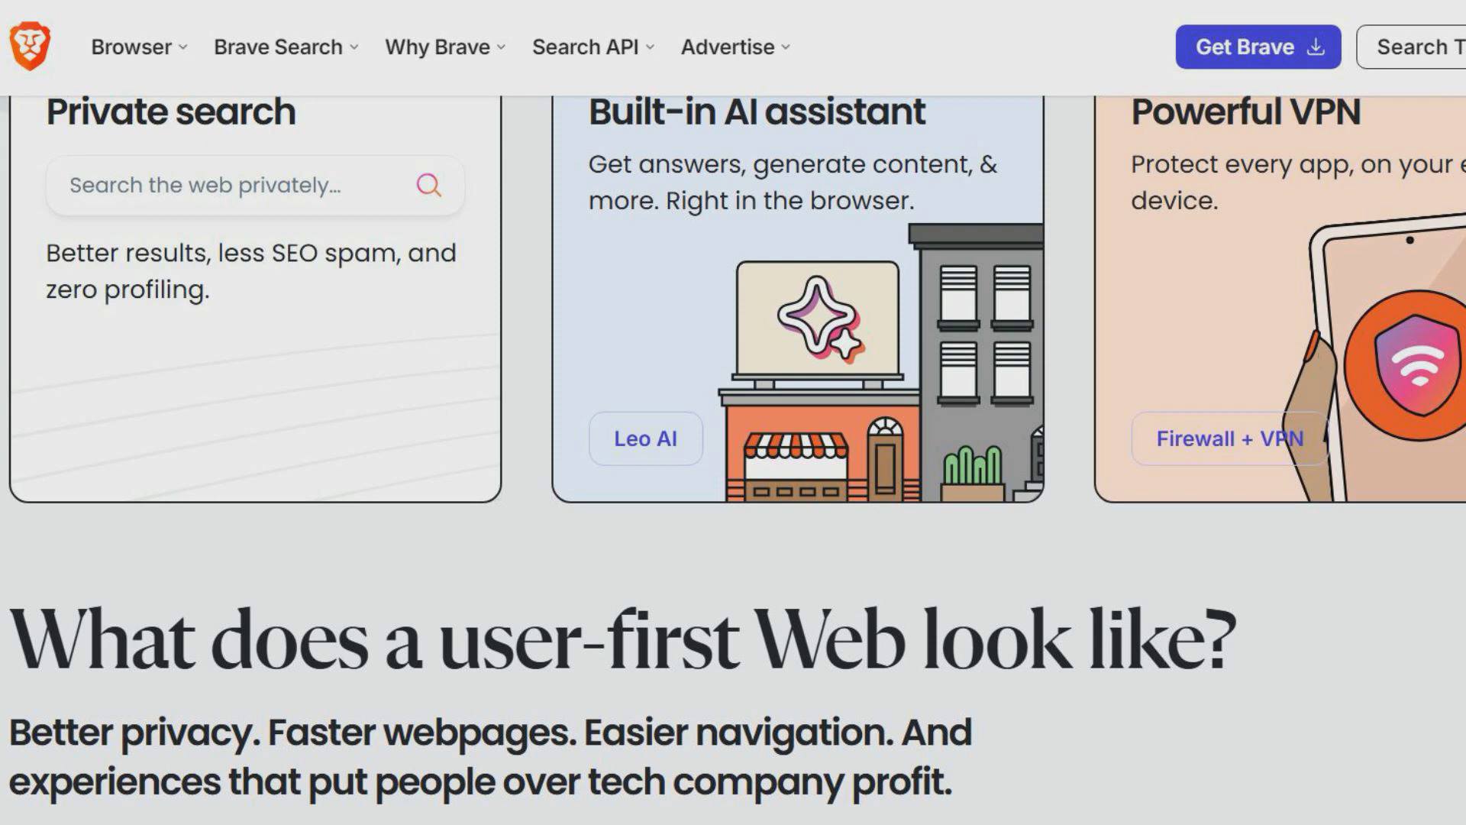
pyautogui.scroll(-3)
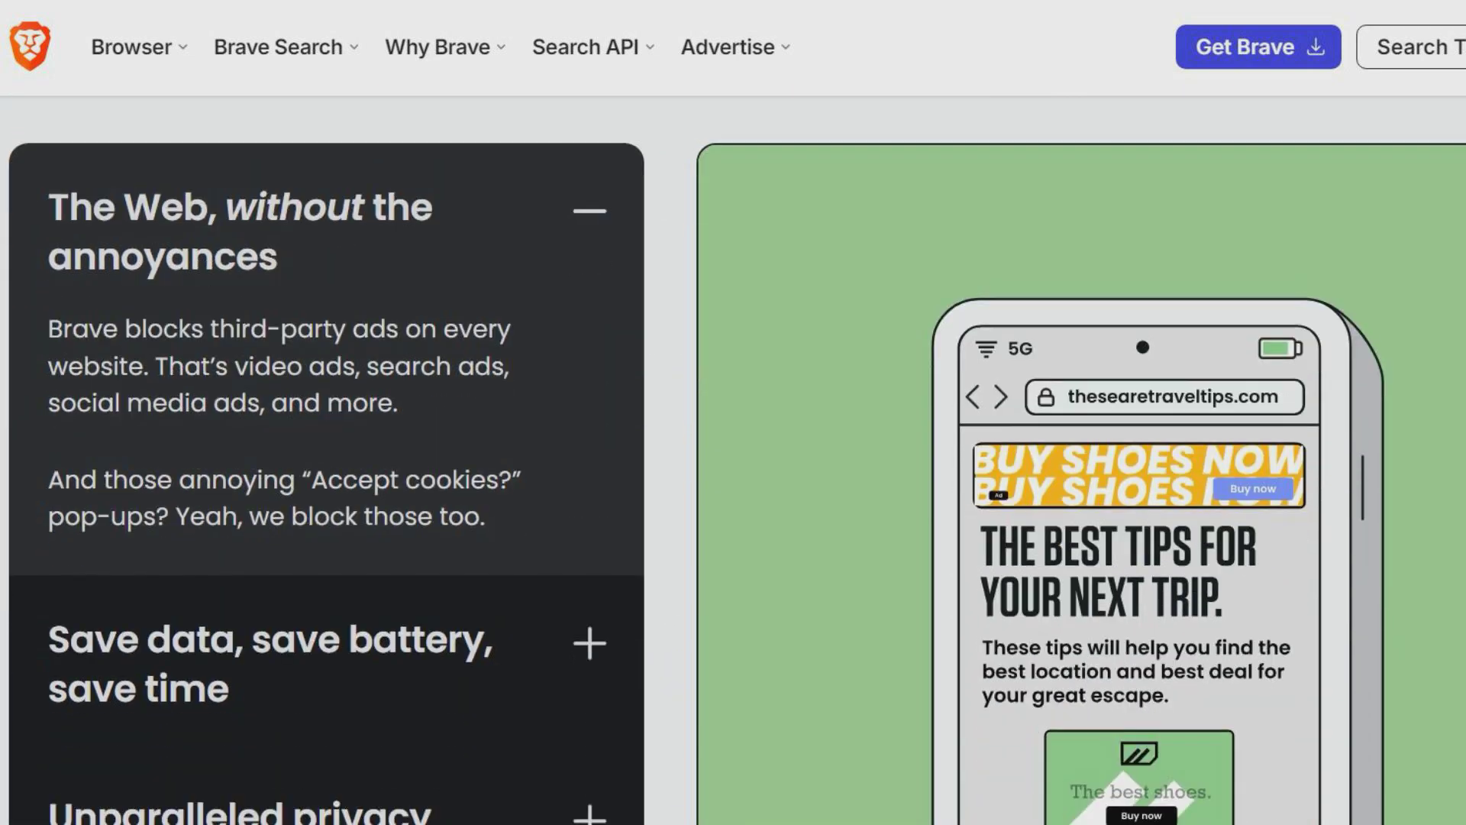
pyautogui.scroll(-3)
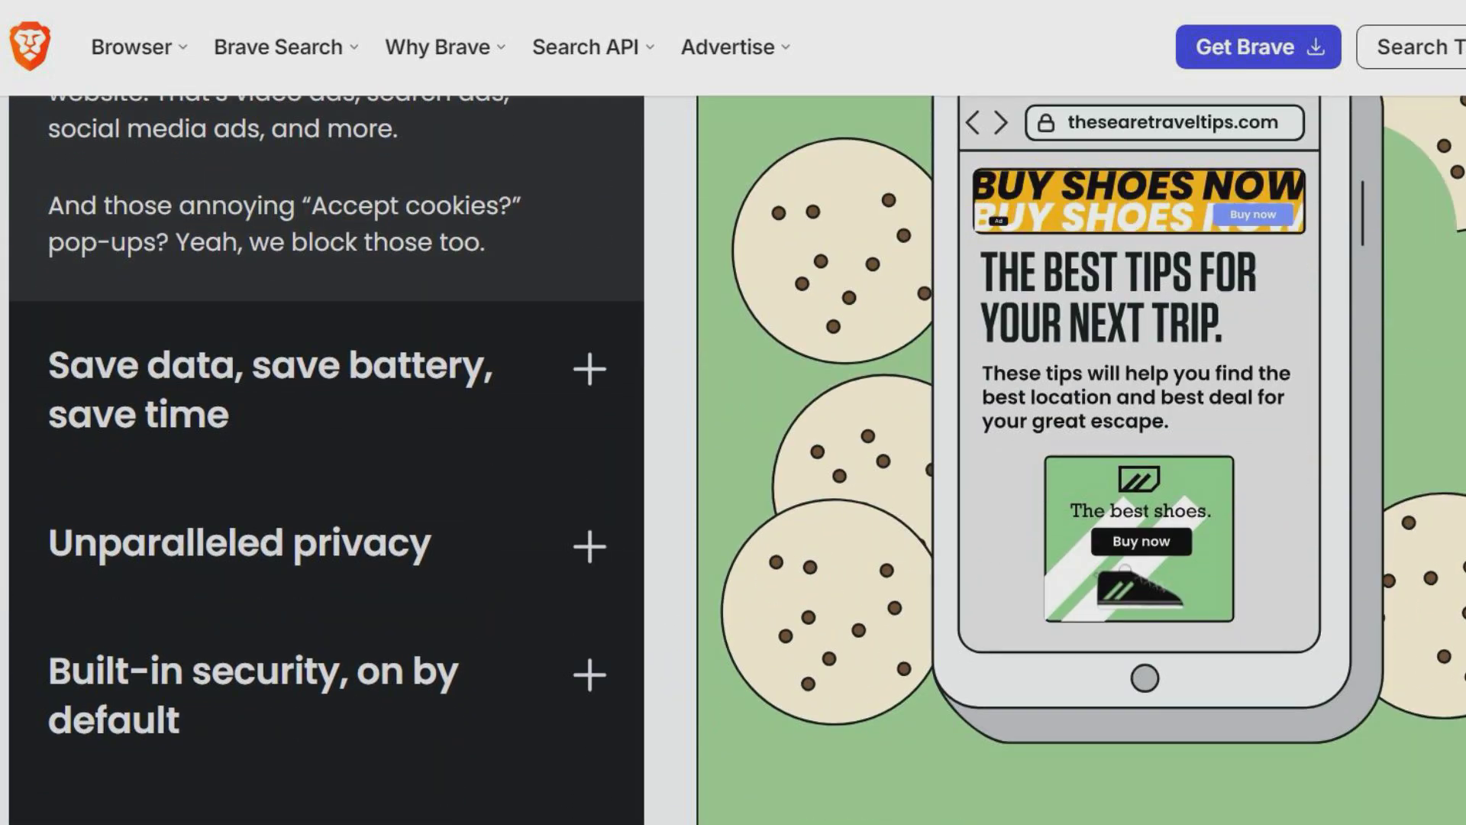
pyautogui.scroll(-3)
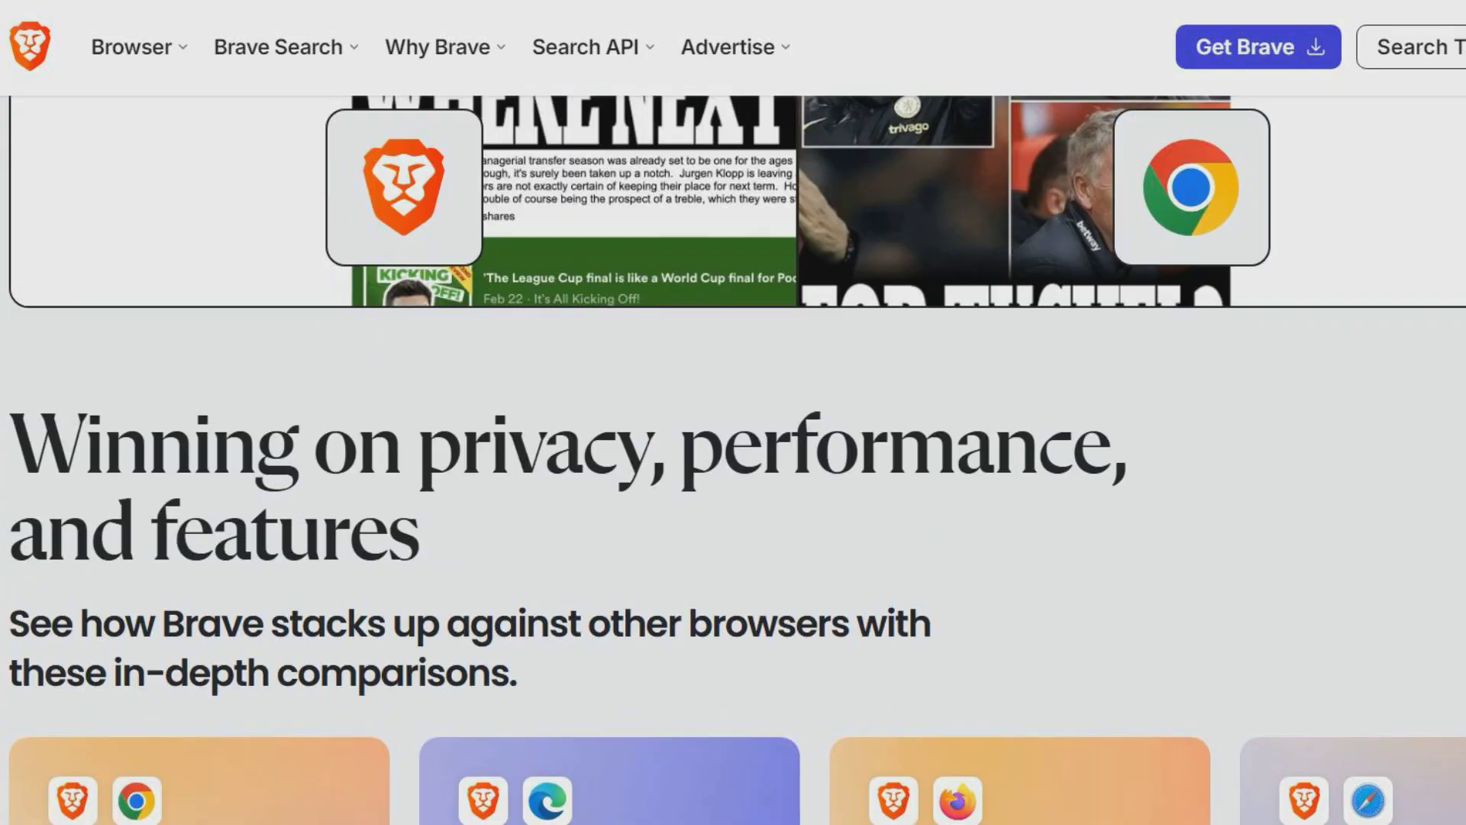
pyautogui.scroll(-3)
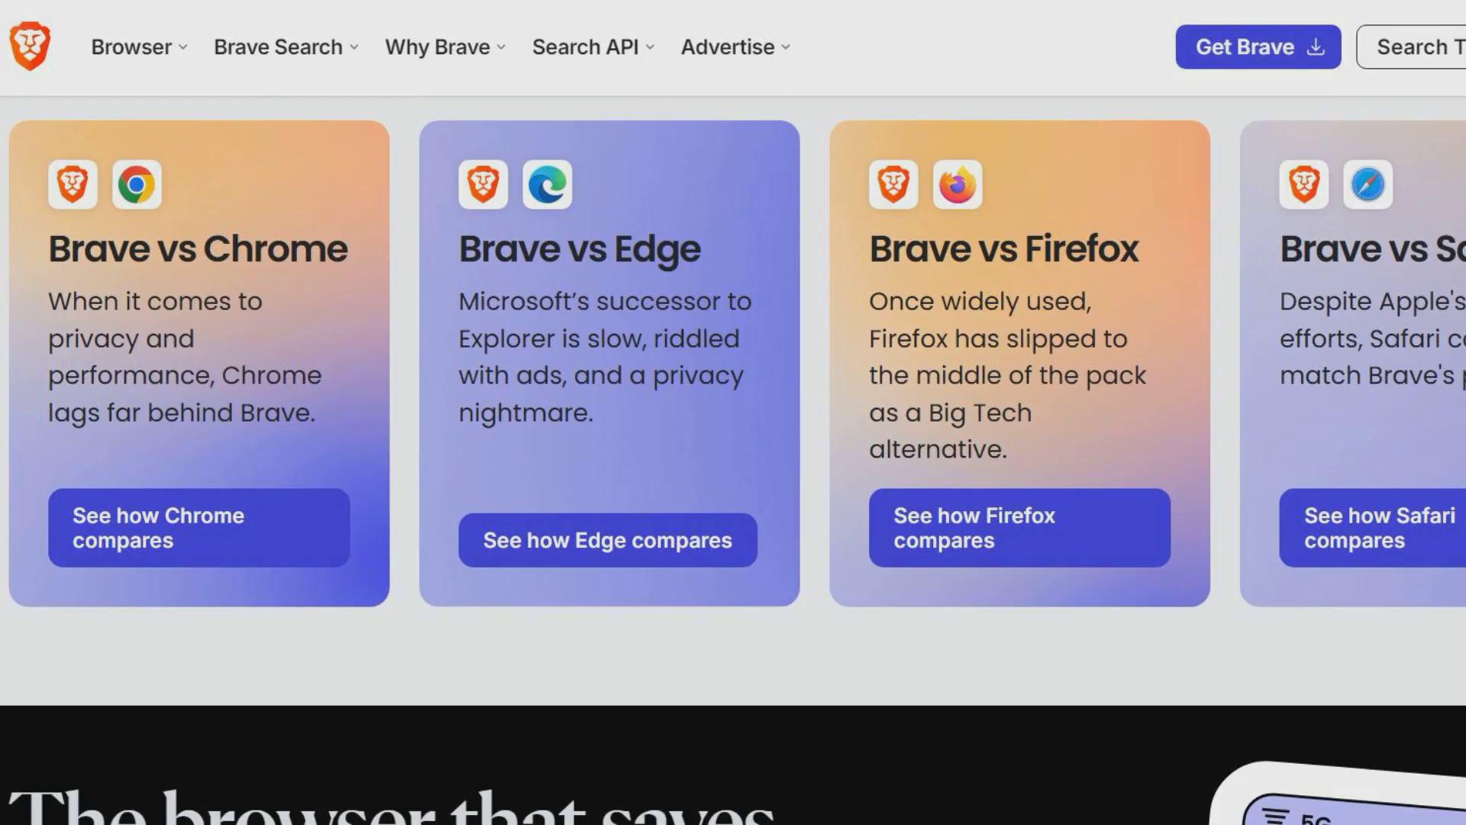
pyautogui.scroll(-3)
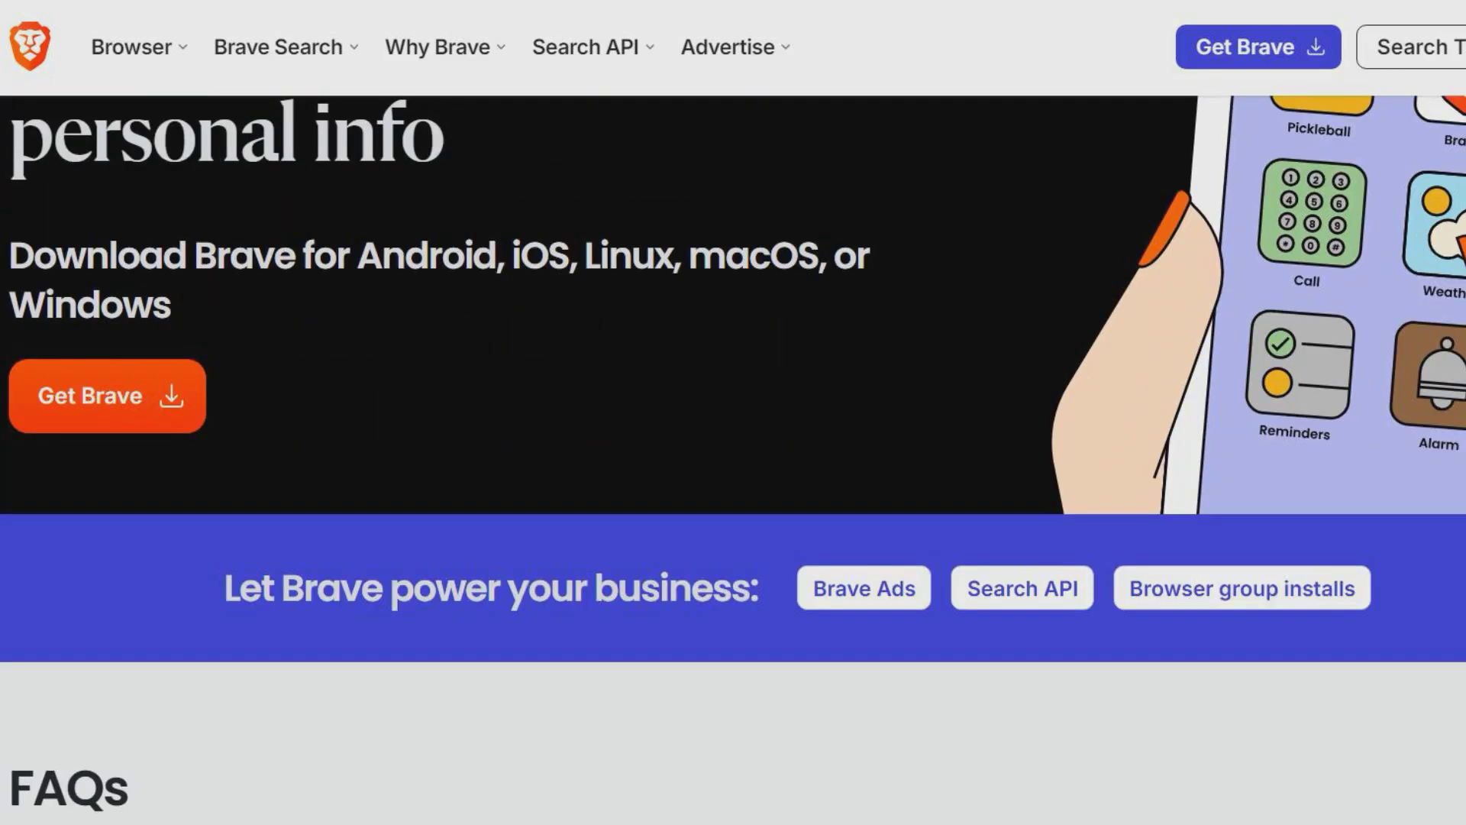
pyautogui.scroll(-3)
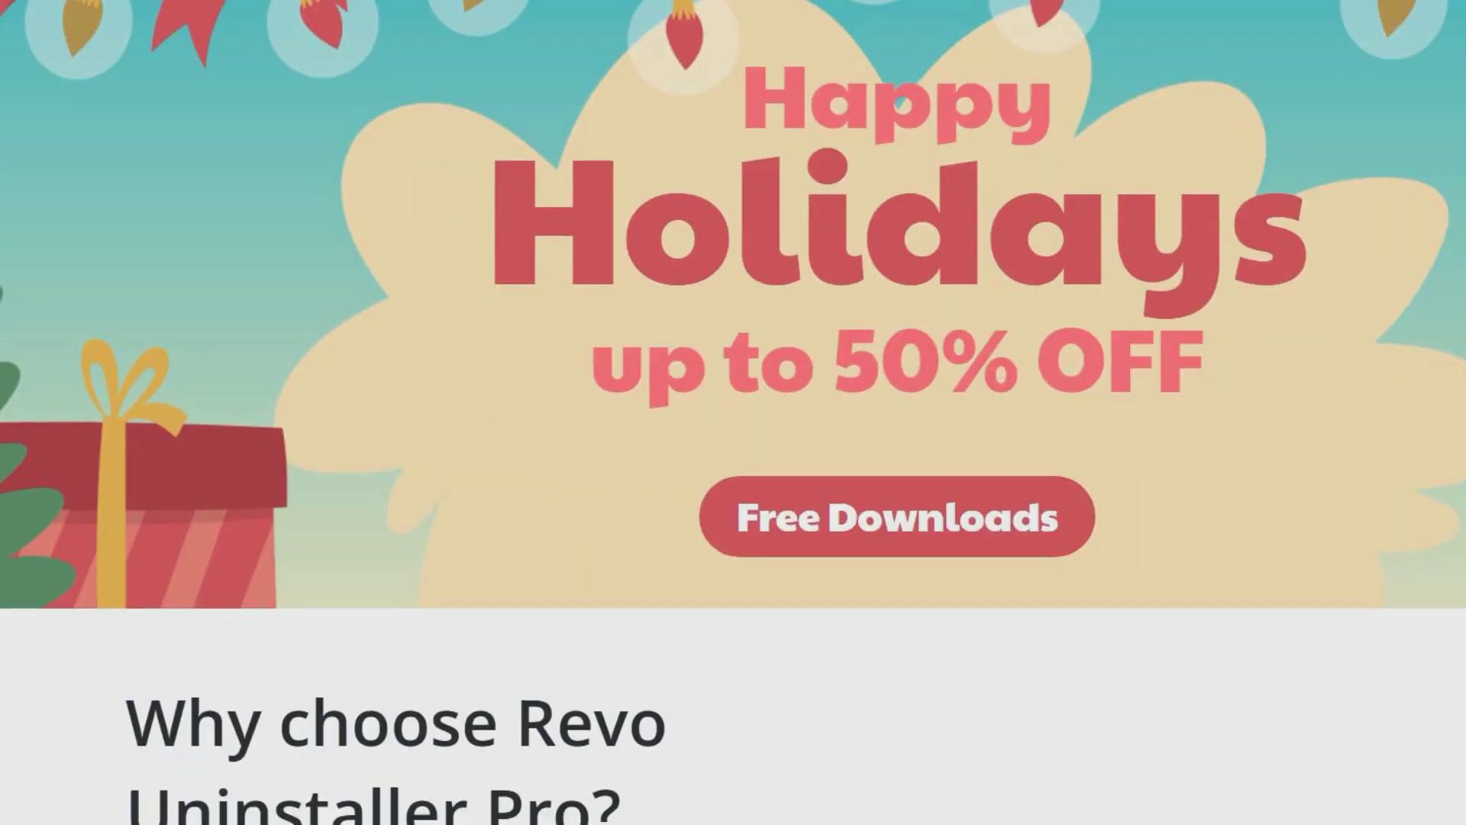
# Scroll from Revo's holiday offer through Registry Cleaner and App Manager to the testimonials
pyautogui.scroll(-3)
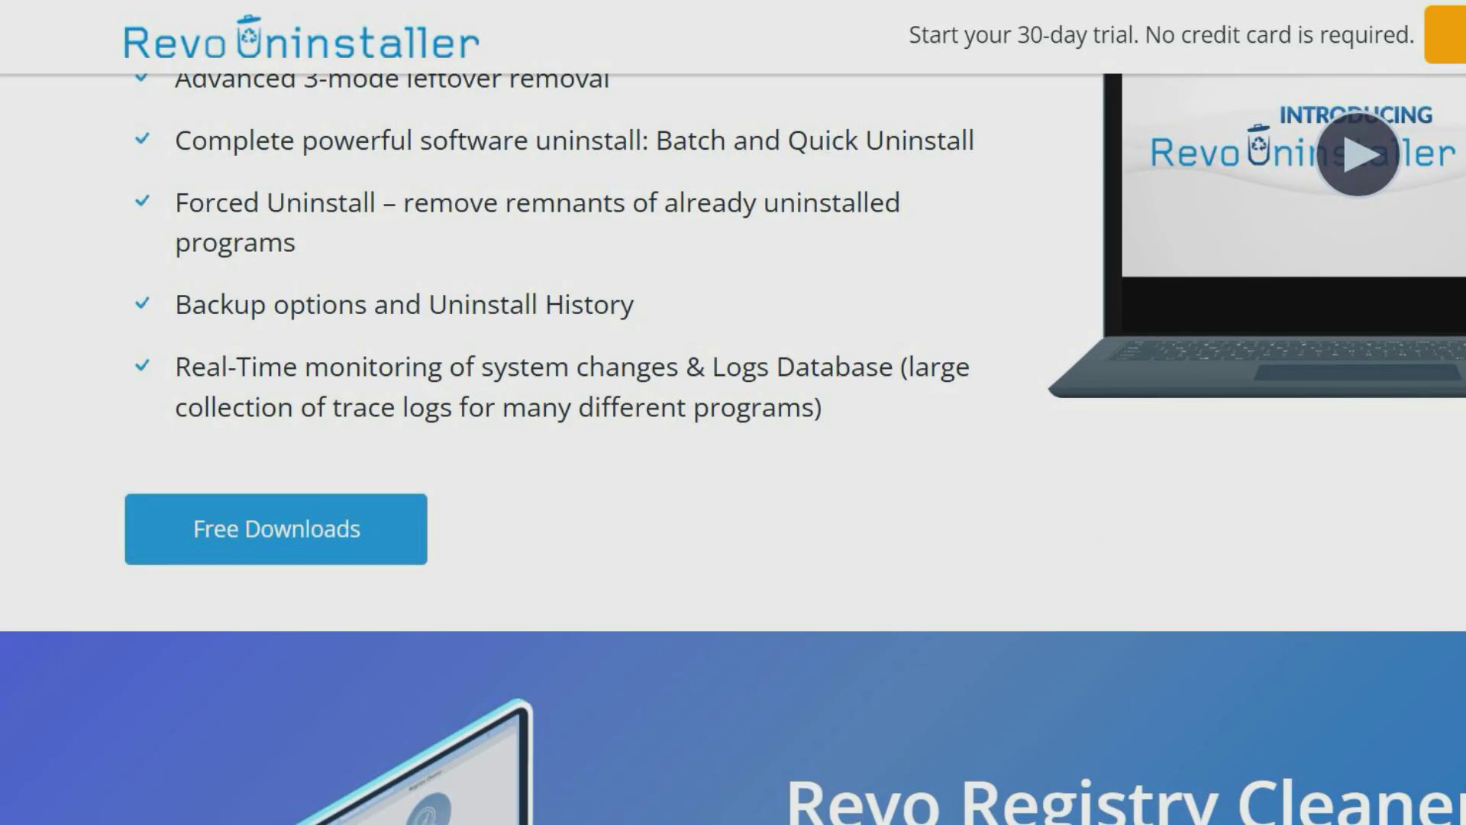
pyautogui.scroll(-3)
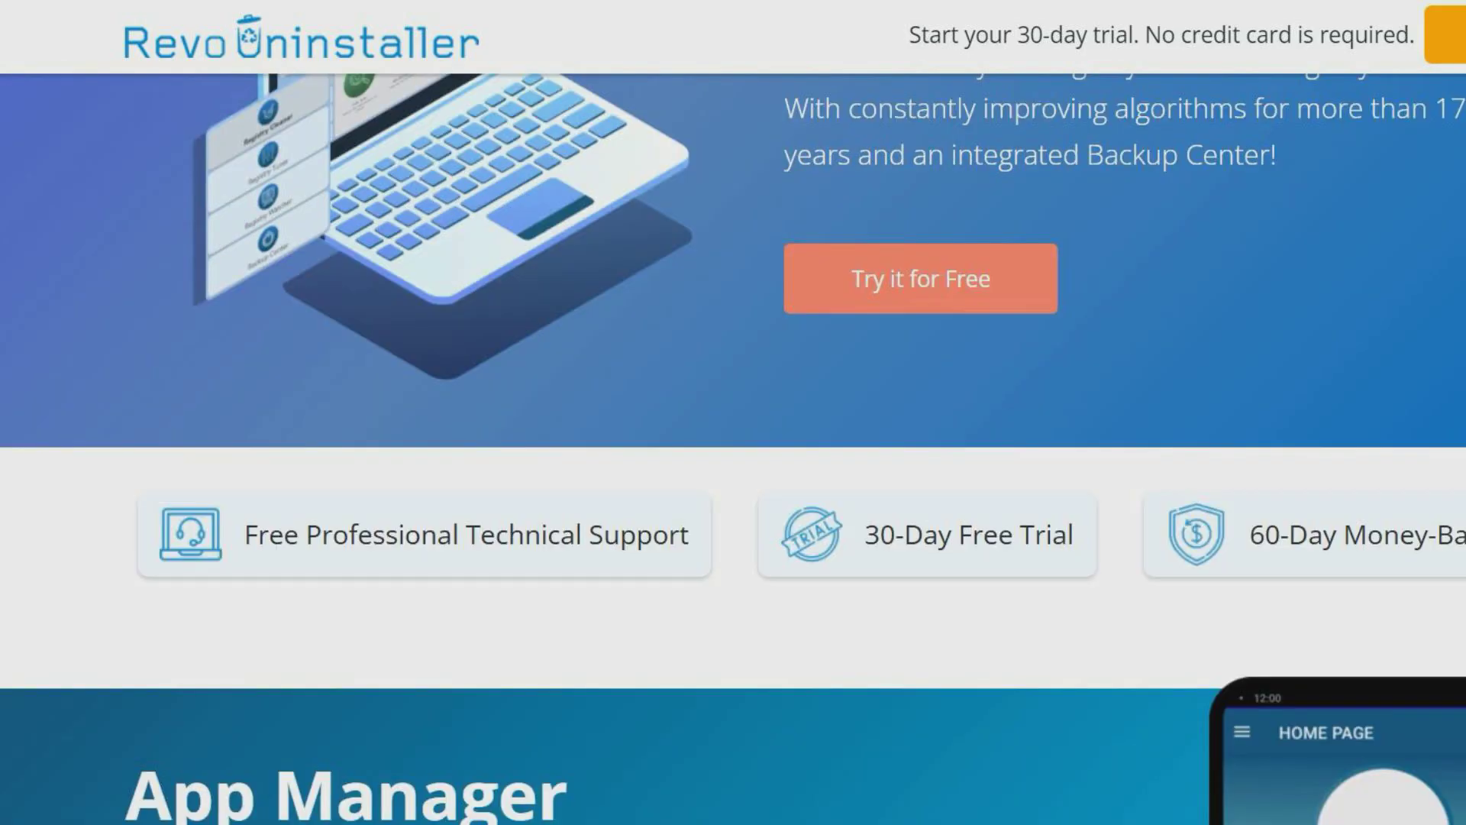
pyautogui.scroll(-3)
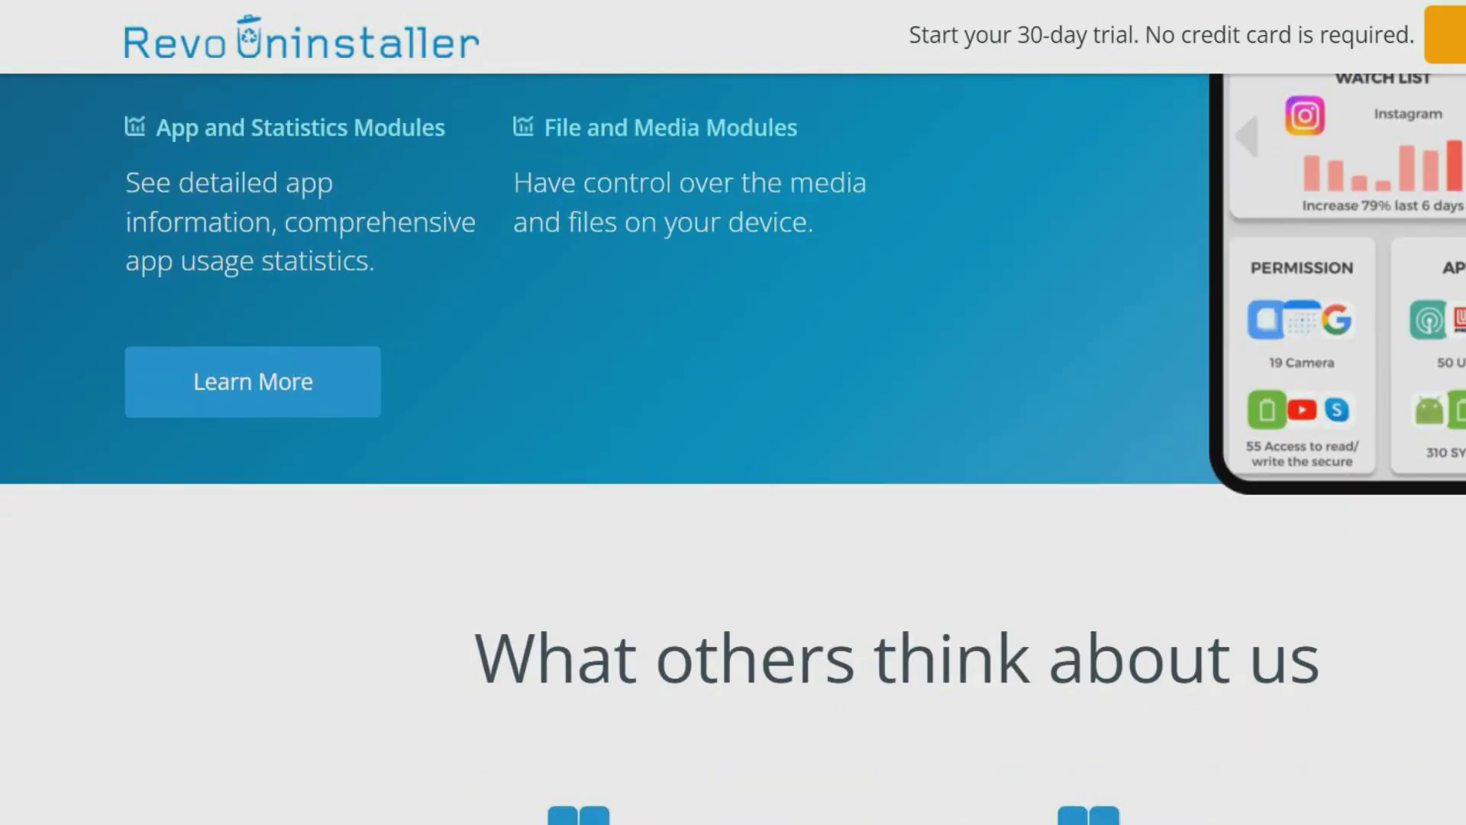
pyautogui.scroll(-3)
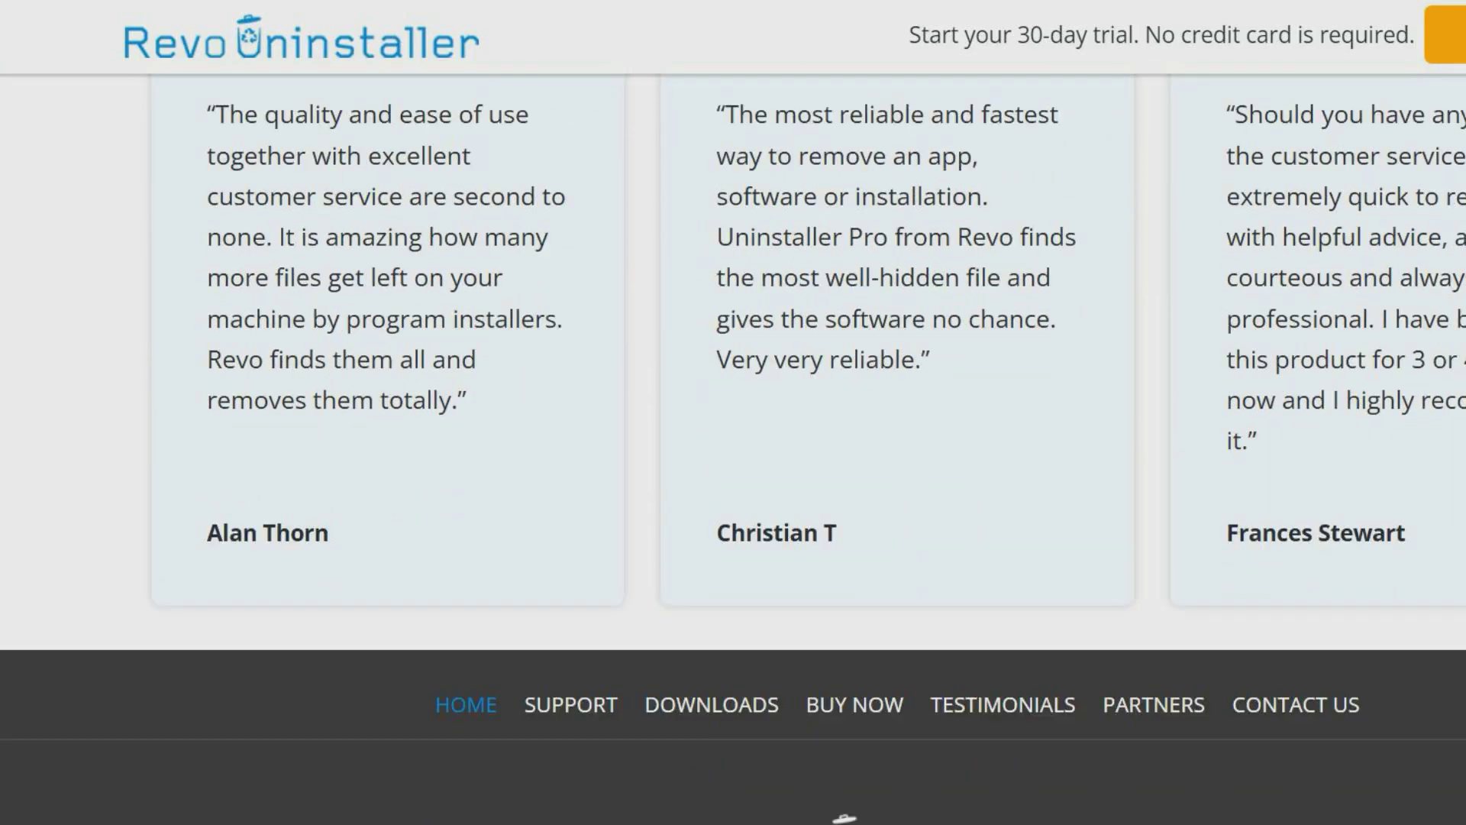
pyautogui.scroll(-3)
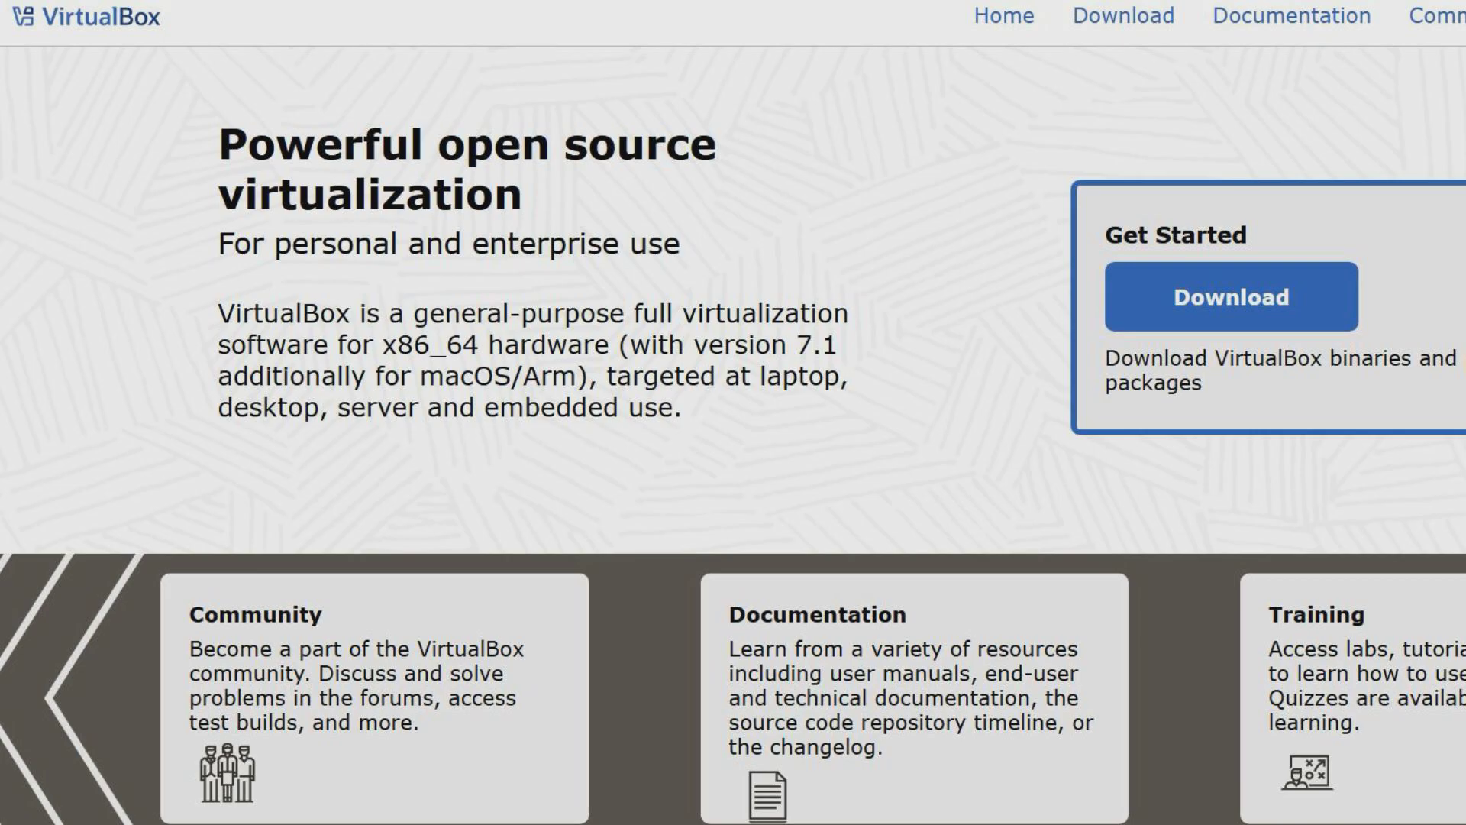
# Scroll to Join the VirtualBox community and the Recent releases list
pyautogui.scroll(-3)
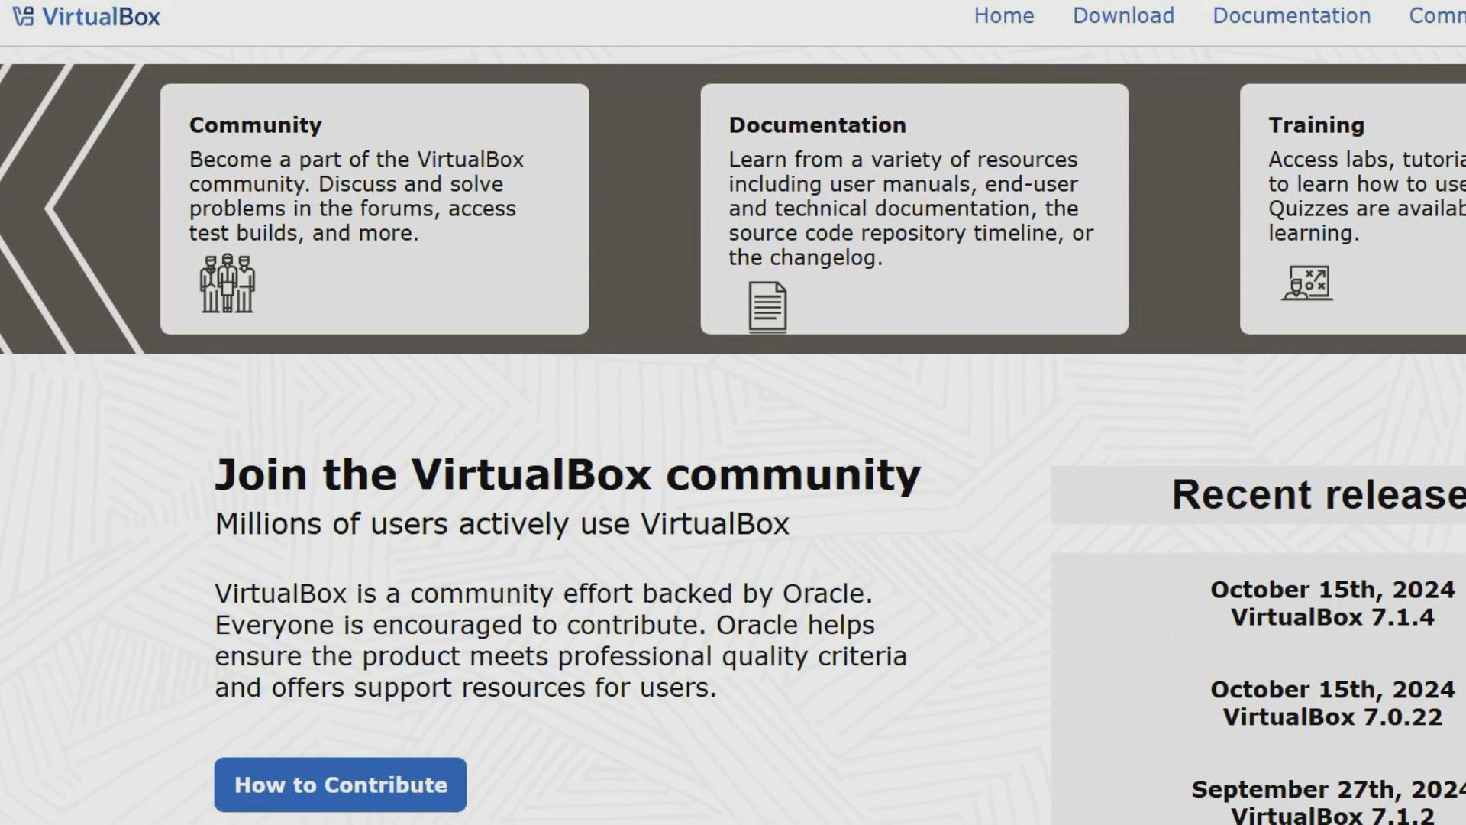
pyautogui.scroll(-3)
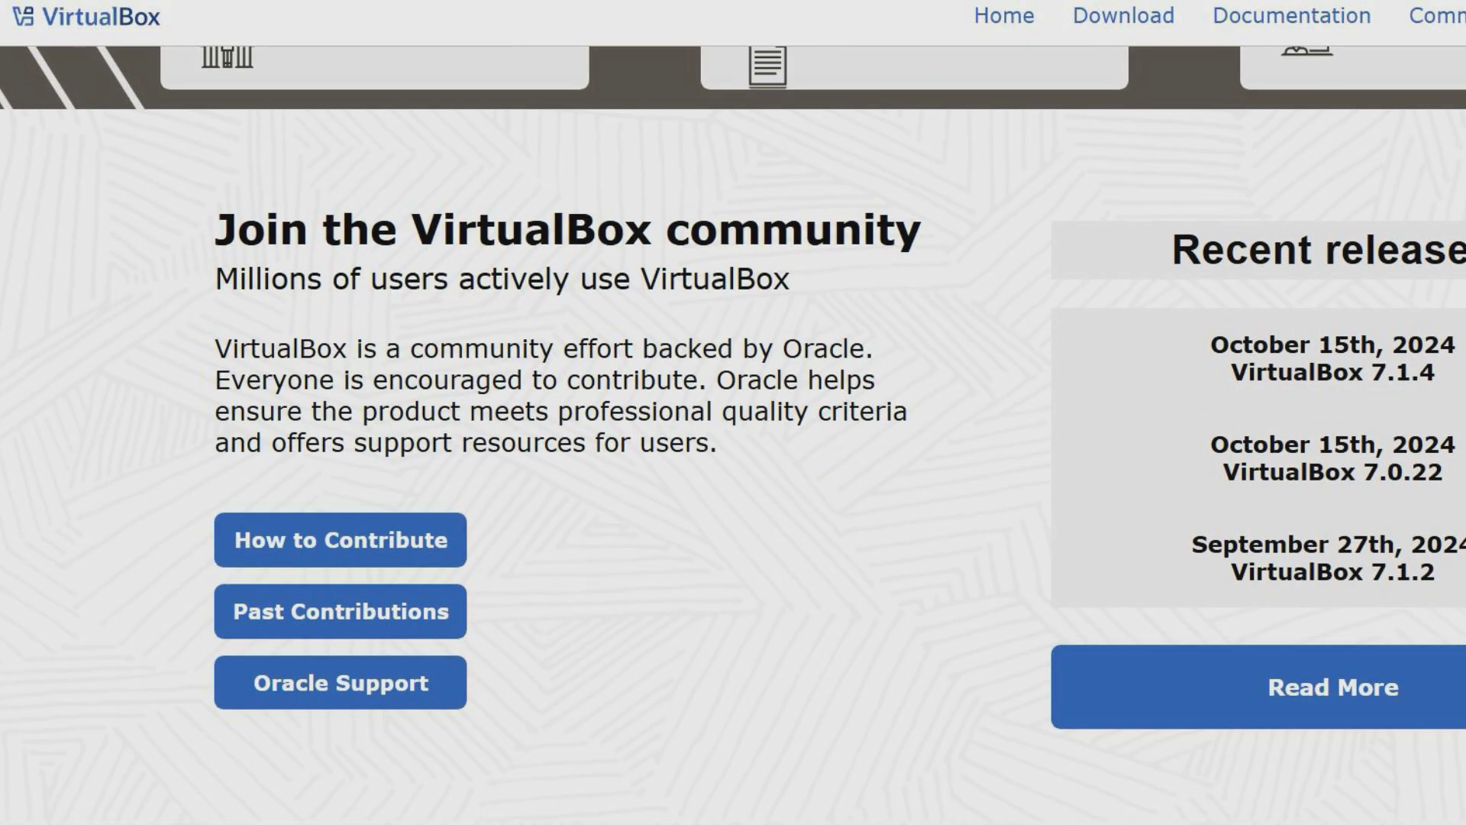
pyautogui.scroll(-3)
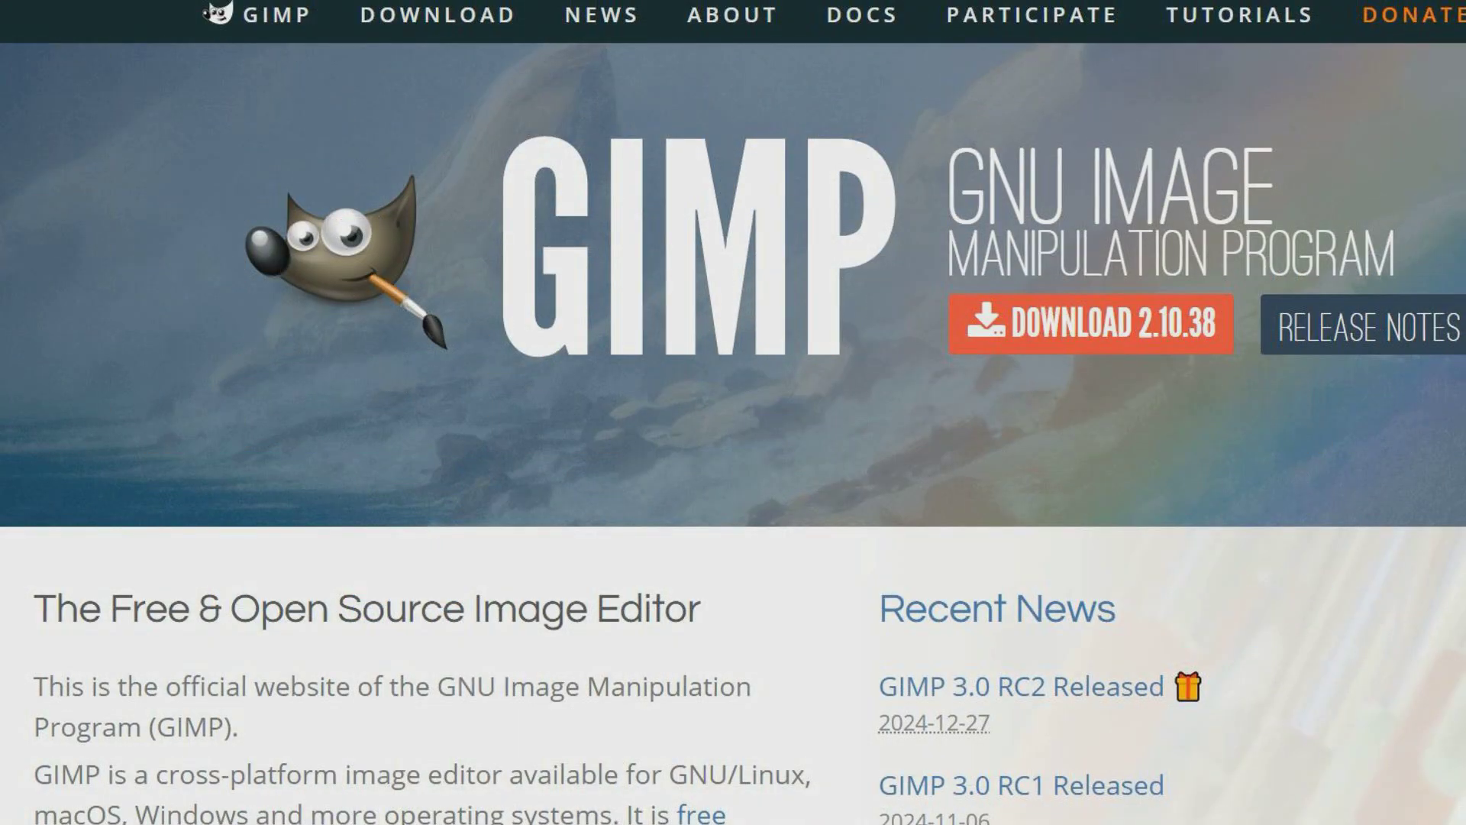
# Scroll GIMP's homepage through recent news and feature showcases down to the footer links
pyautogui.scroll(-3)
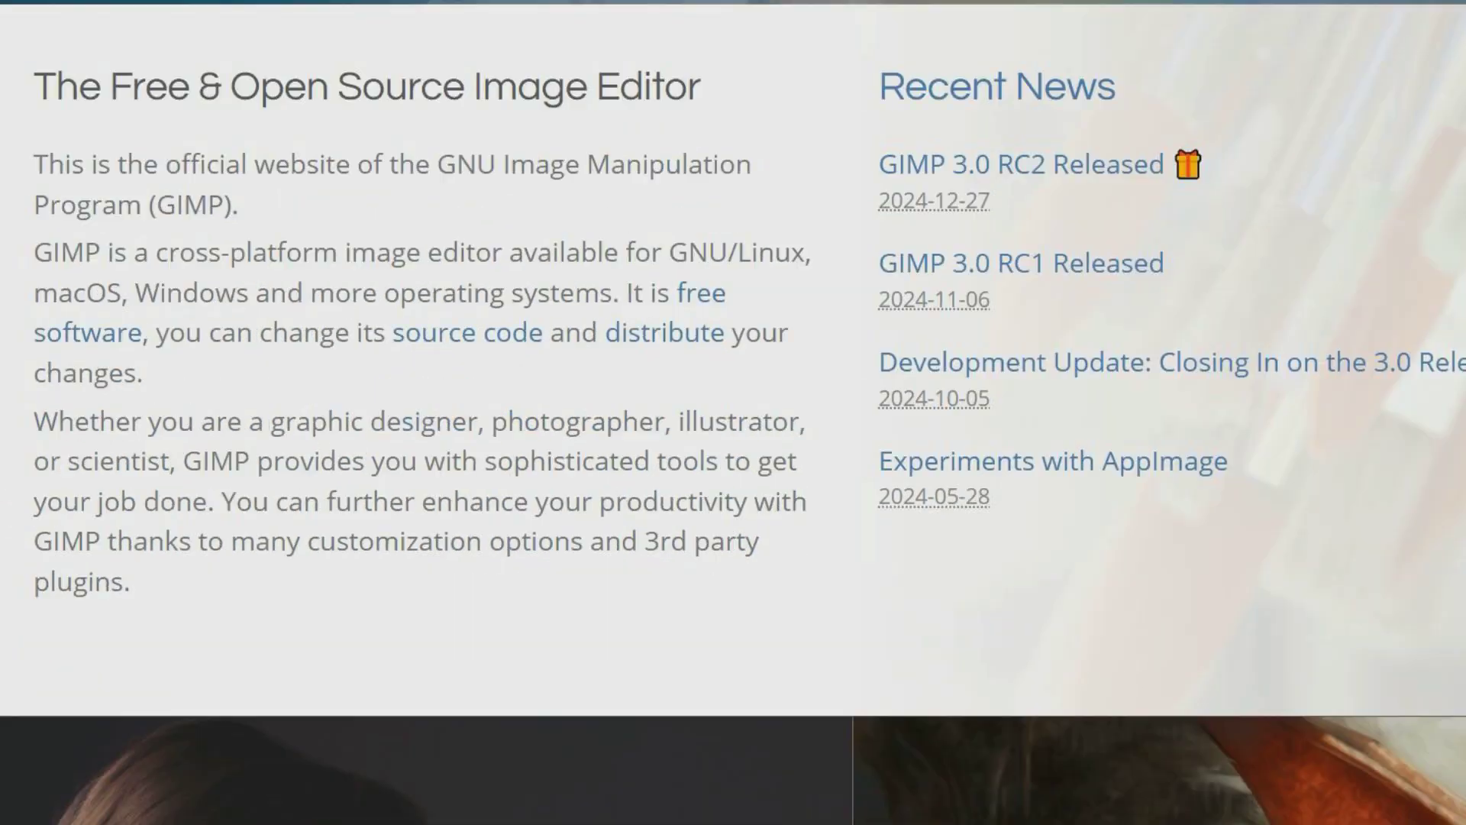
pyautogui.scroll(-3)
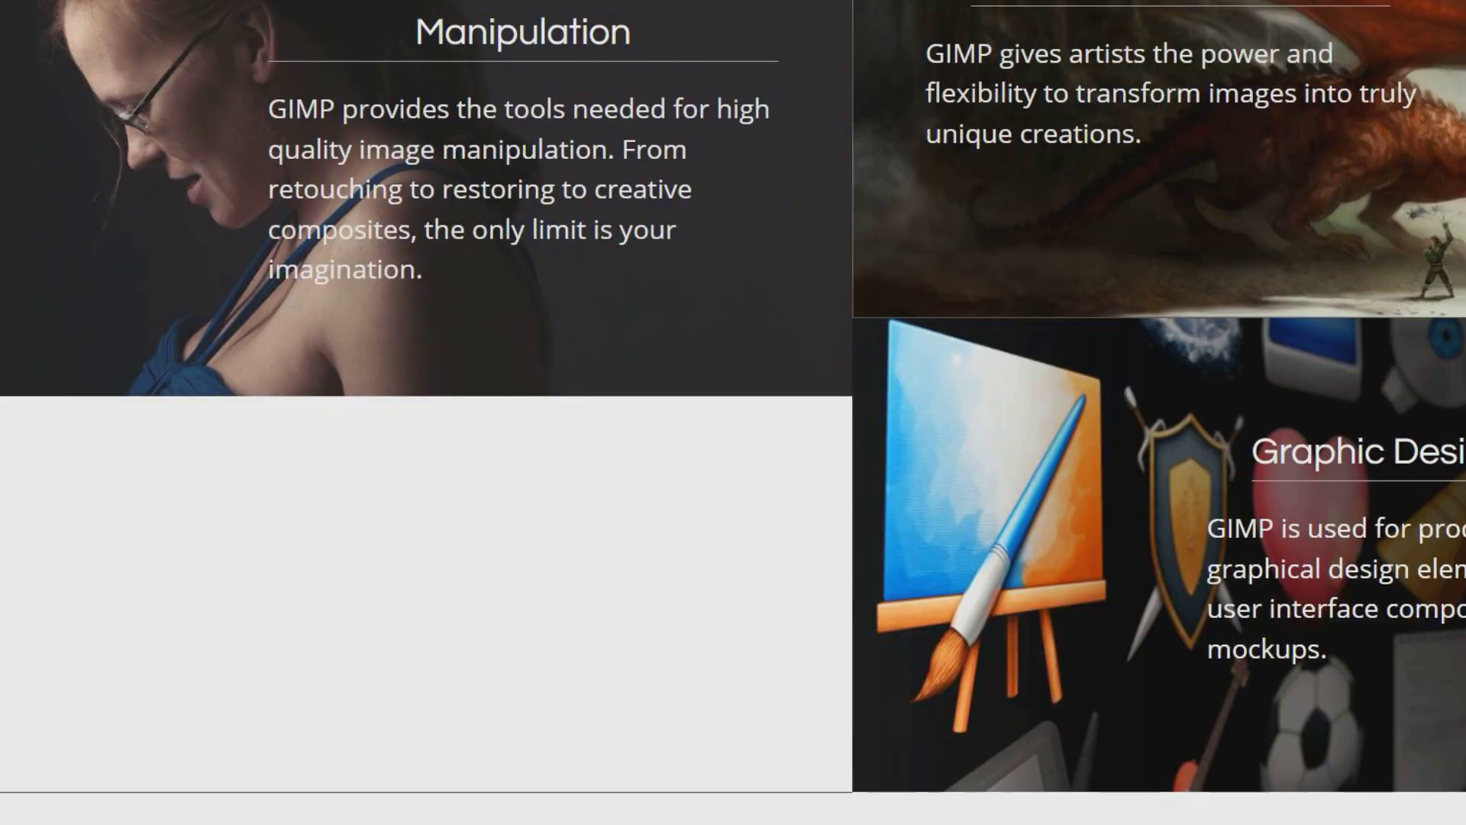
pyautogui.scroll(-3)
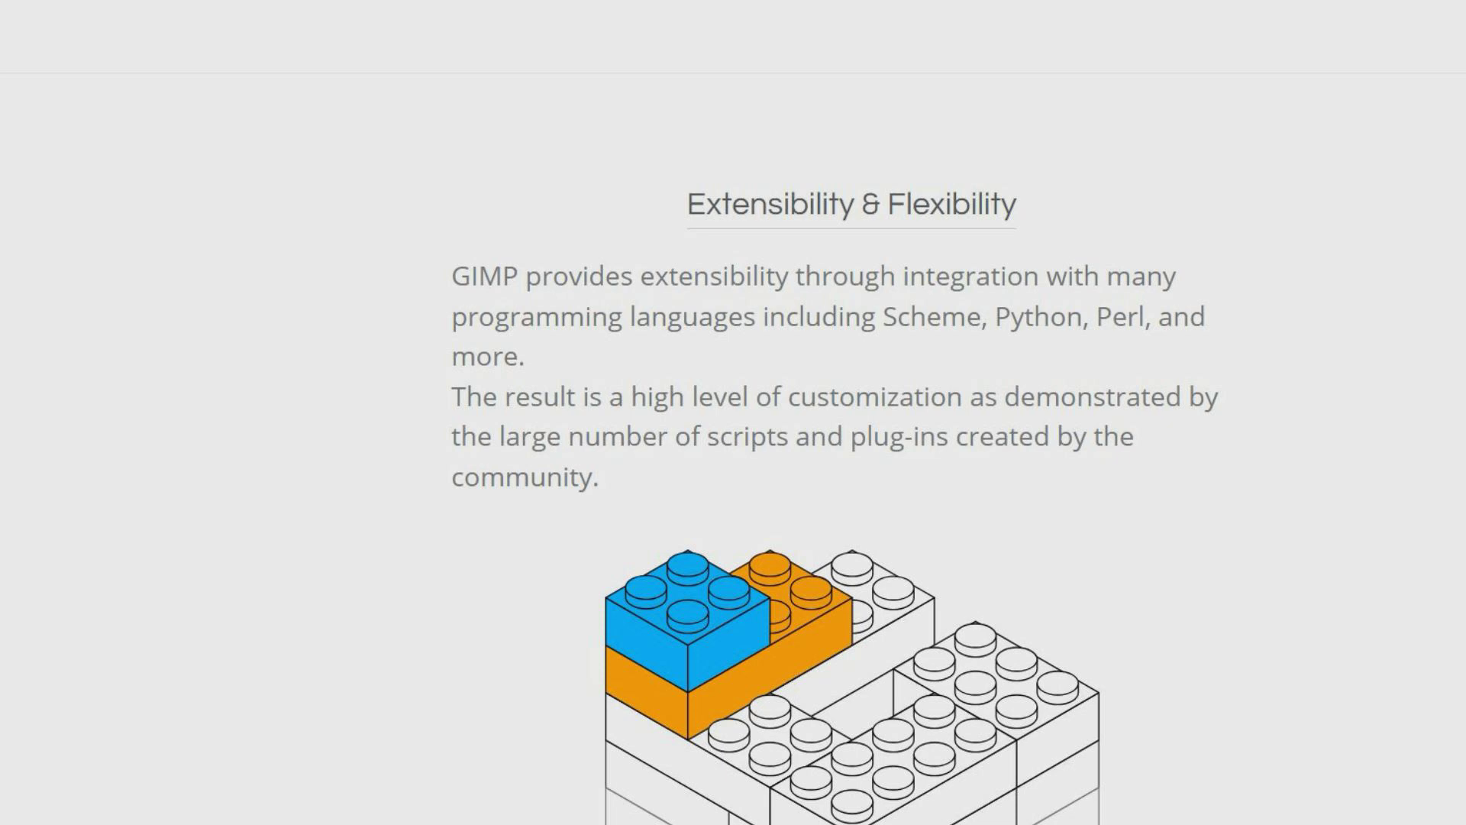
pyautogui.scroll(-3)
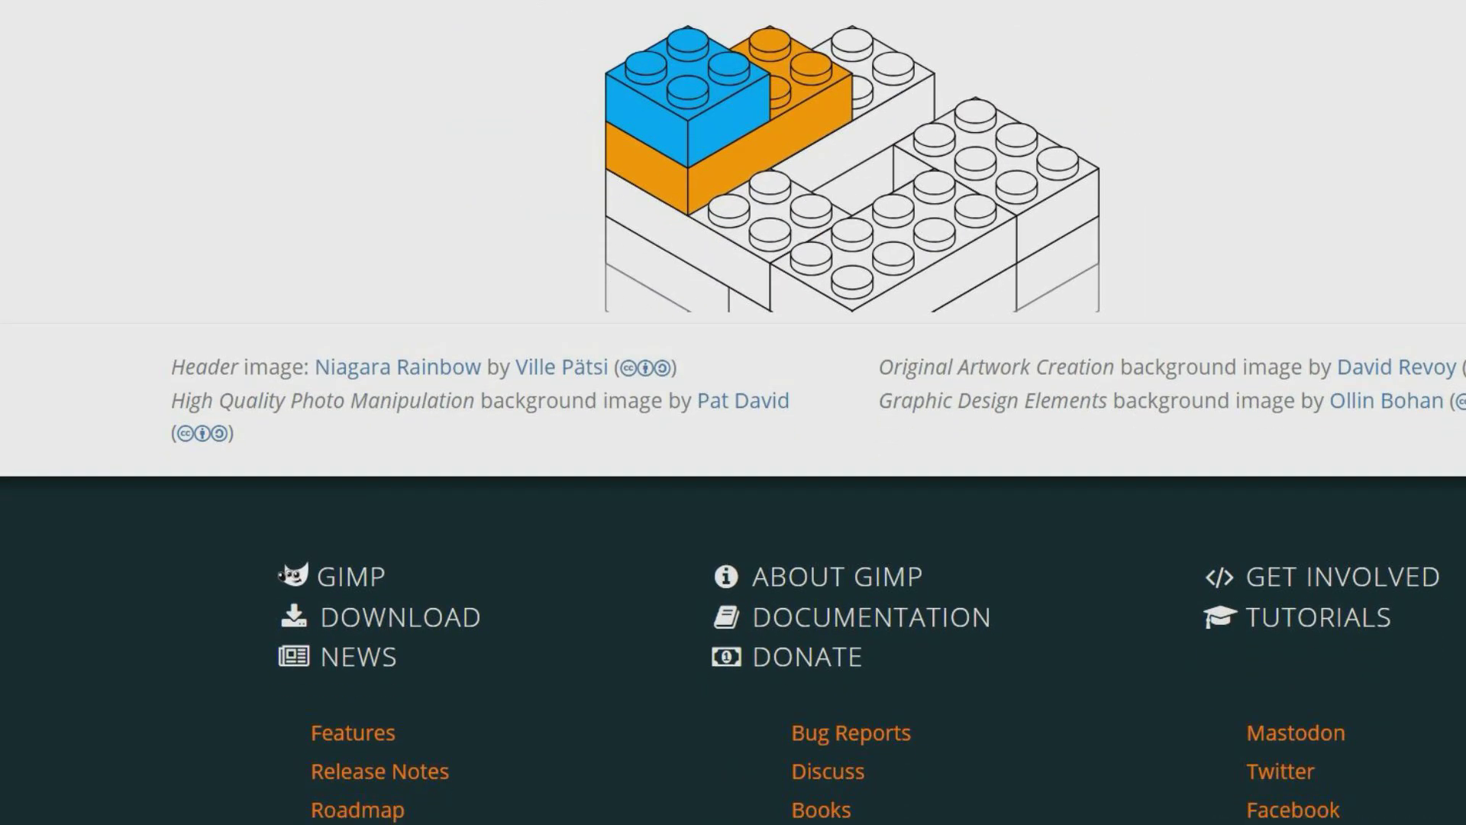
pyautogui.scroll(-3)
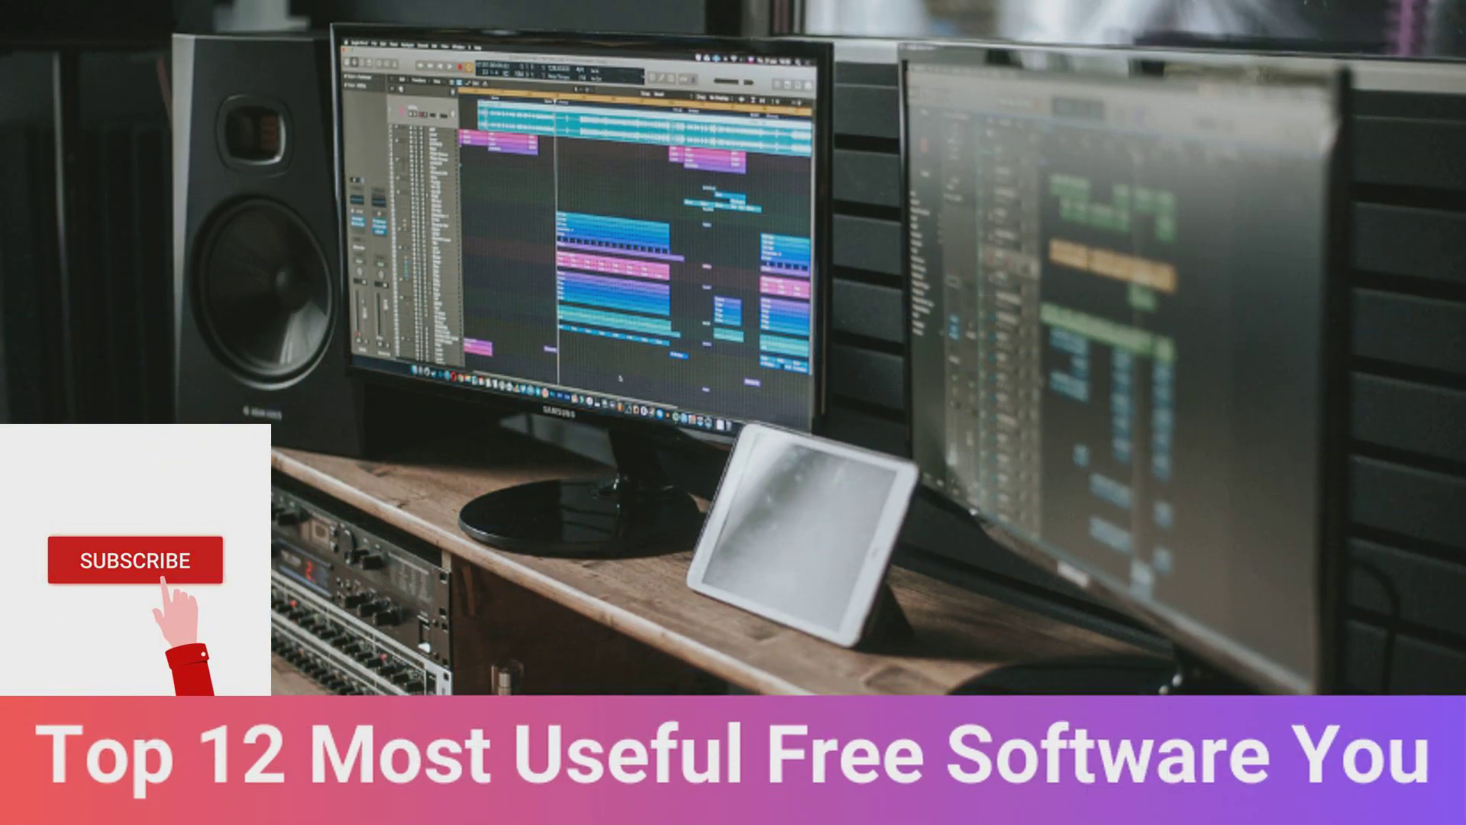
pyautogui.click(135, 560)
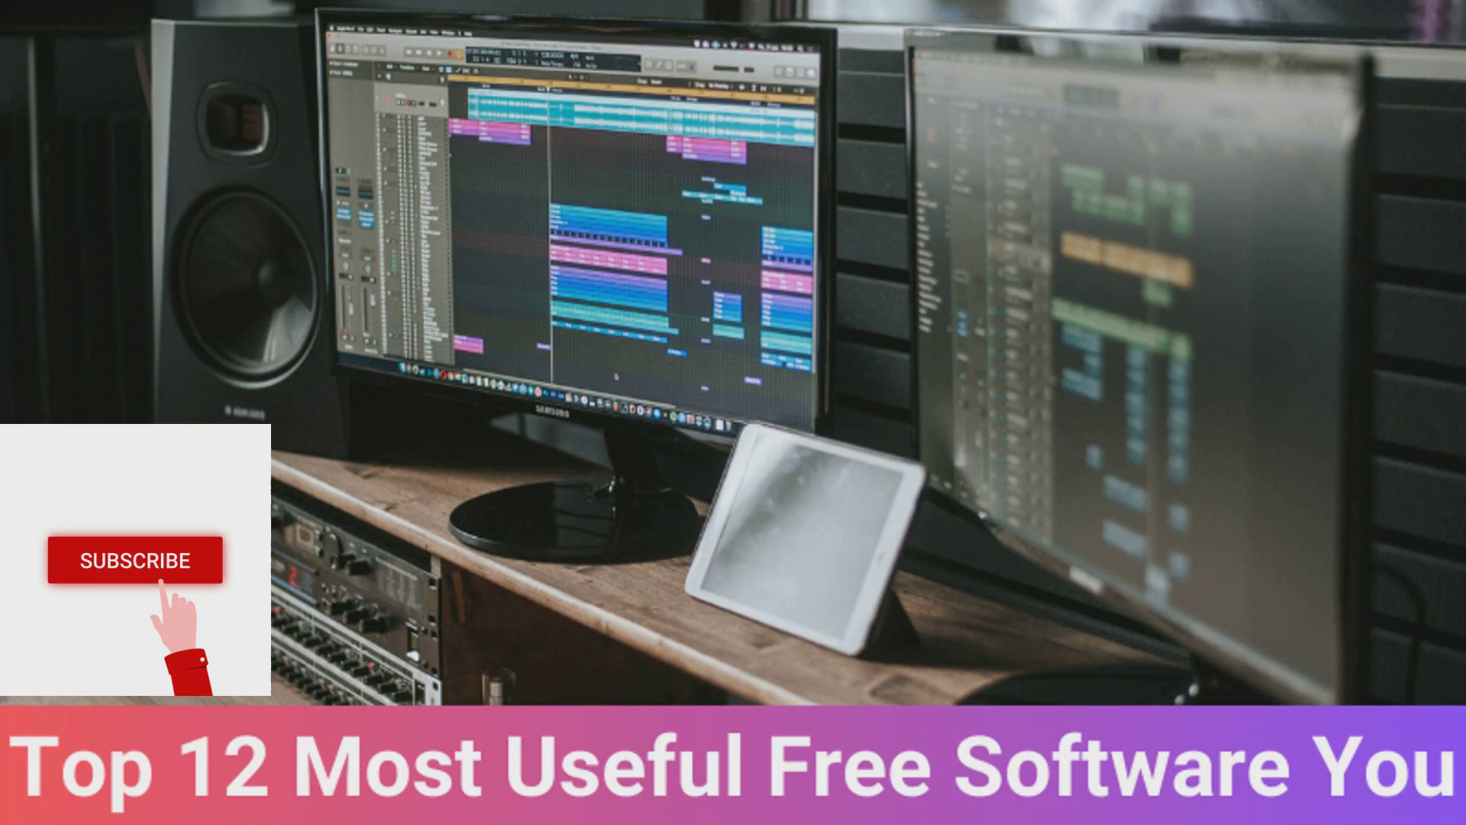
pyautogui.click(136, 561)
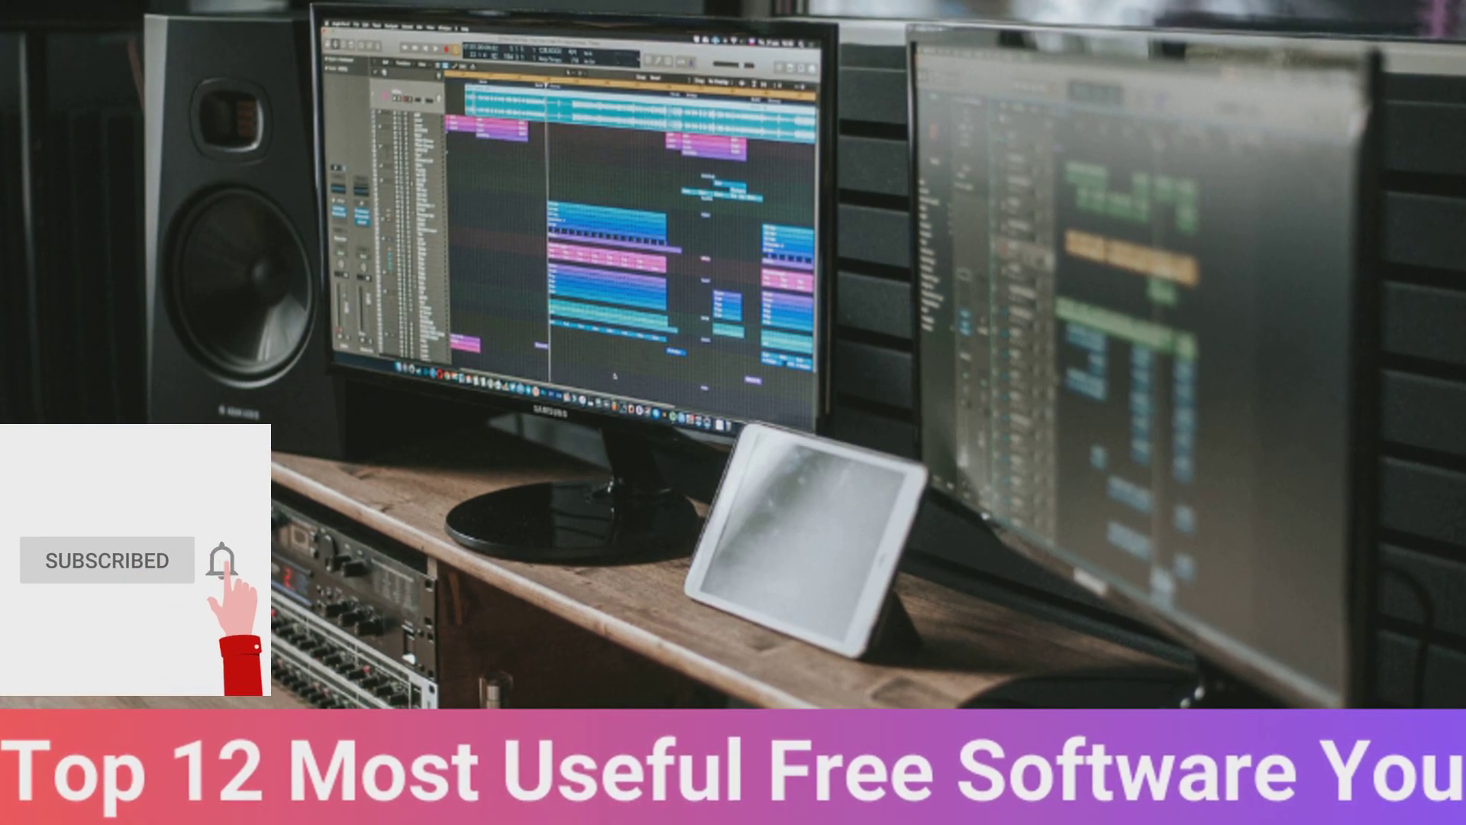